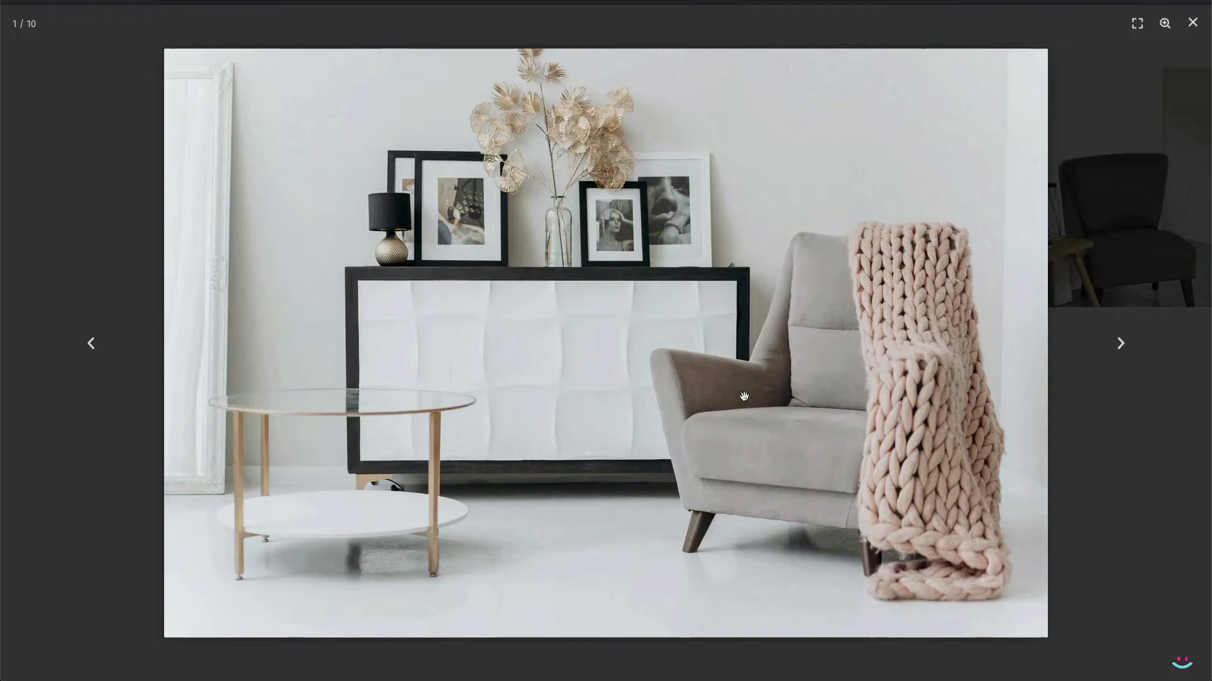
Step: Page through the ten-image lightbox gallery, then close it
left_click(1120, 342)
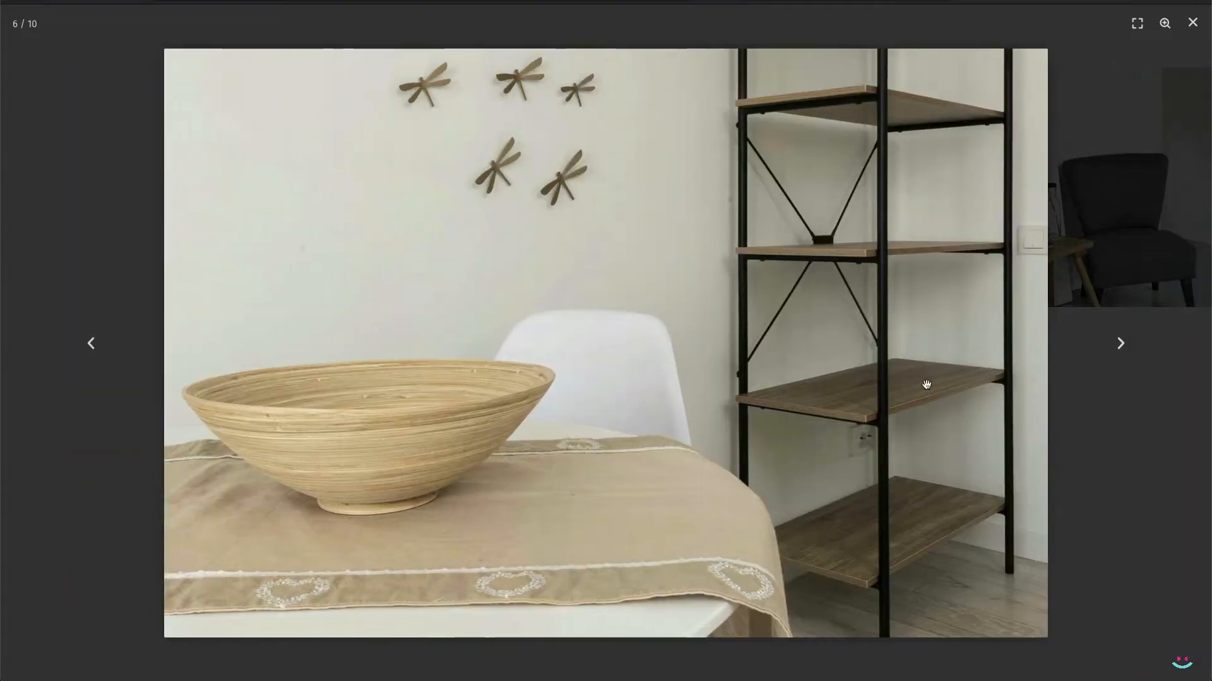
left_click(1190, 22)
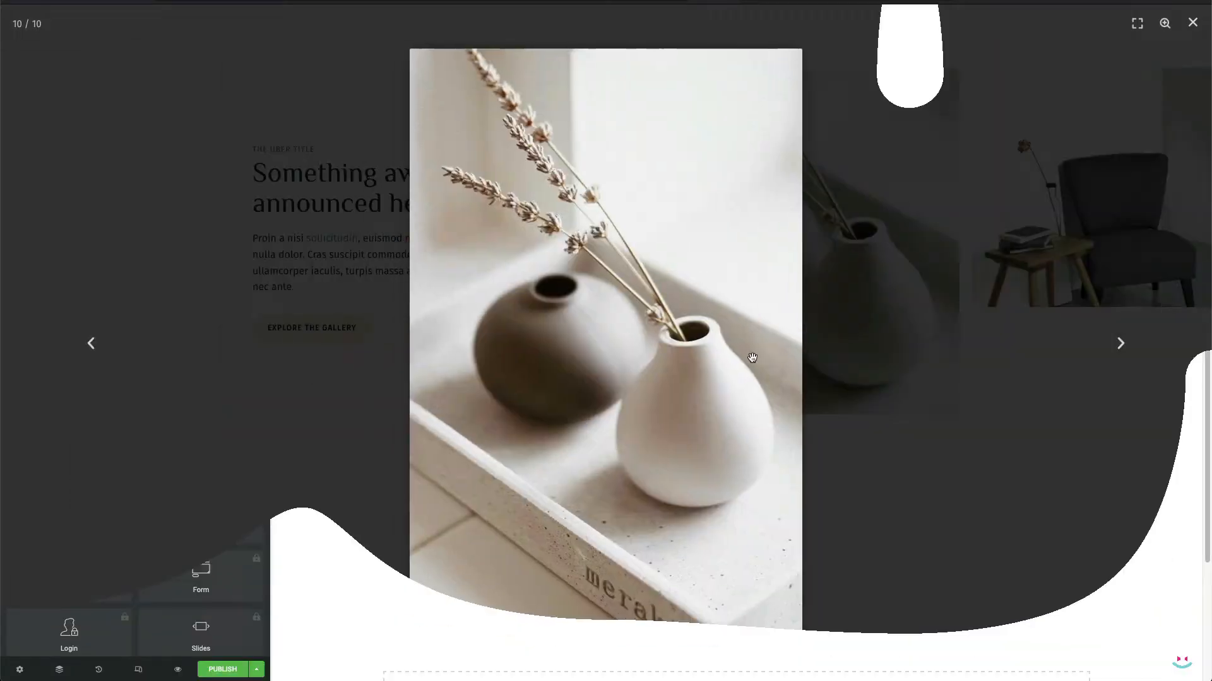
left_click(1192, 22)
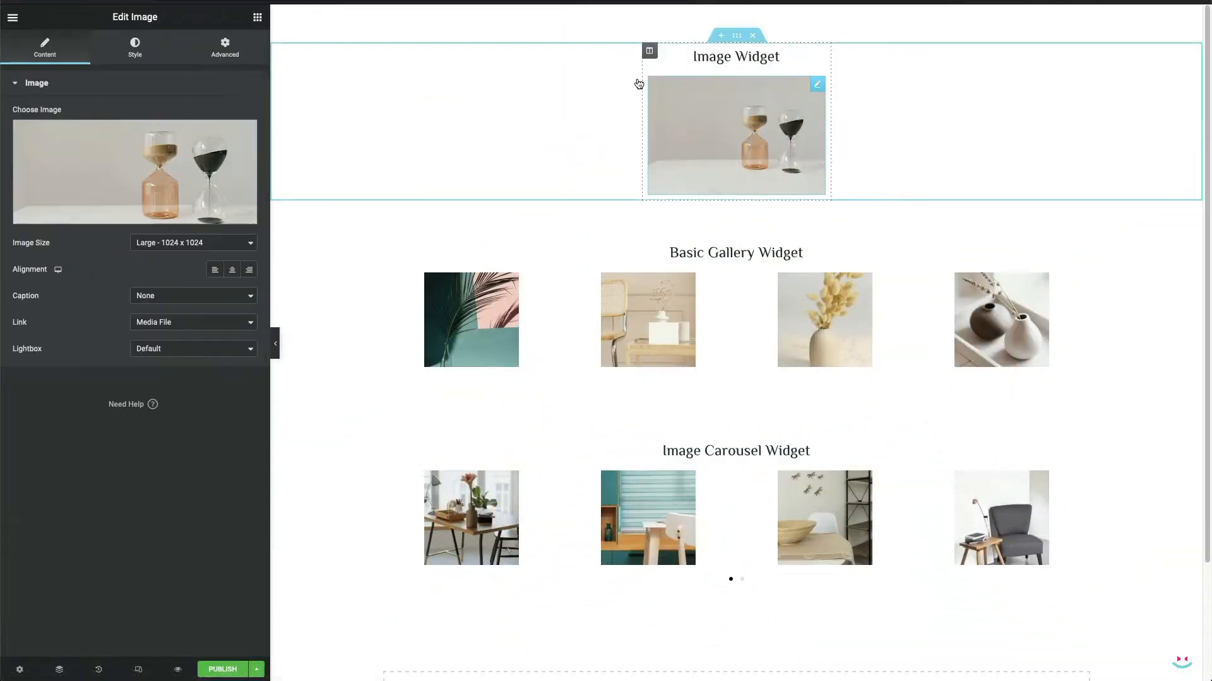
Step: Preview Basic Gallery images in their lightbox, close it, and select the Image Carousel
left_click(736, 134)
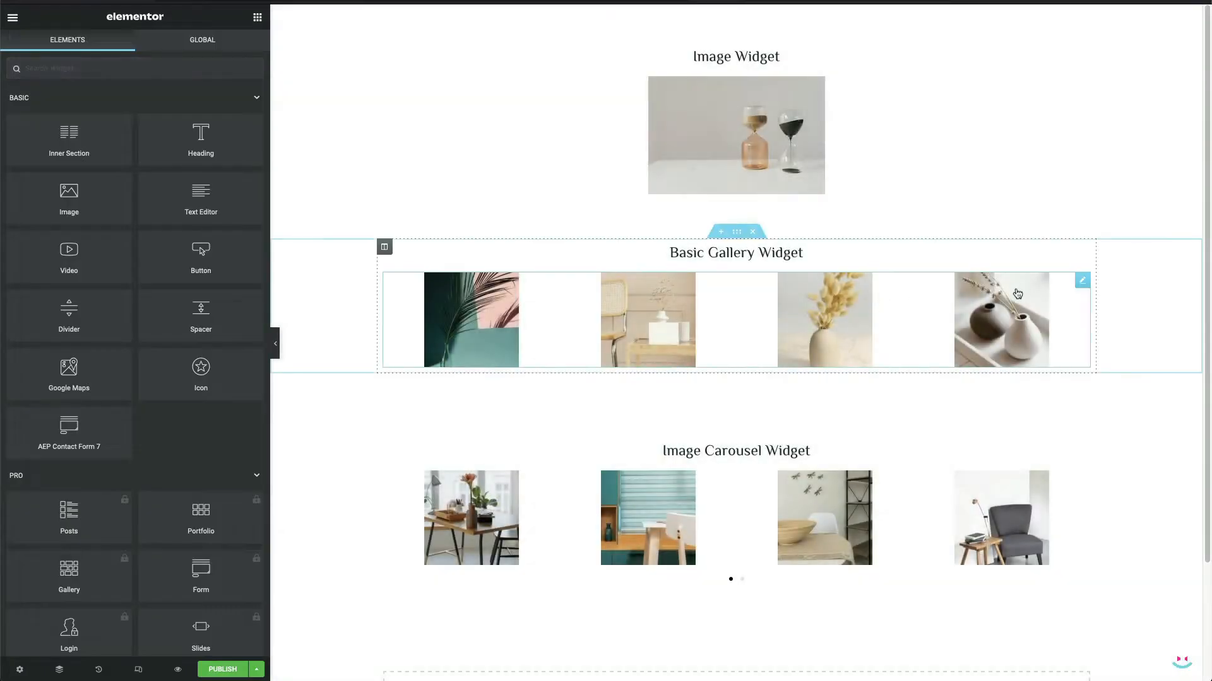
left_click(1080, 279)
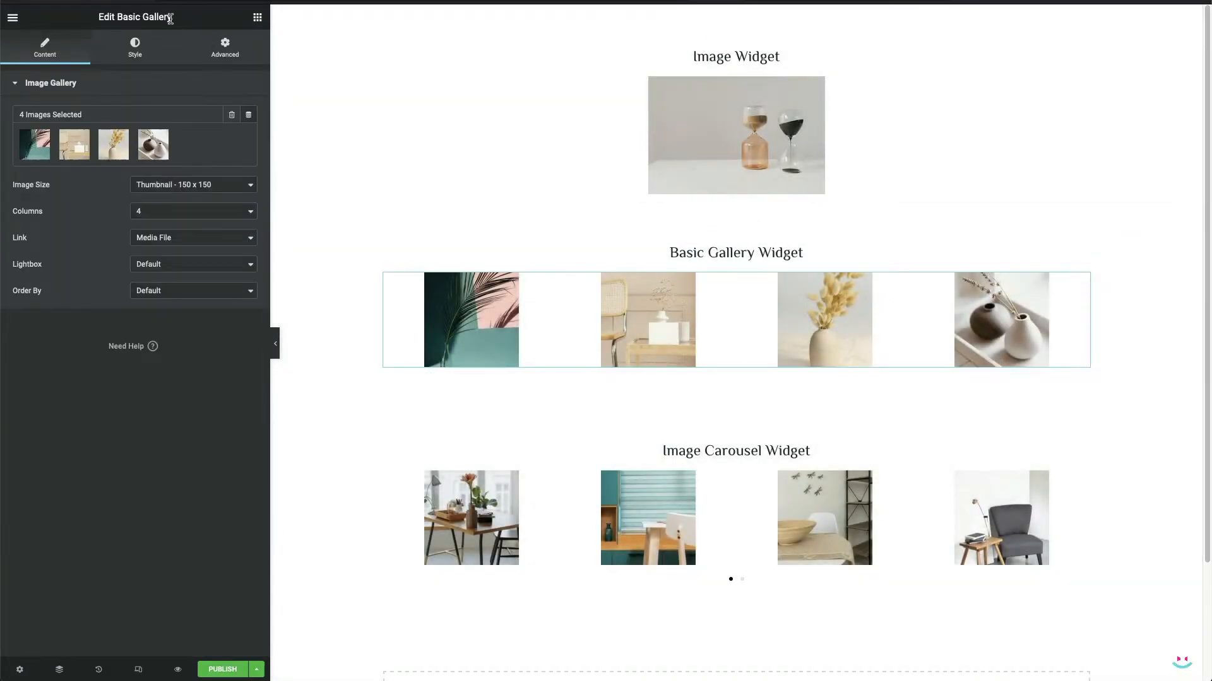
left_click(471, 319)
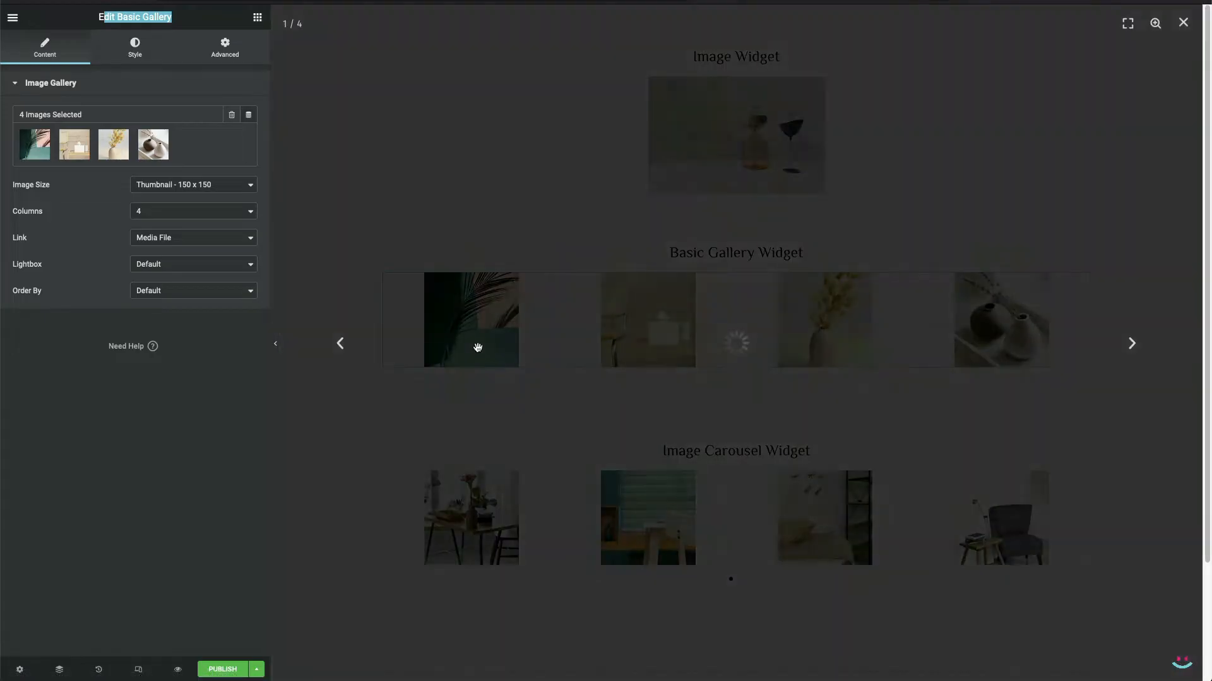
left_click(823, 320)
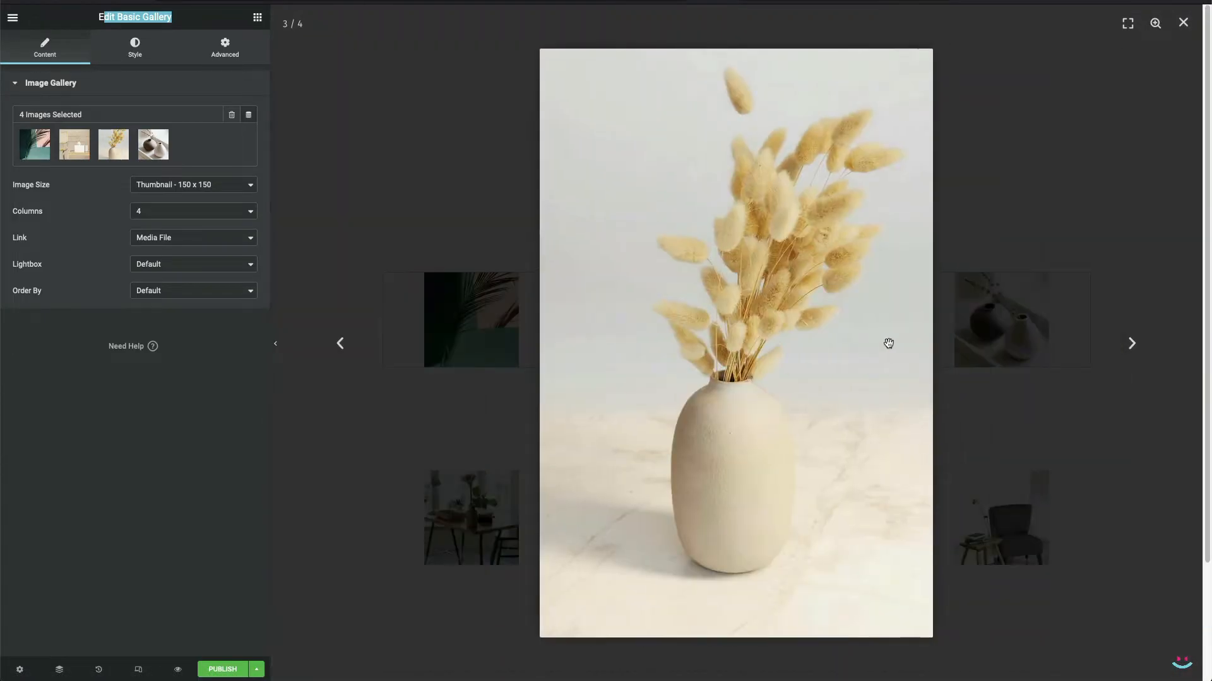
left_click(1182, 23)
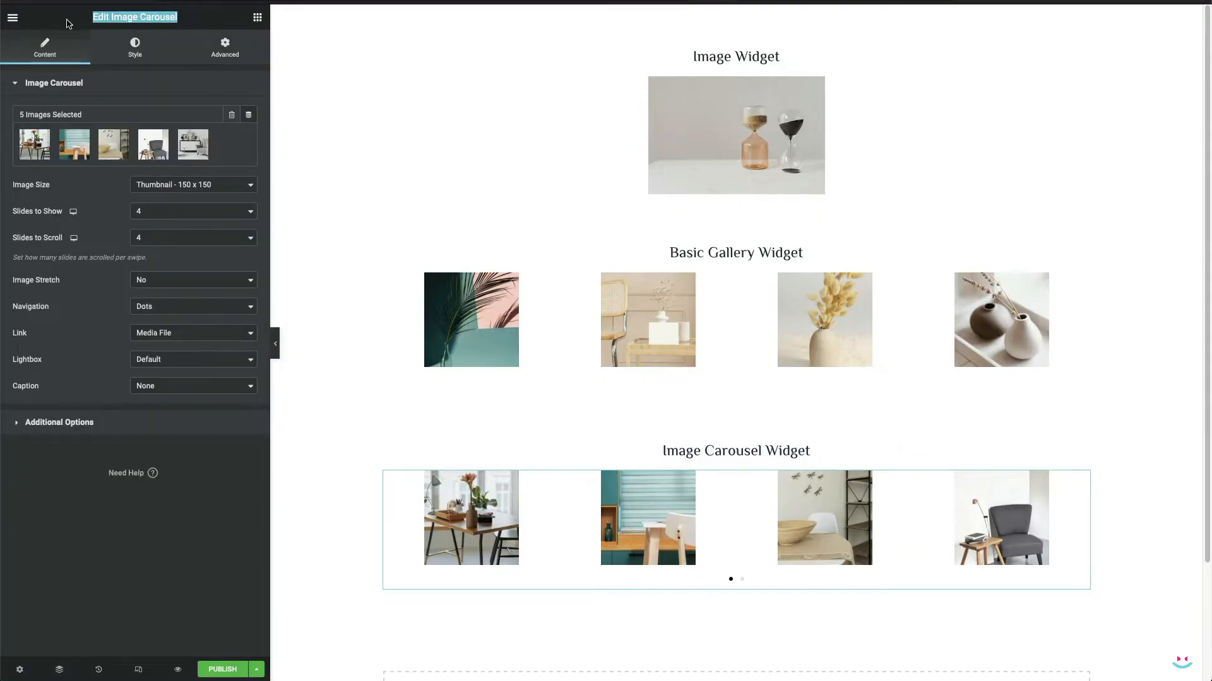
left_click(471, 517)
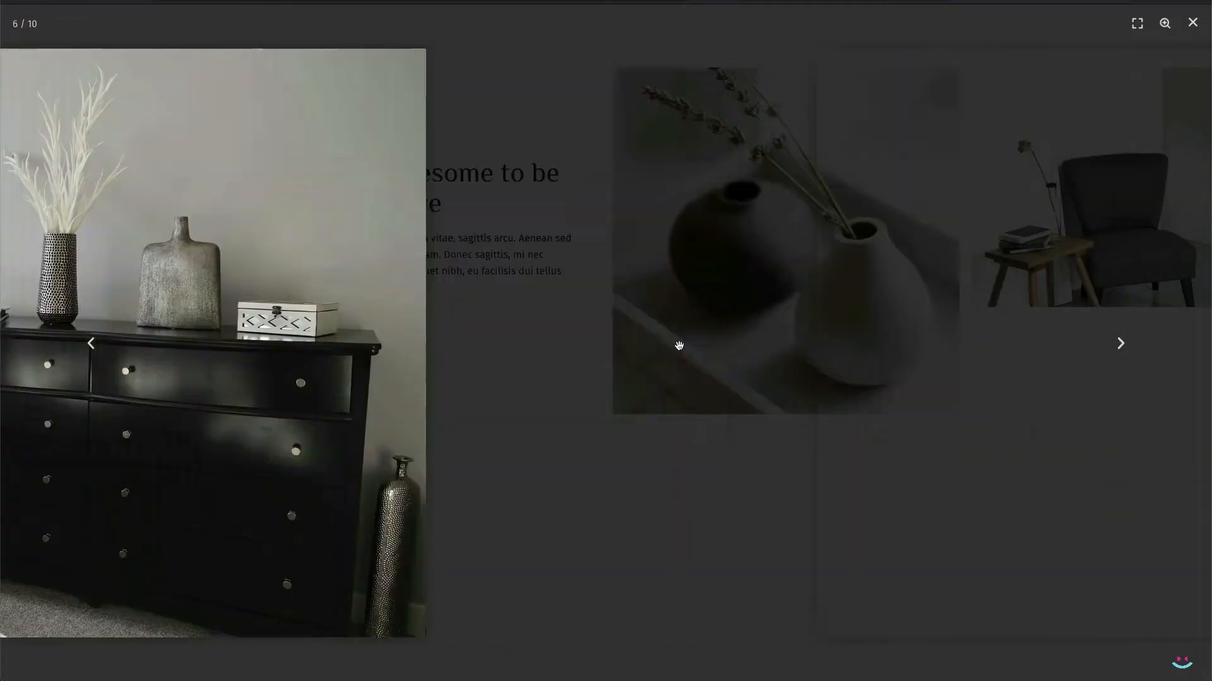
Step: Step the lightbox back to image five and close the gallery
left_click(1192, 23)
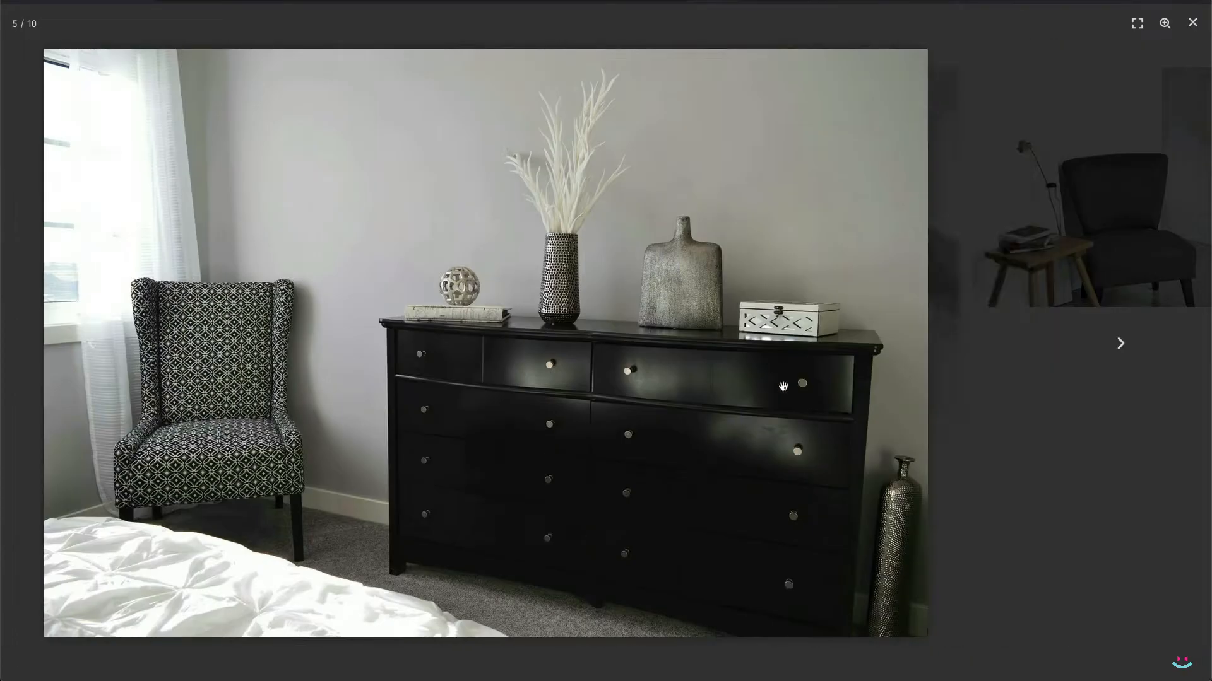
left_click(1192, 21)
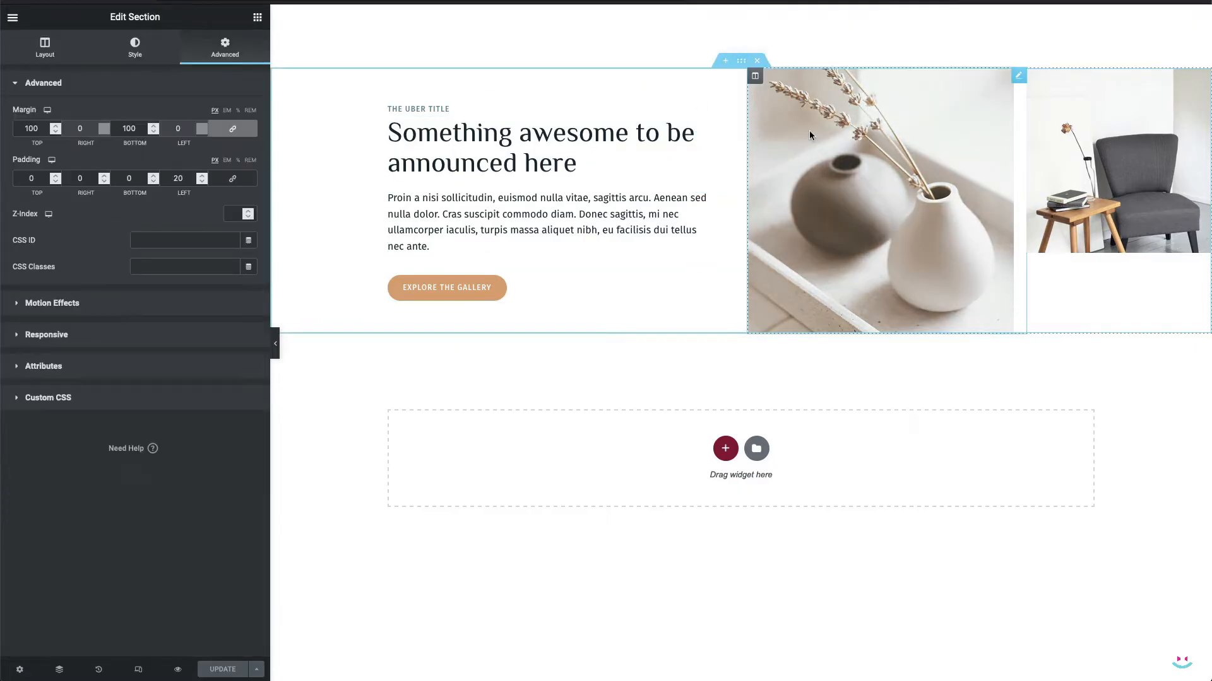
Step: Search the widget list for 'image' to find the Image Carousel
left_click(545, 221)
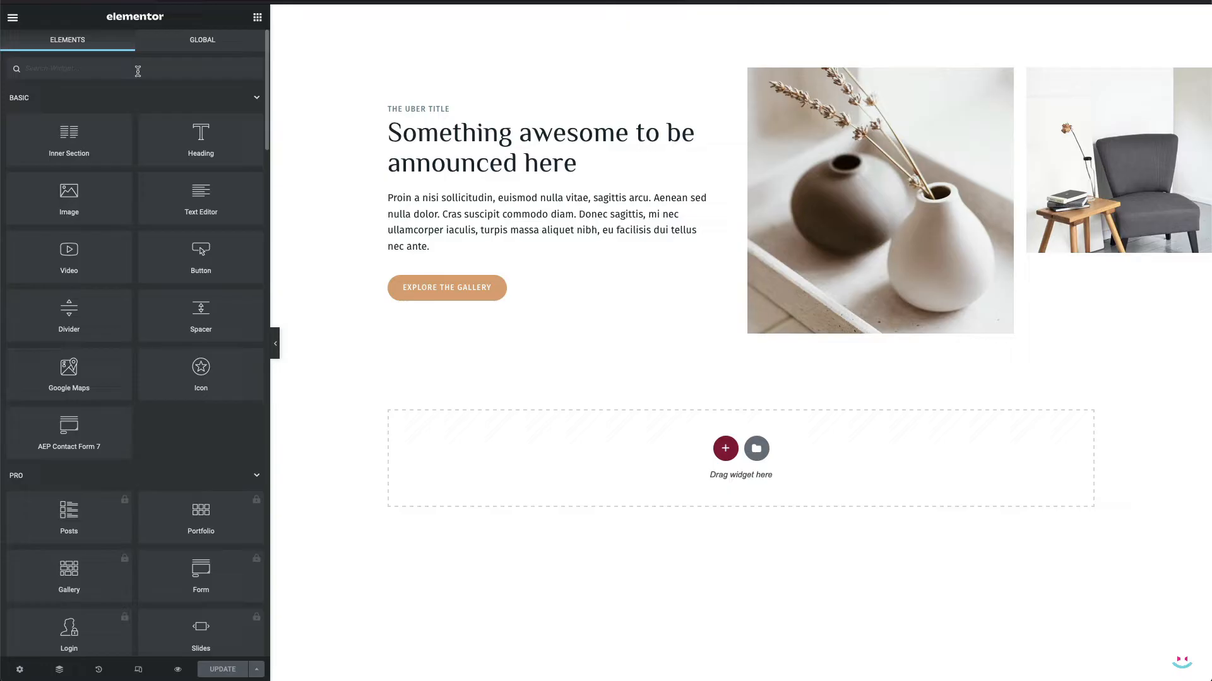
type("image")
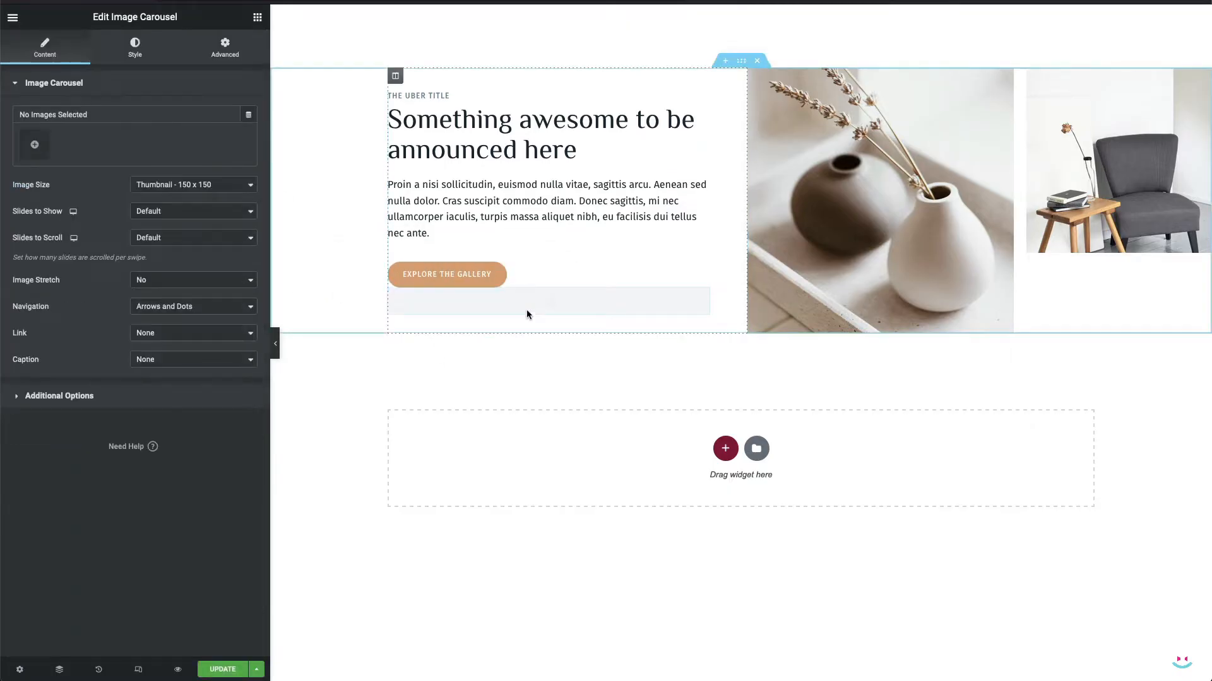
Step: Select nine media library images, create a gallery, and insert it into the carousel
left_click(35, 144)
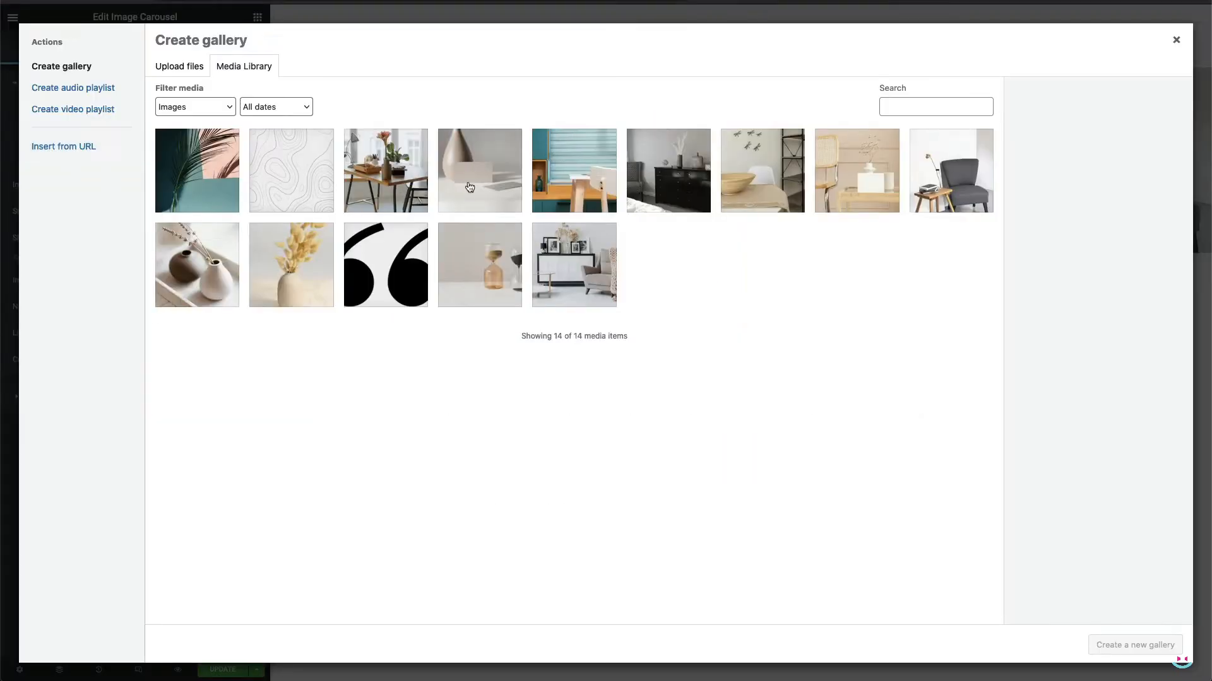
left_click(761, 169)
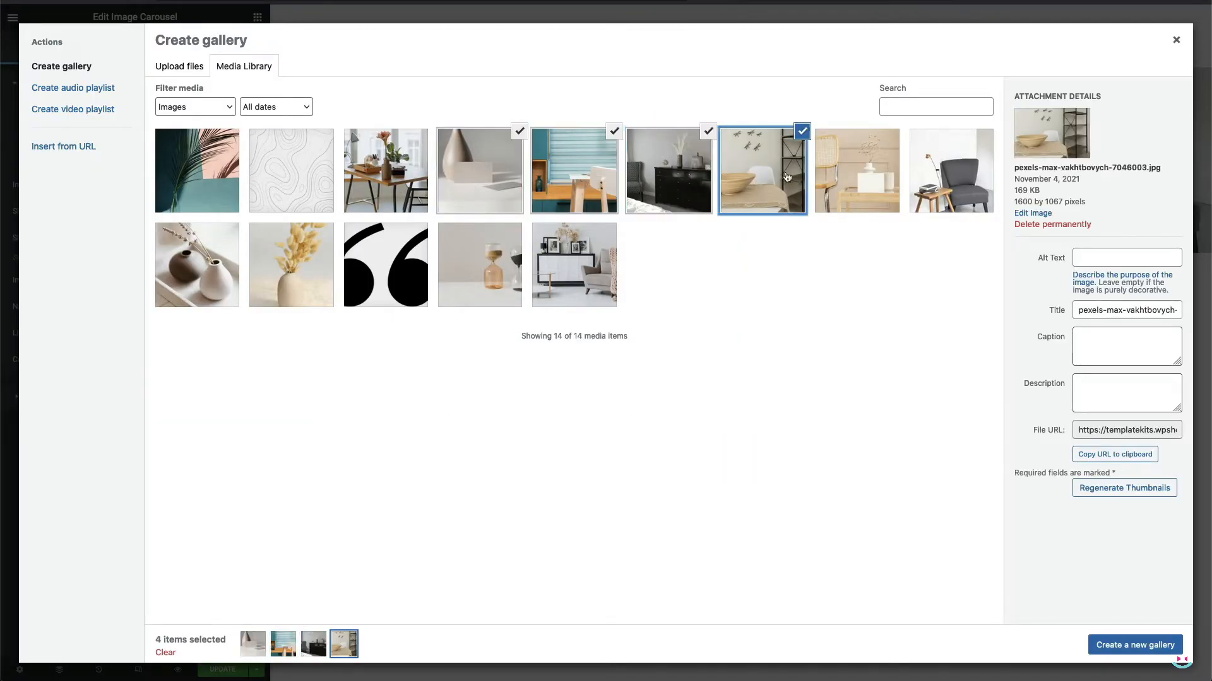
left_click(196, 264)
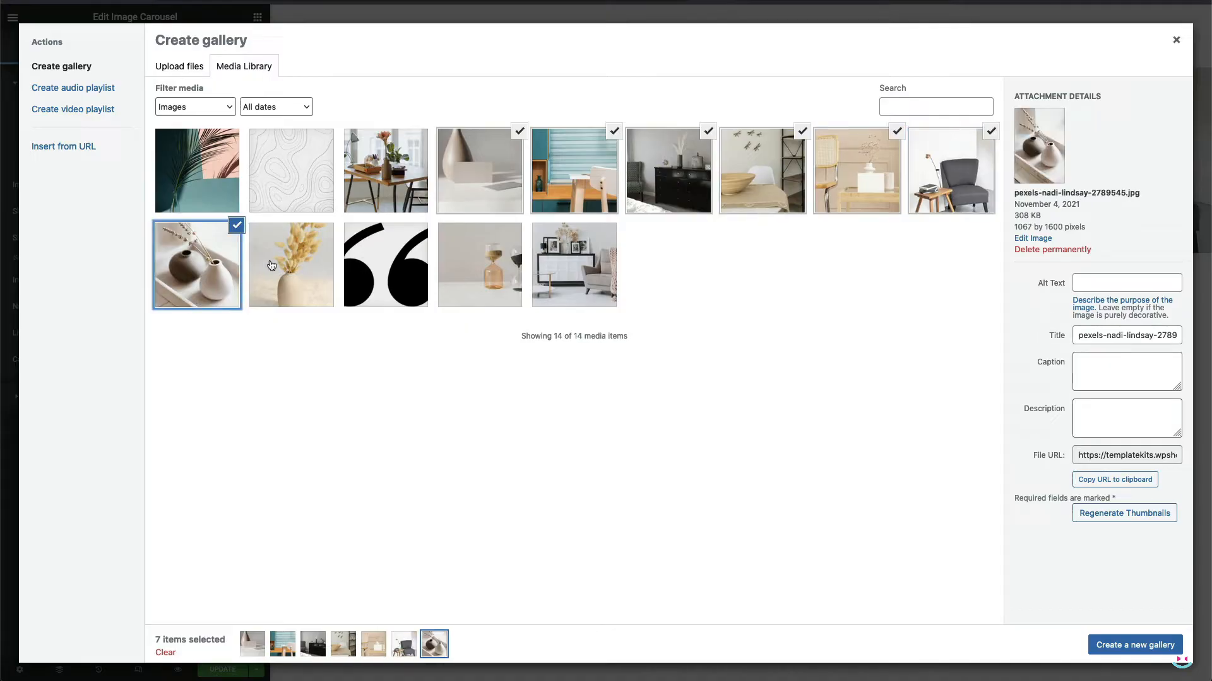
left_click(1135, 644)
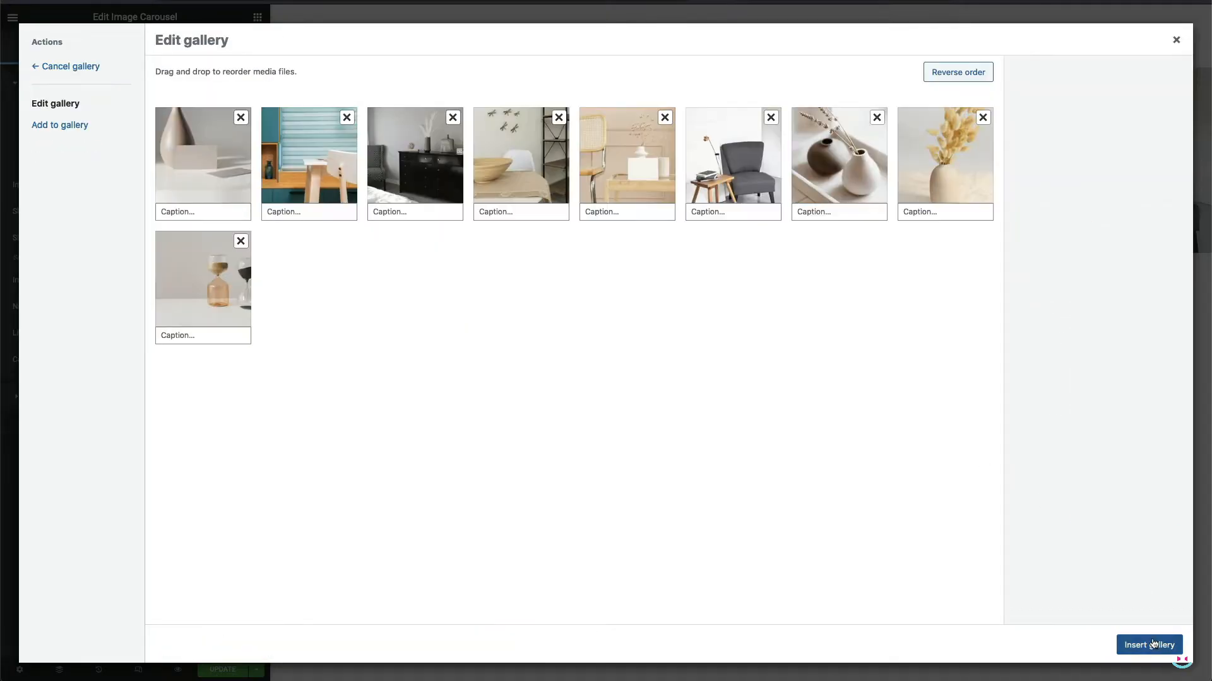
left_click(1149, 645)
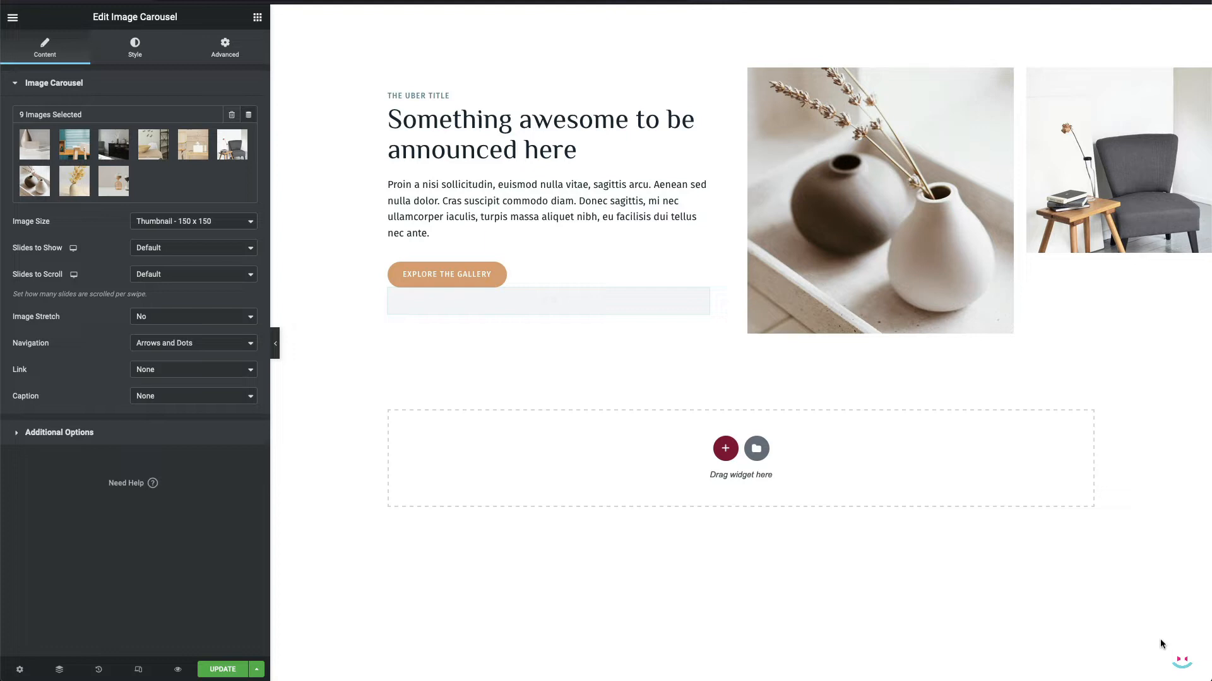
Step: Set the carousel to ten slides per view, no navigation, linking to media files
left_click(569, 300)
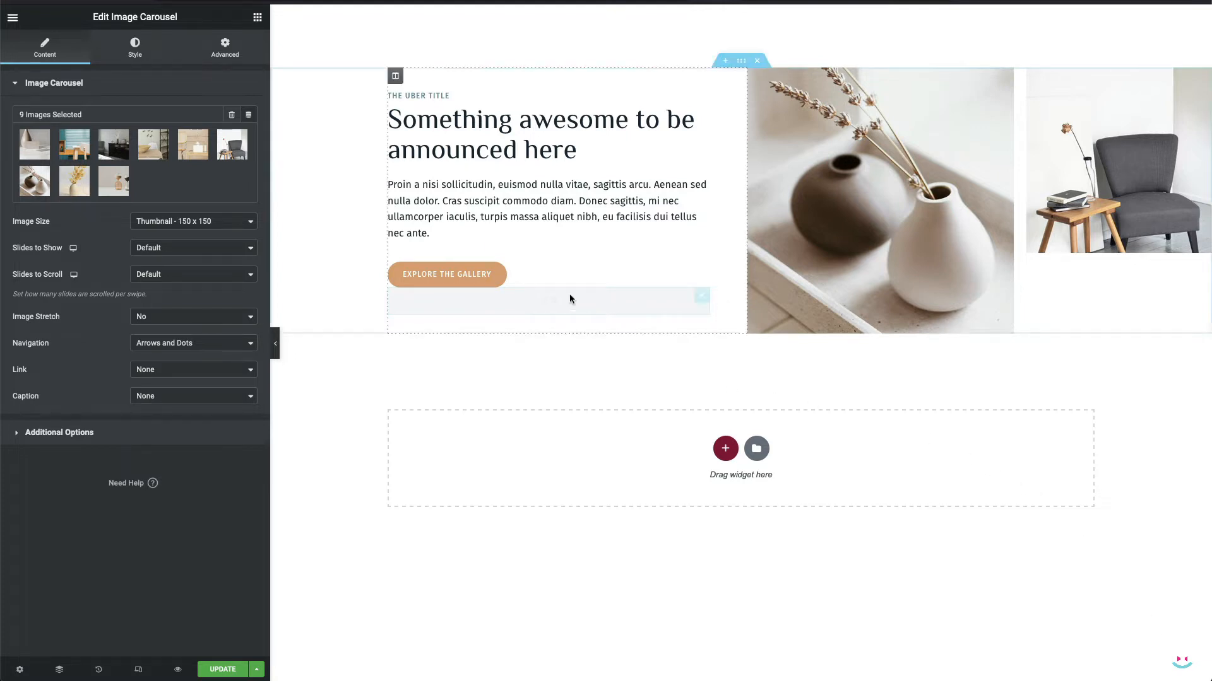
left_click(192, 247)
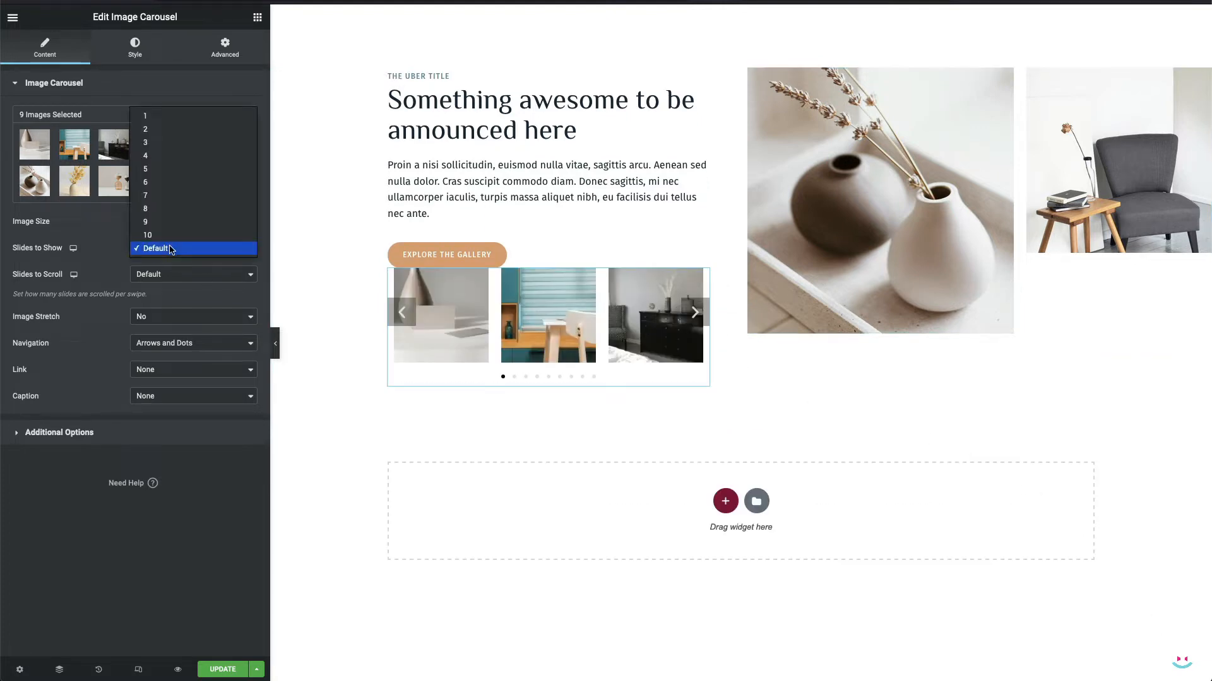
mouse_move(159, 262)
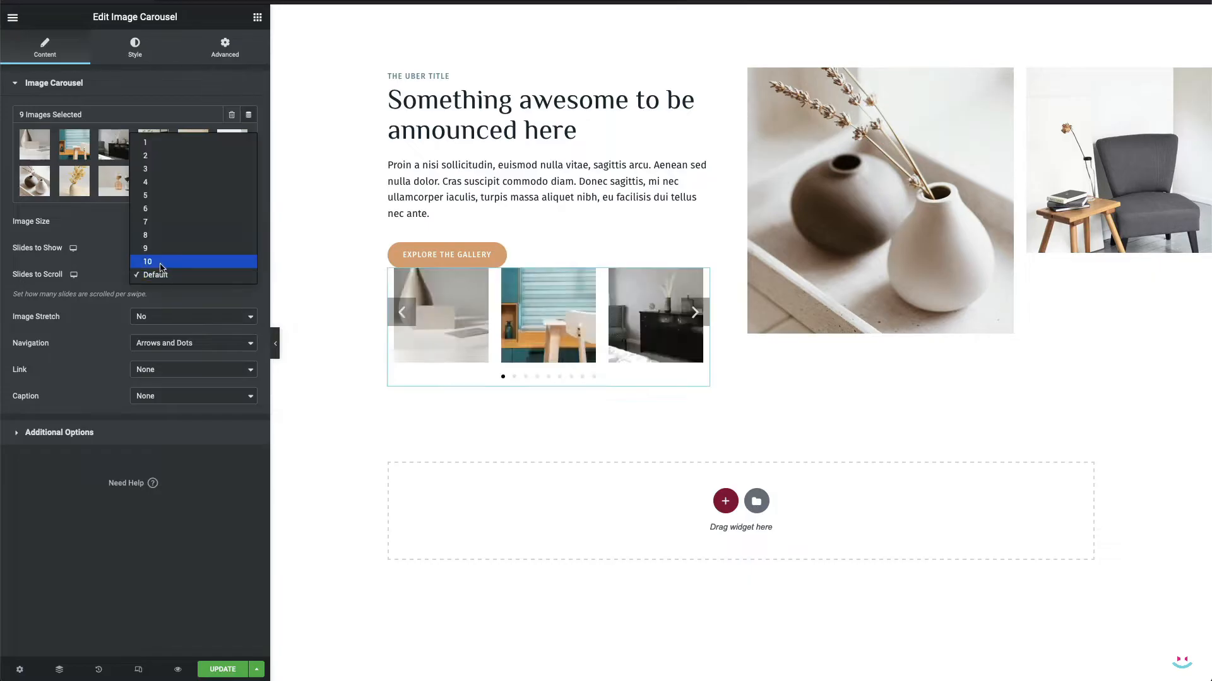
left_click(147, 261)
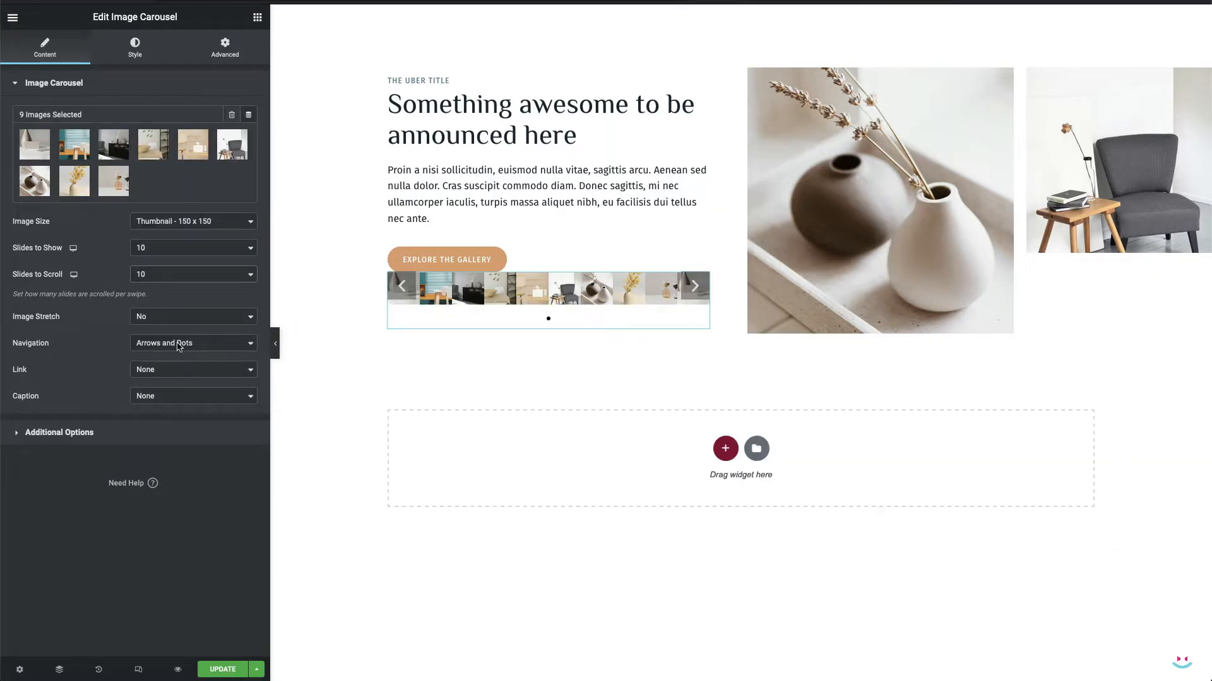
left_click(193, 343)
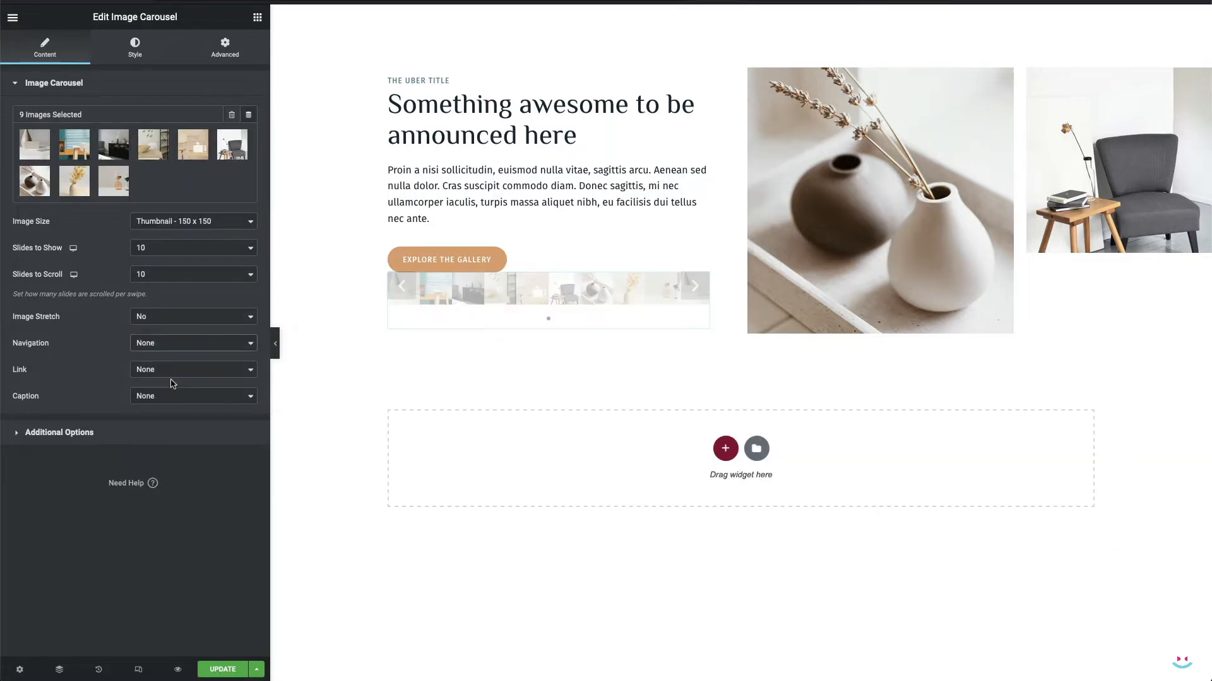
left_click(193, 369)
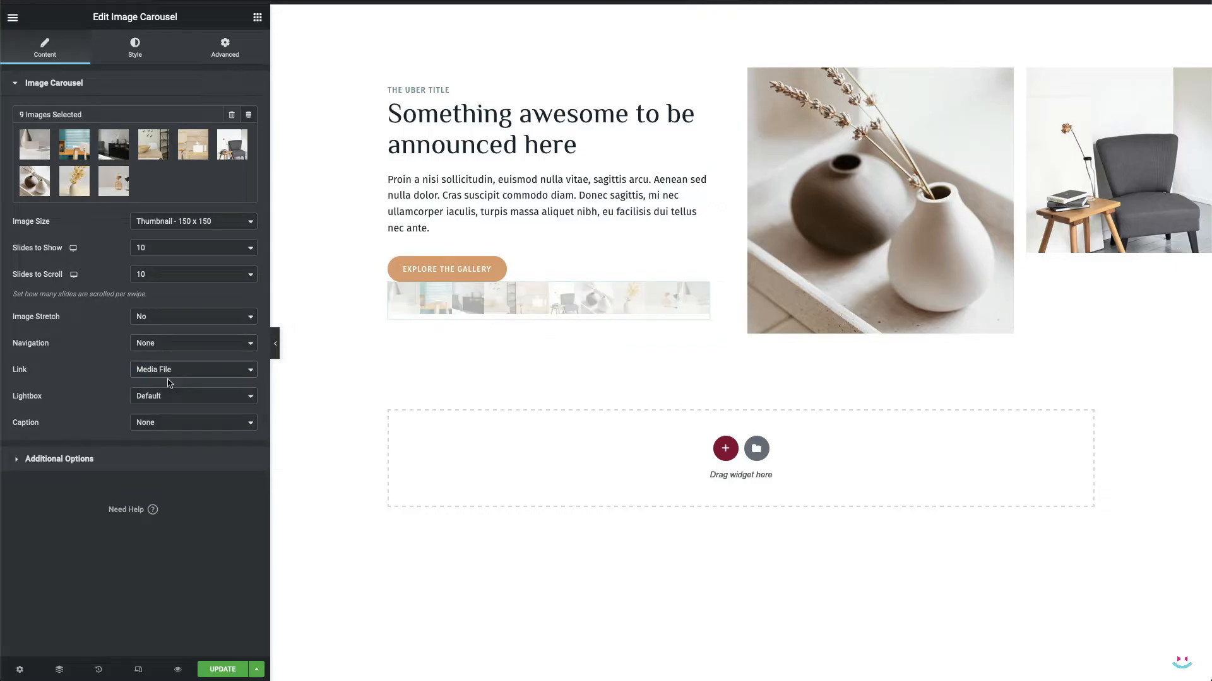
Step: Turn autoplay off and expand the carousel's image settings
left_click(58, 458)
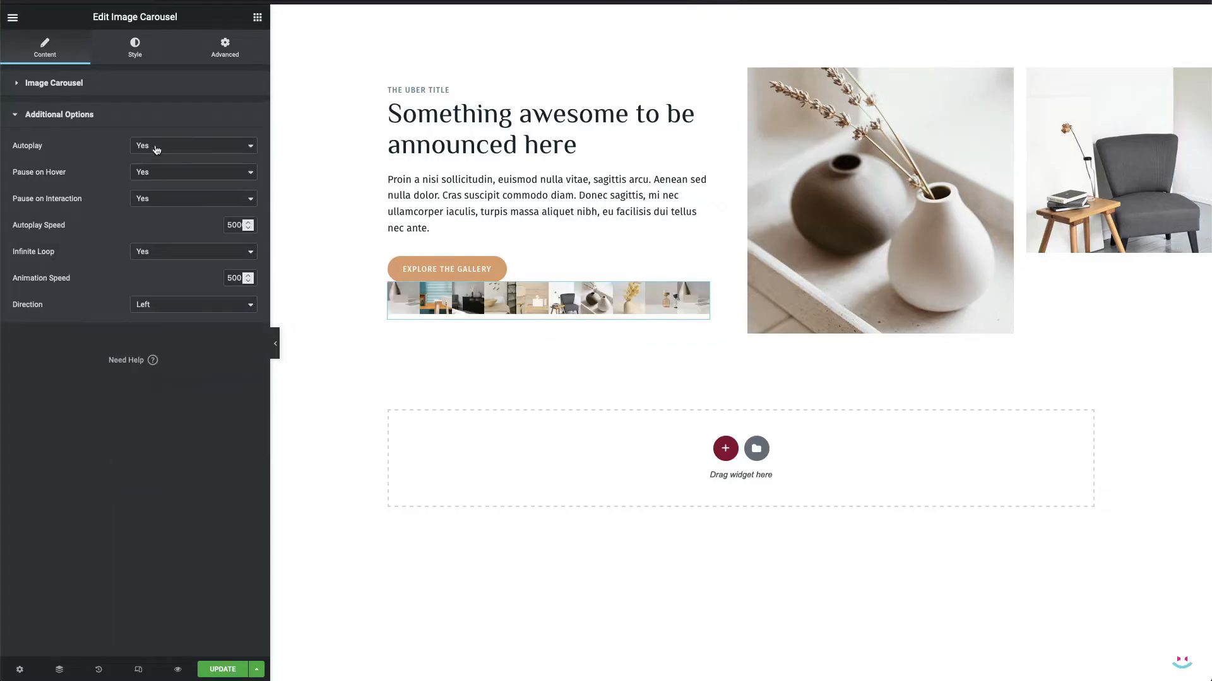
left_click(193, 145)
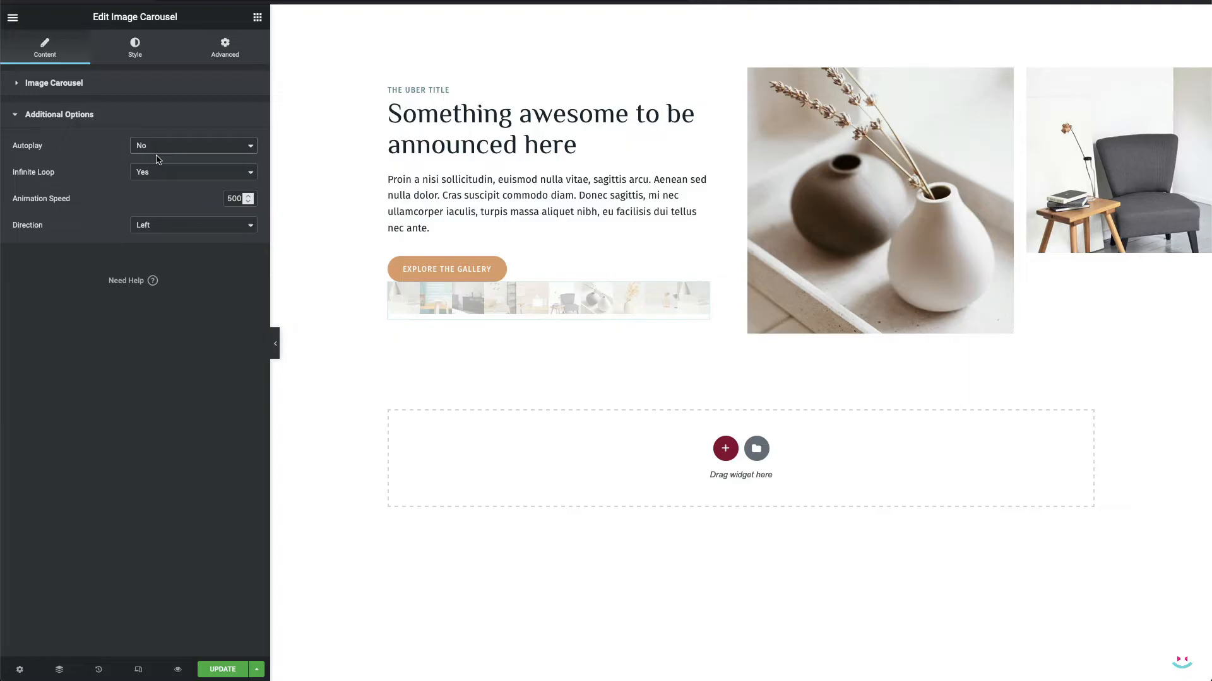
left_click(192, 171)
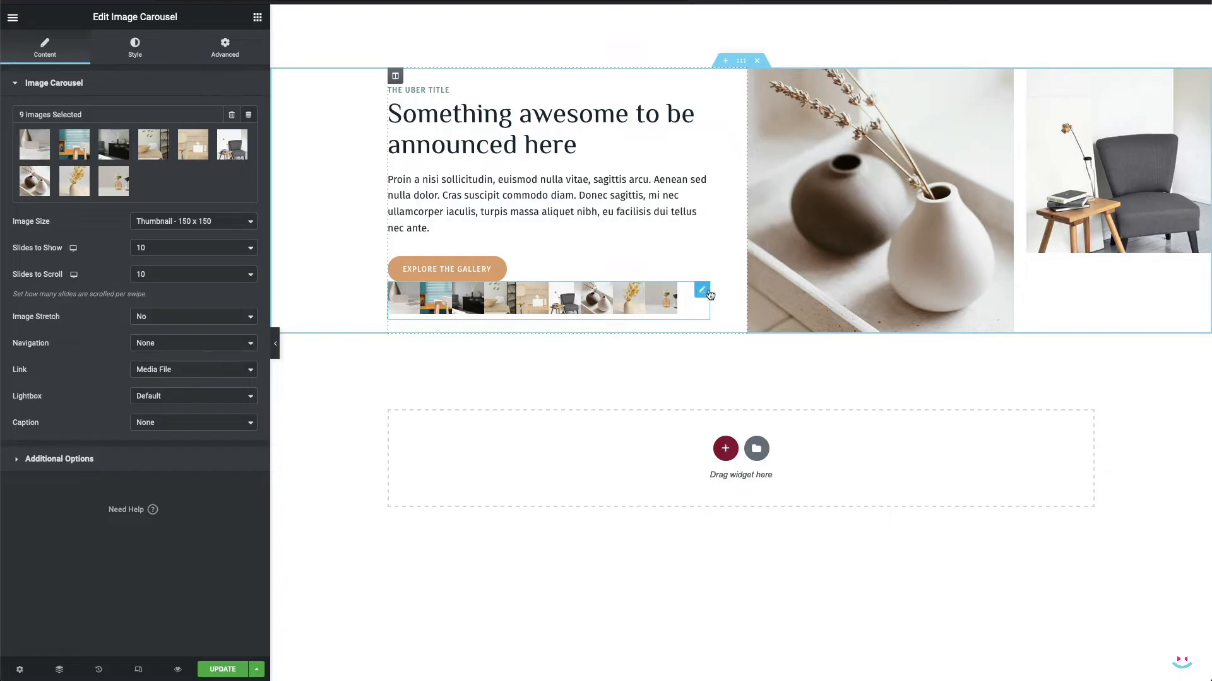
mouse_move(548, 297)
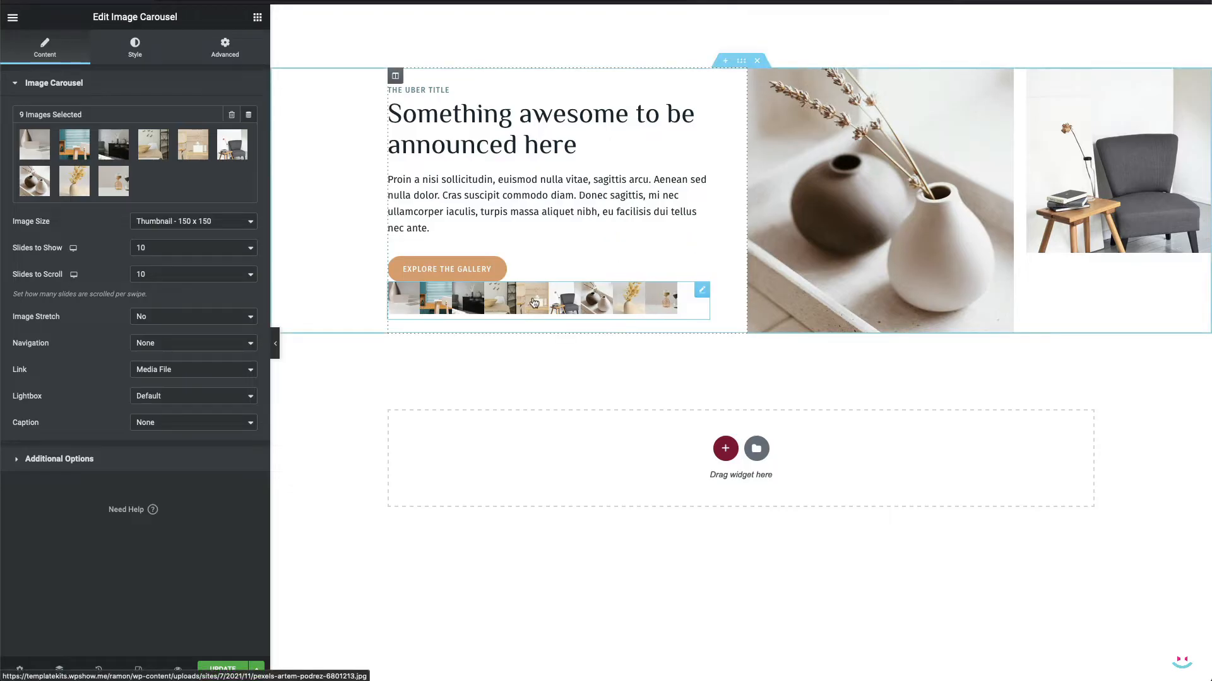
mouse_move(568, 303)
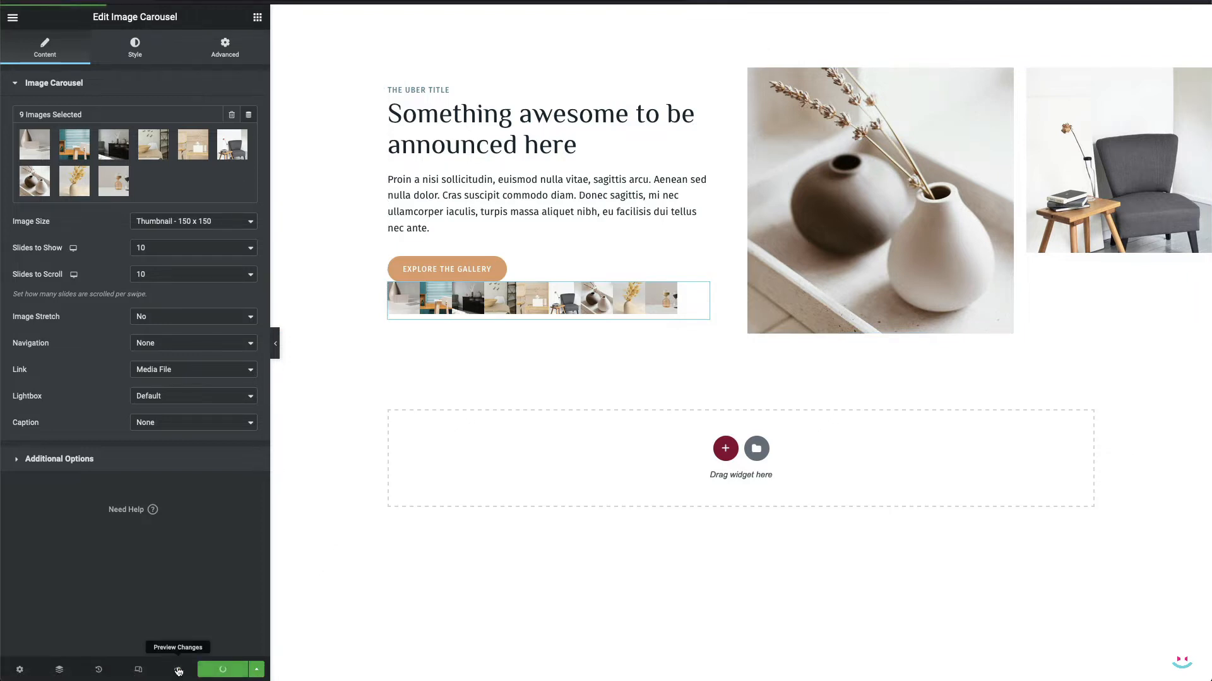
Step: Preview the page and inspect a carousel thumbnail's lightbox slideshow attribute
left_click(177, 668)
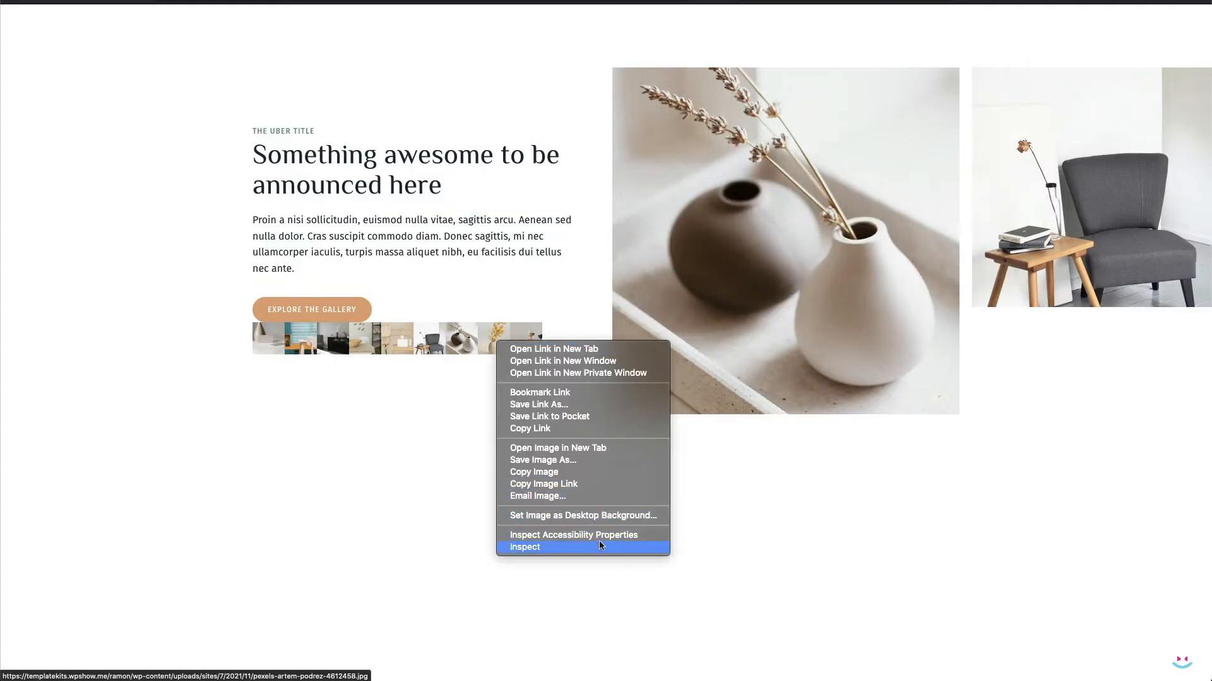
left_click(523, 547)
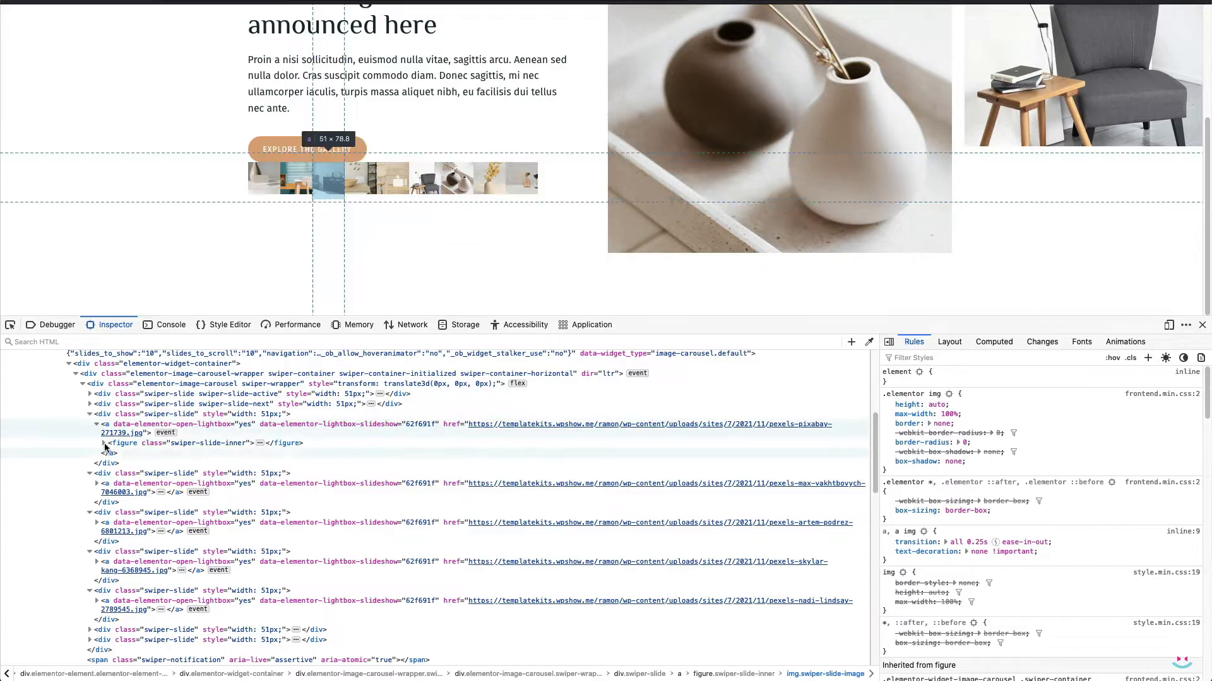
left_click(102, 443)
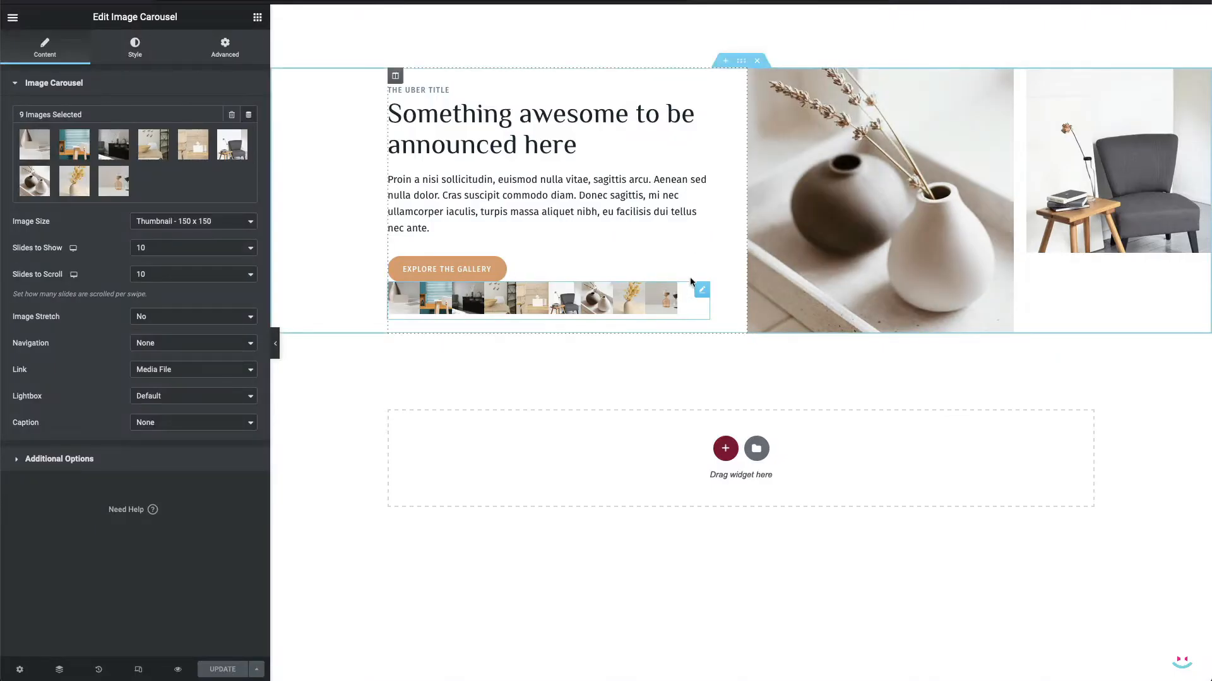
Step: Add custom attribute data-elementor-lightbox-slideshow|62f691f to the Explore the gallery button
left_click(447, 268)
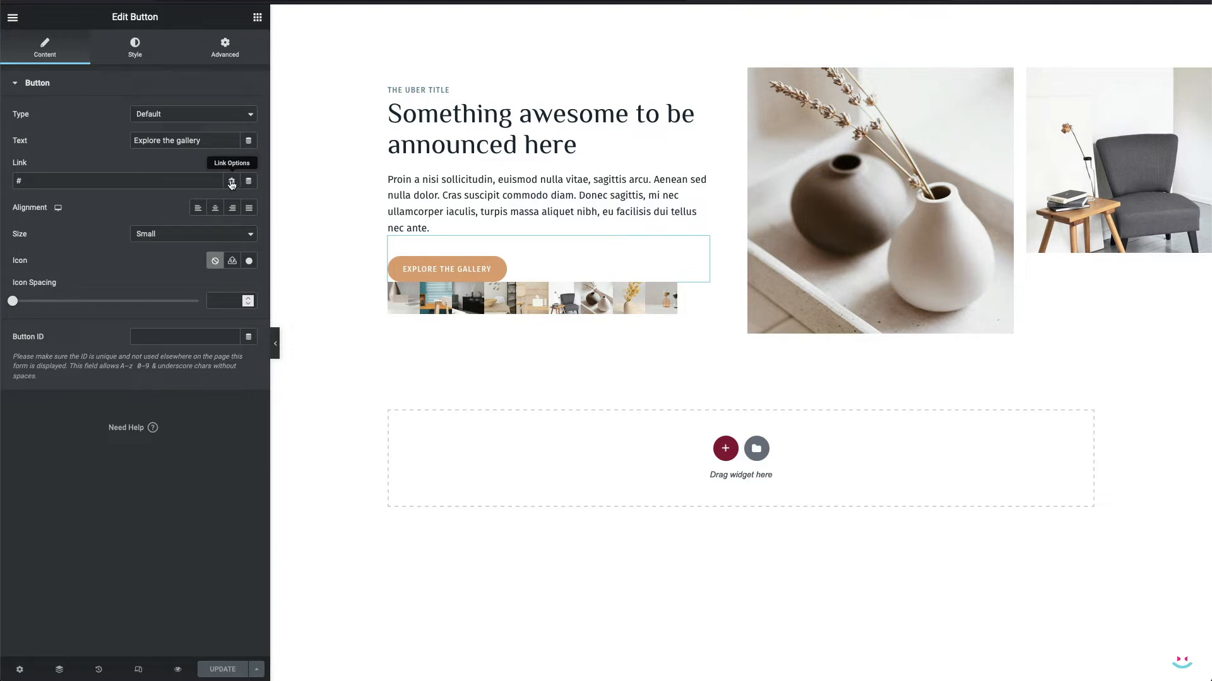
left_click(232, 181)
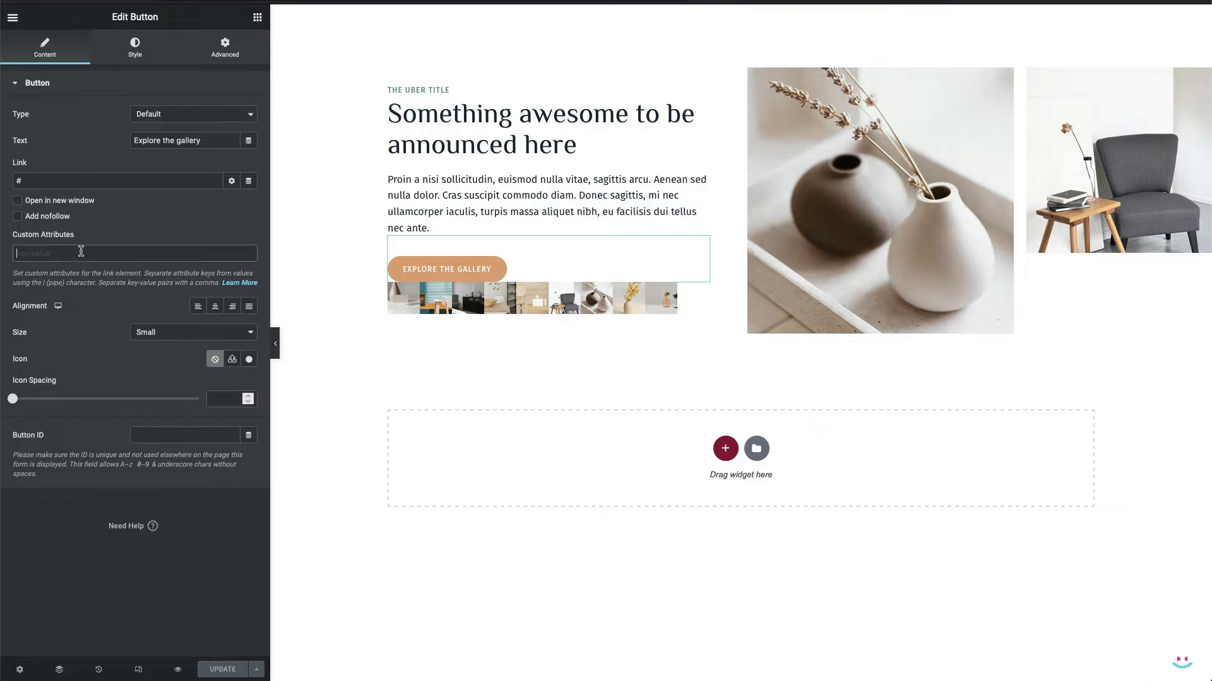
type("data-elementor-lightbox-slideshow")
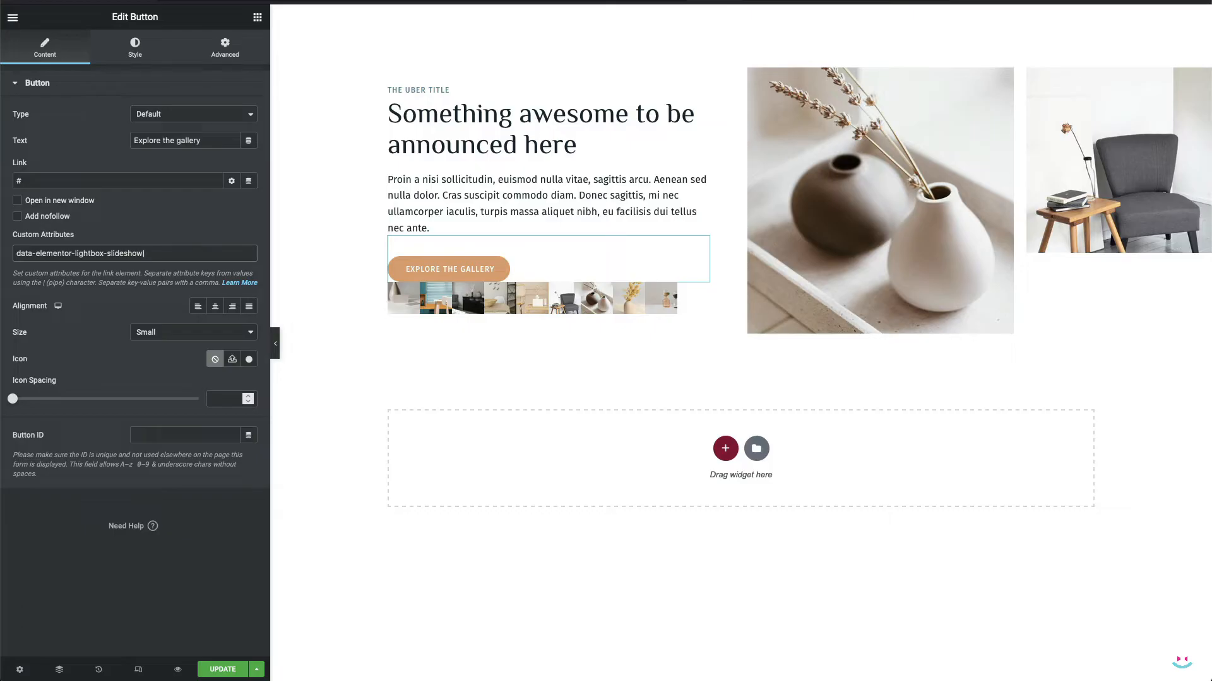
type("62f691f")
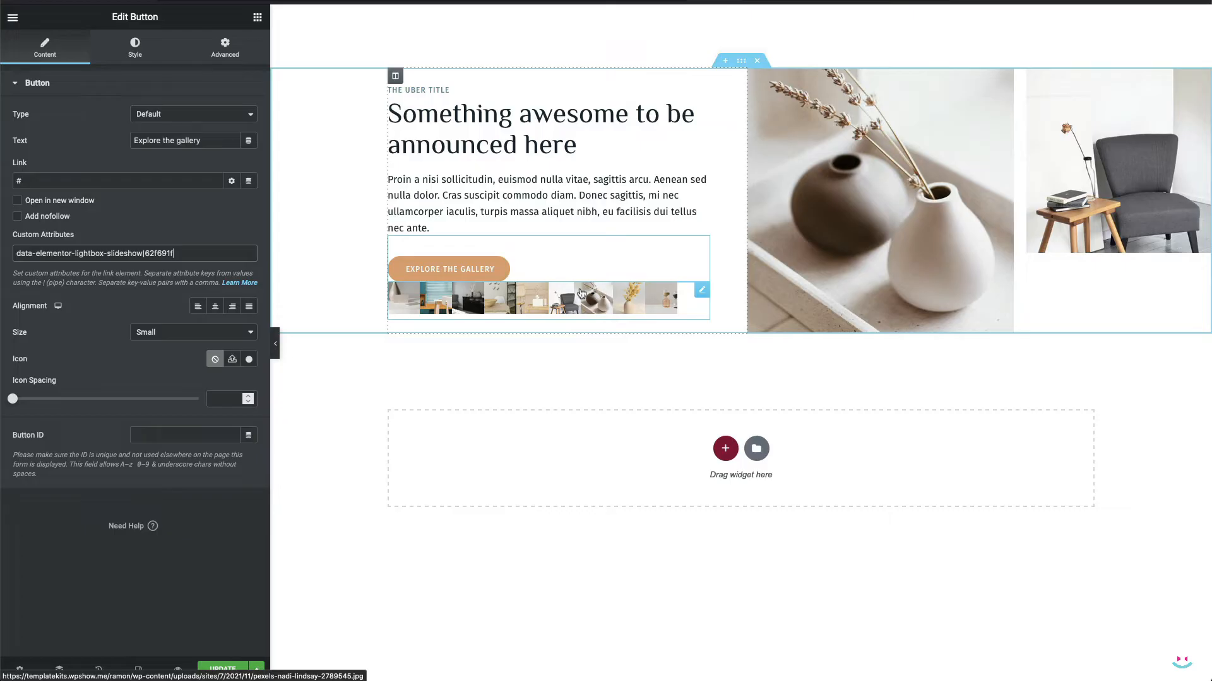
mouse_move(669, 326)
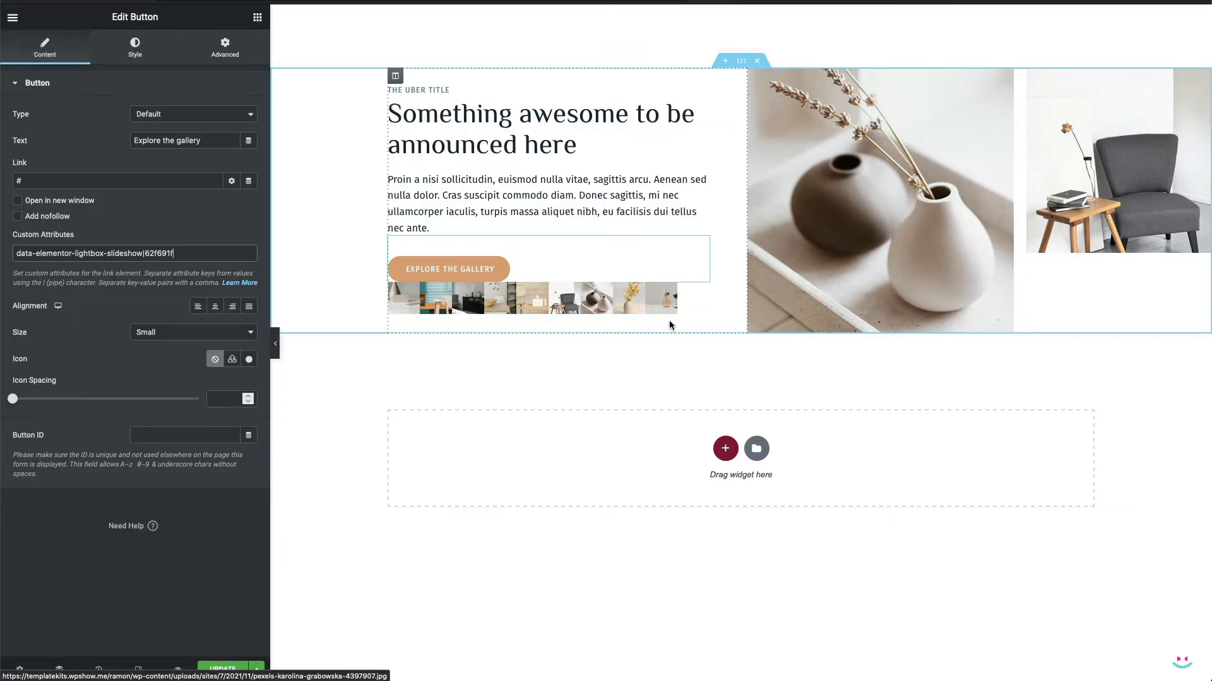
mouse_move(606, 299)
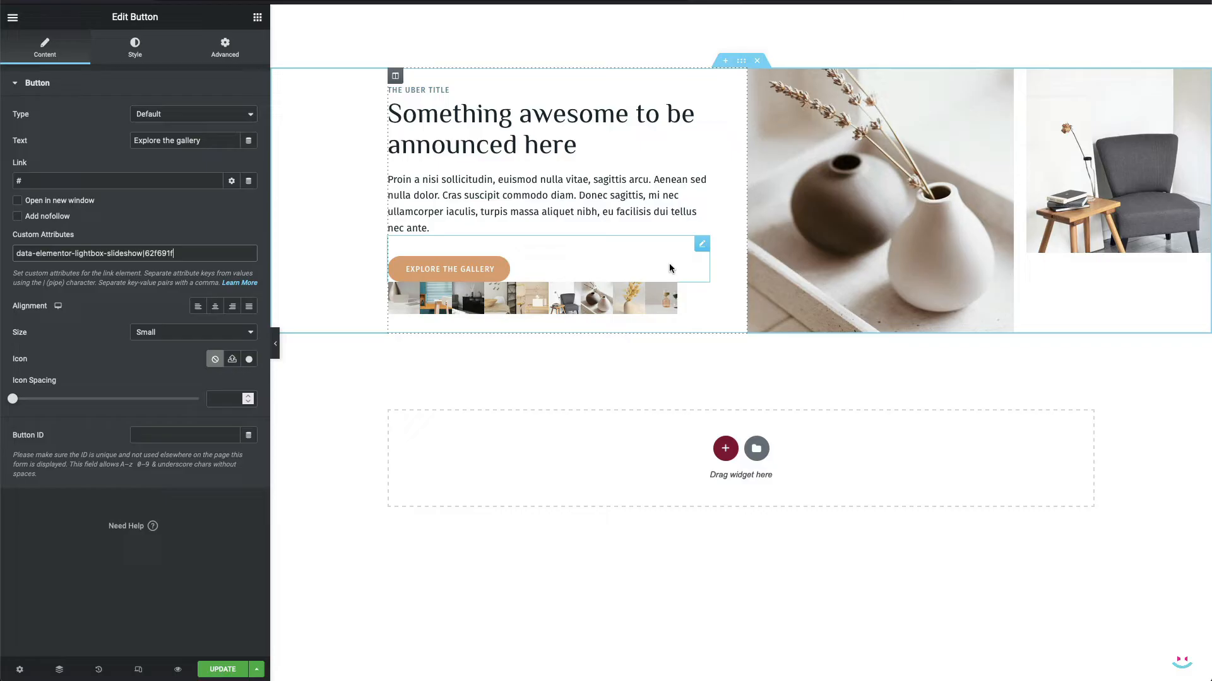
mouse_move(676, 295)
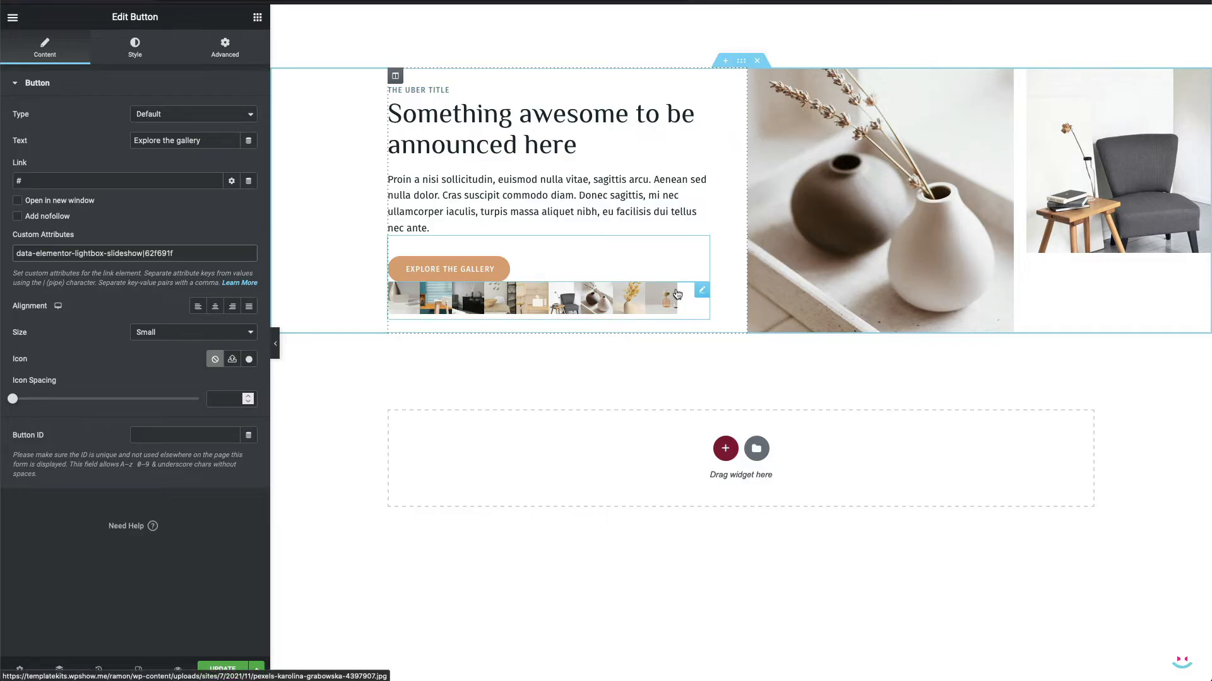
mouse_move(477, 299)
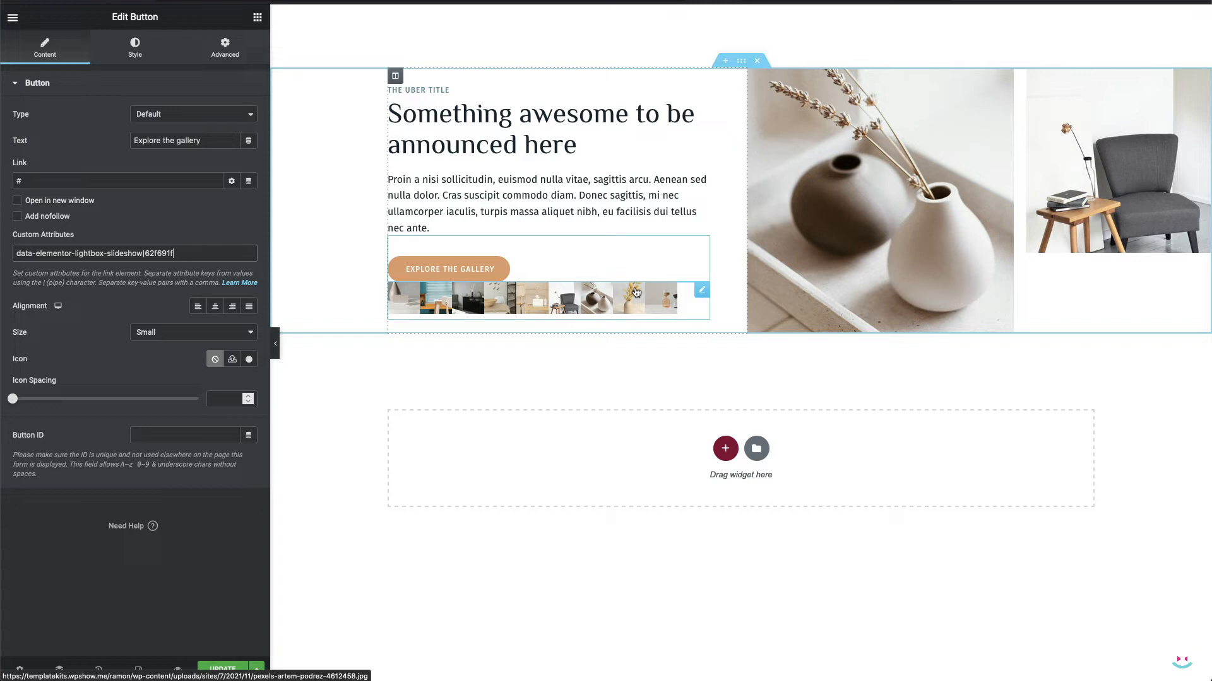
mouse_move(705, 330)
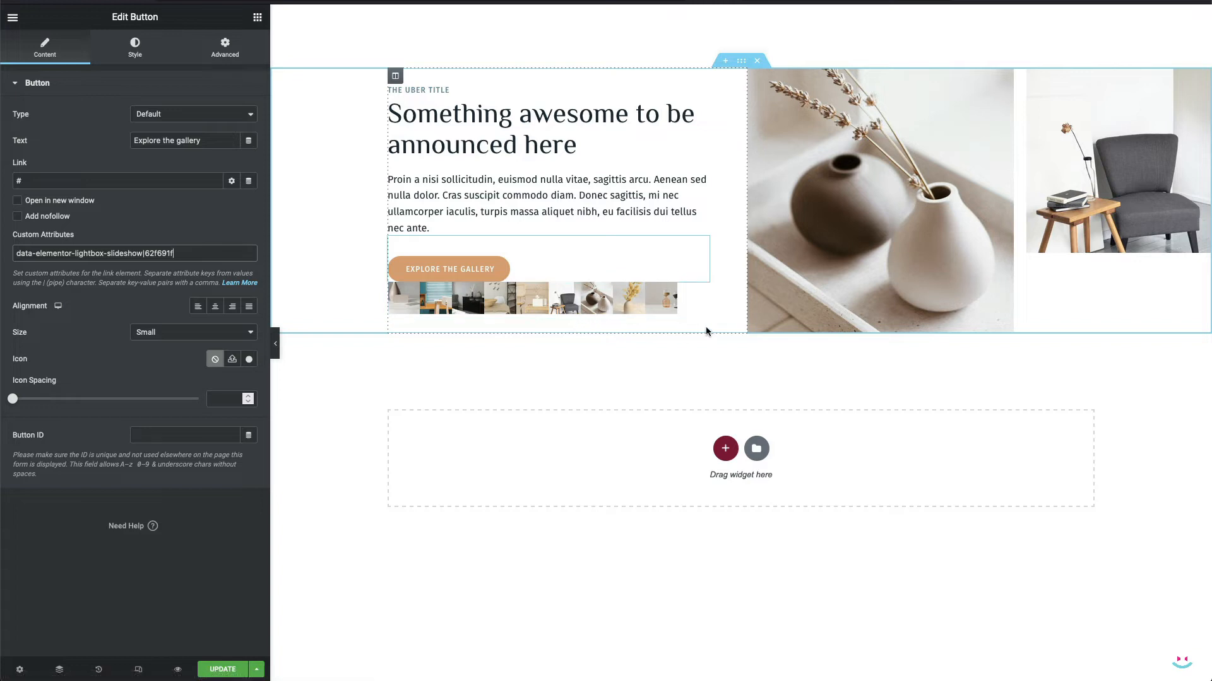
Step: Copy the living-room sideboard image's file URL from the media library, then close it
left_click(699, 300)
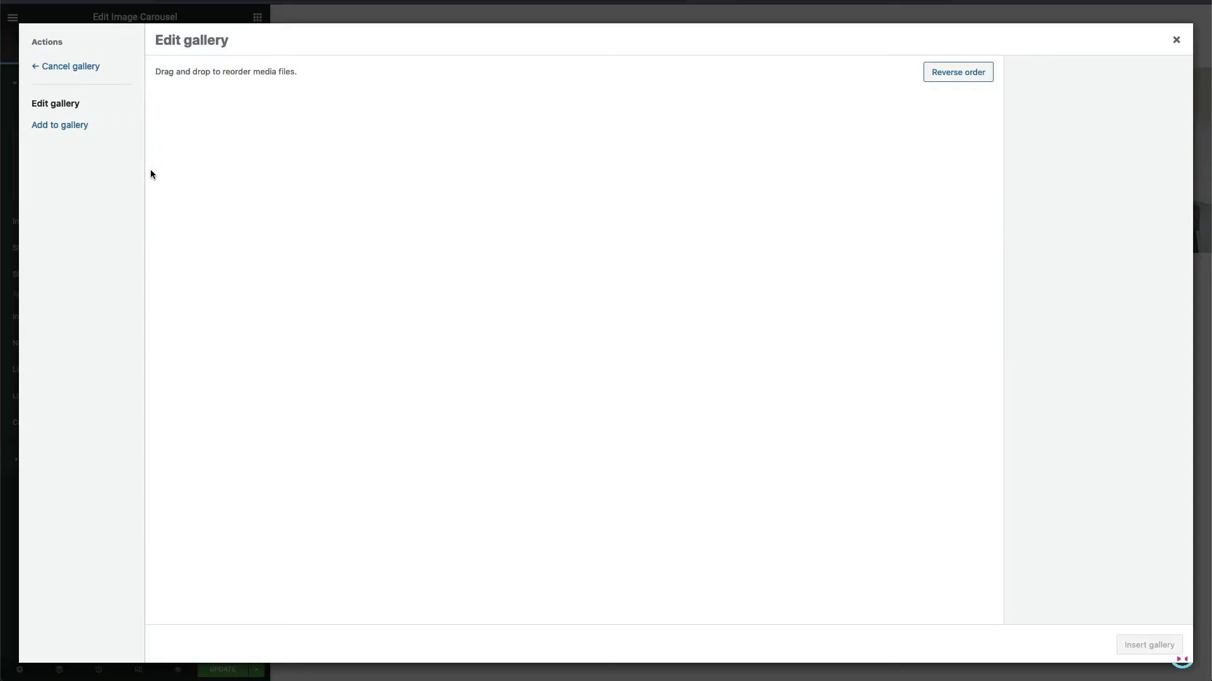
left_click(59, 124)
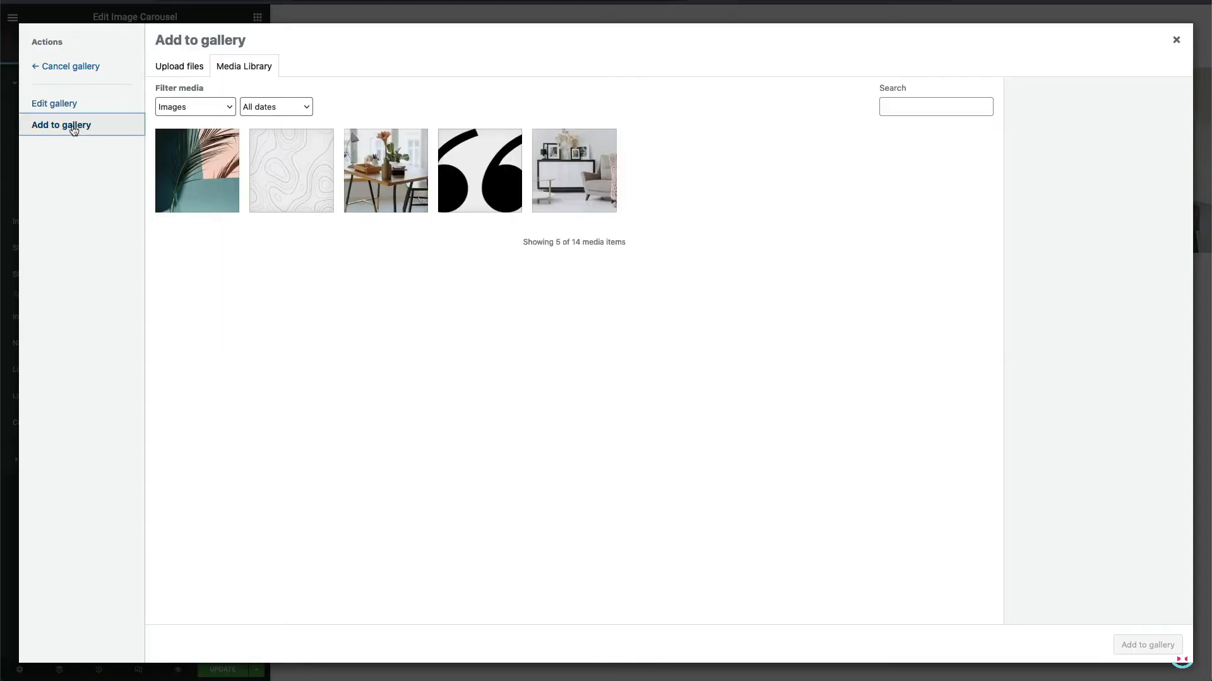
mouse_move(554, 171)
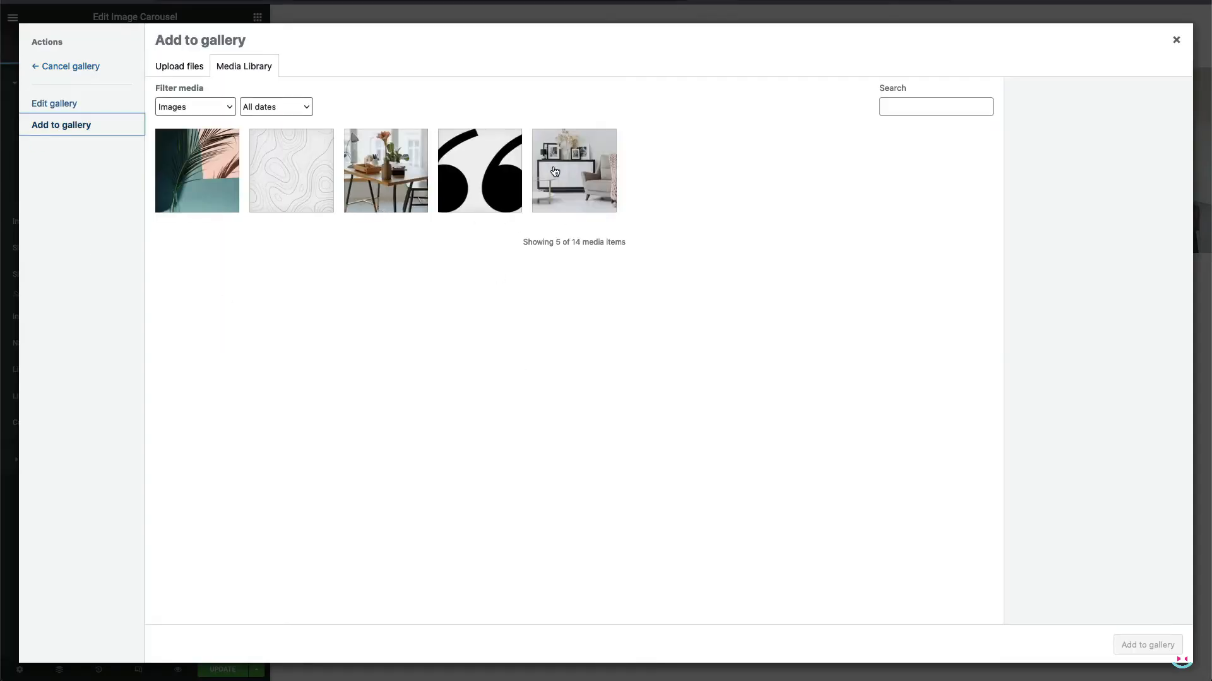
left_click(573, 170)
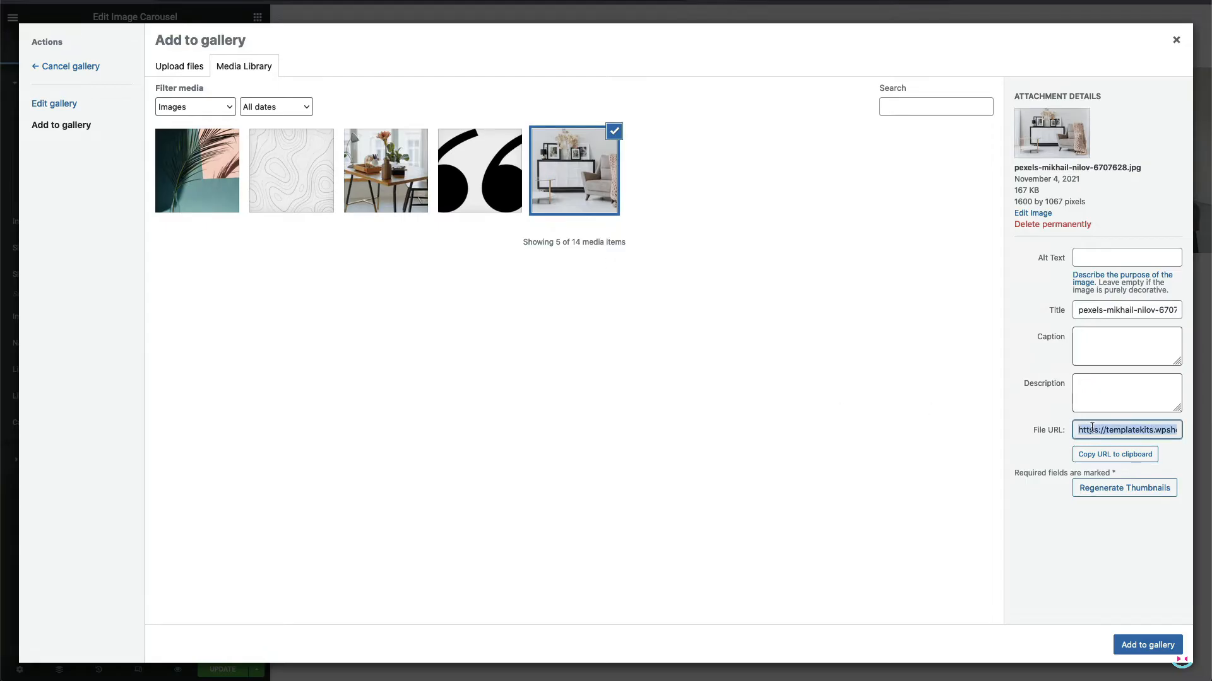
right_click(1126, 429)
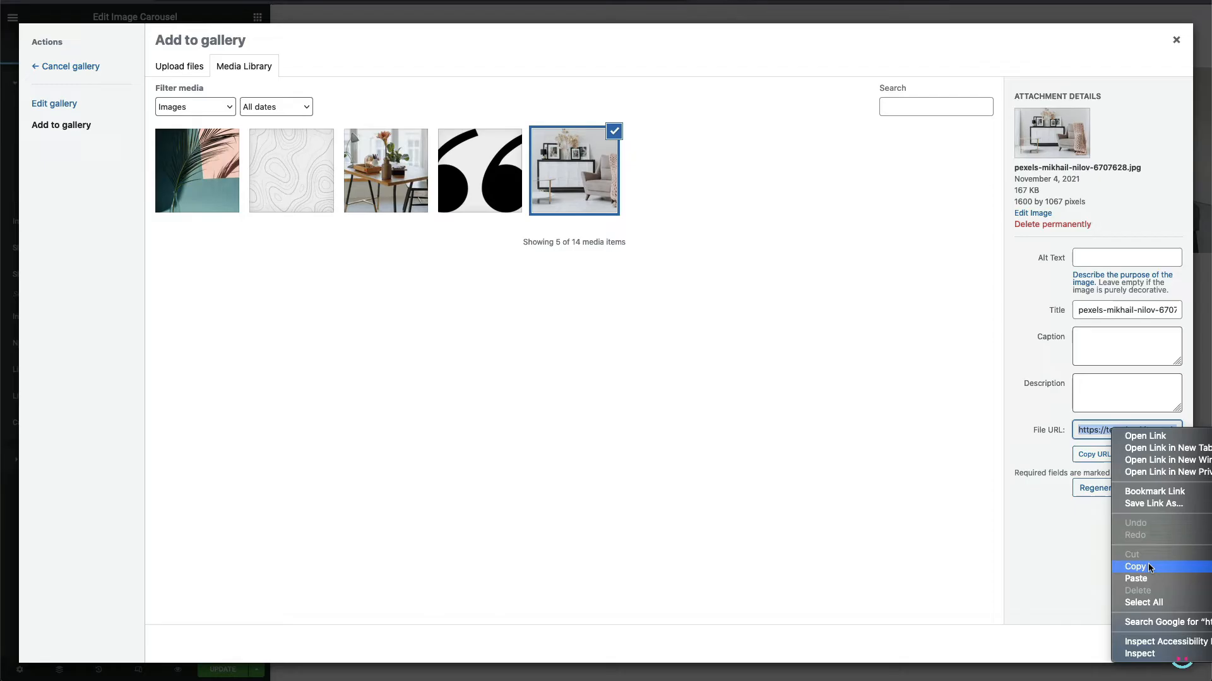
left_click(1135, 567)
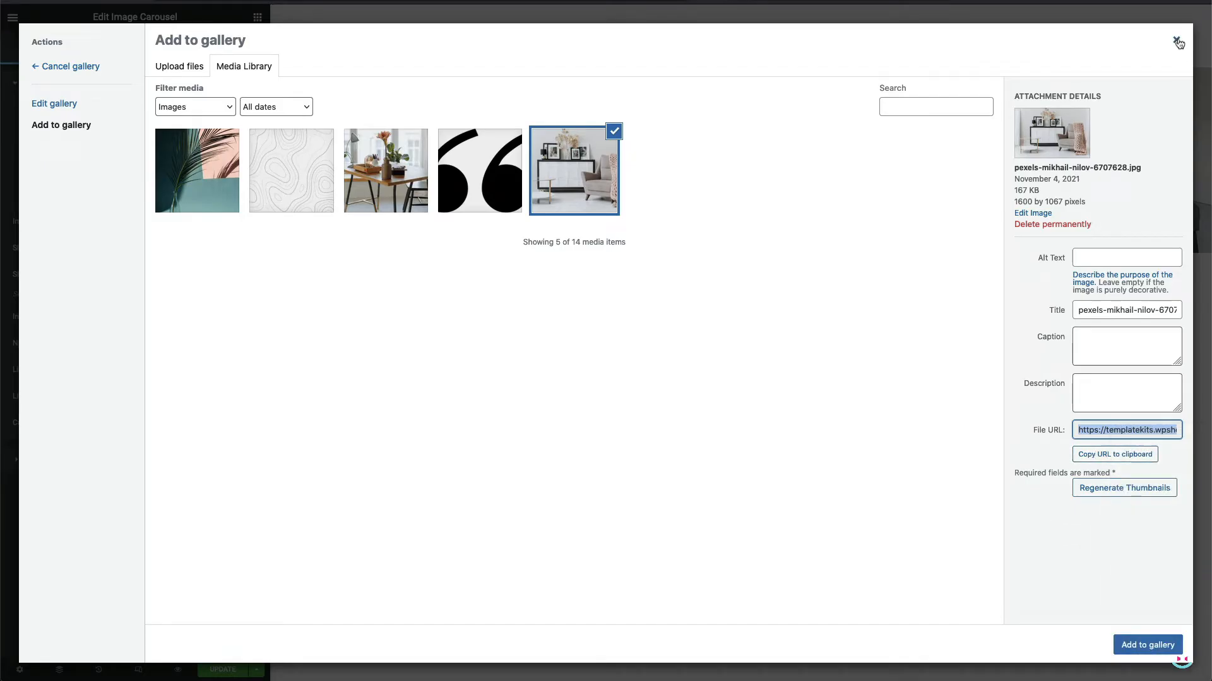
left_click(1147, 644)
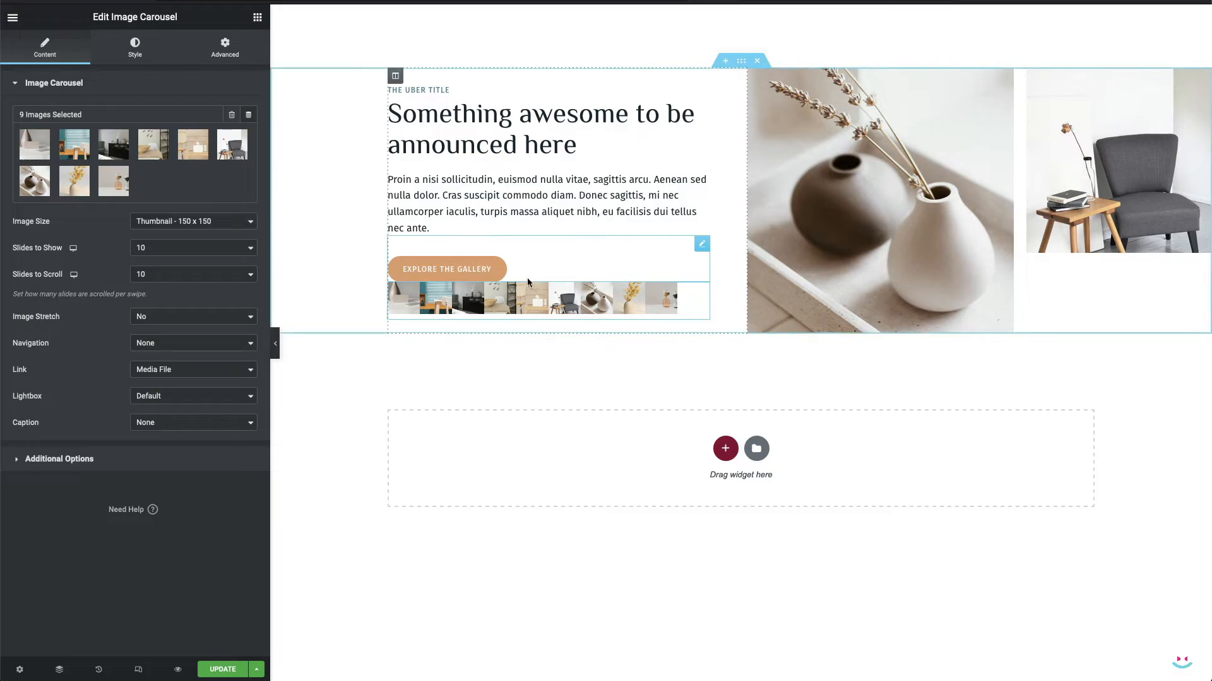
Step: Link the button to uploads/sites/7/2021/11/pexels-mikhail-nilov-6707628.jpg and reopen the carousel
left_click(447, 269)
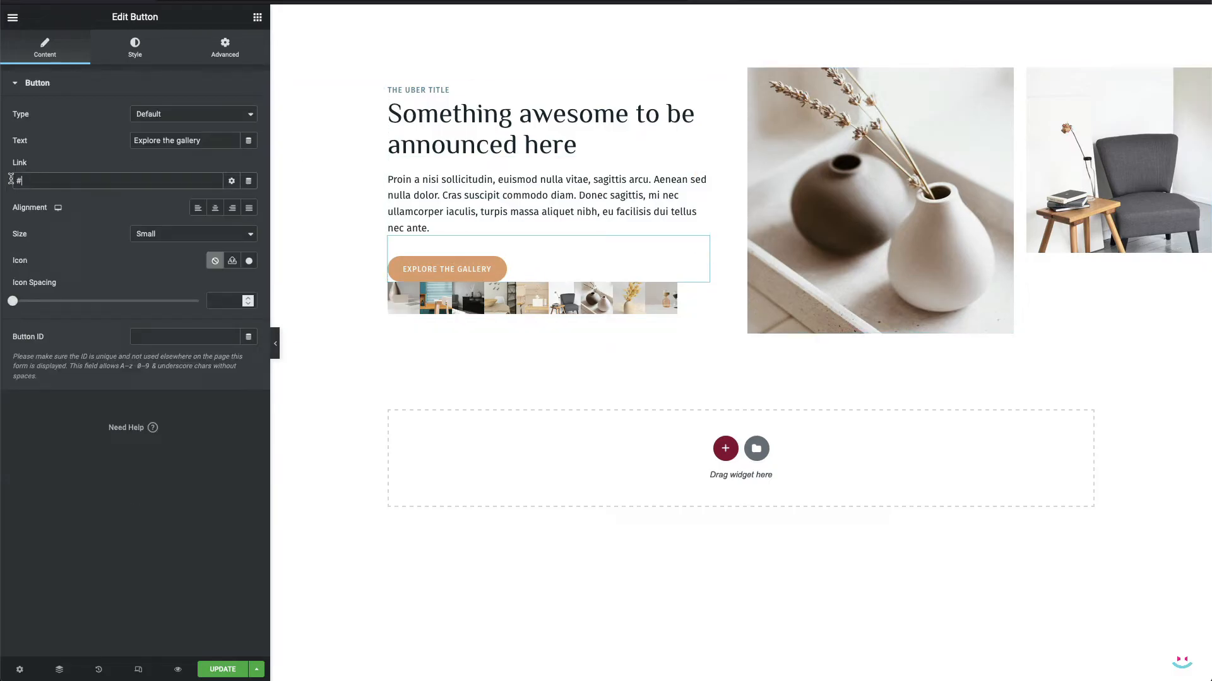
type("uploads/sites/7/2021/11/pexels-mikhail-nilov-6707628.jpg")
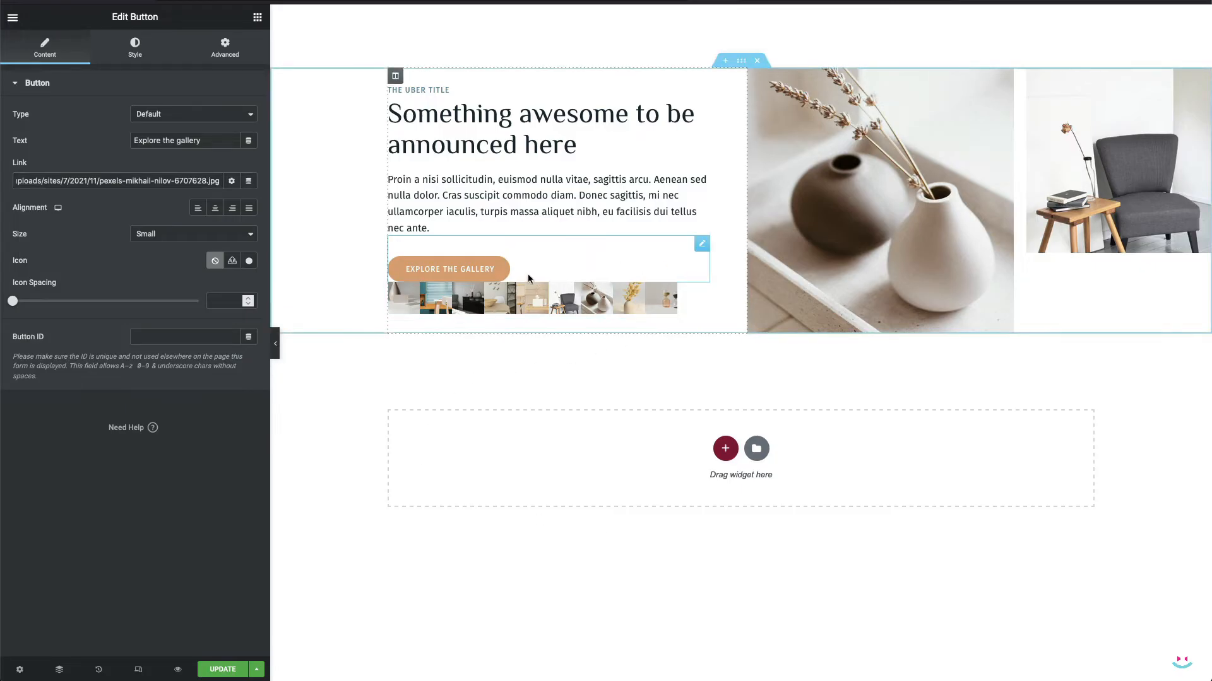
mouse_move(624, 312)
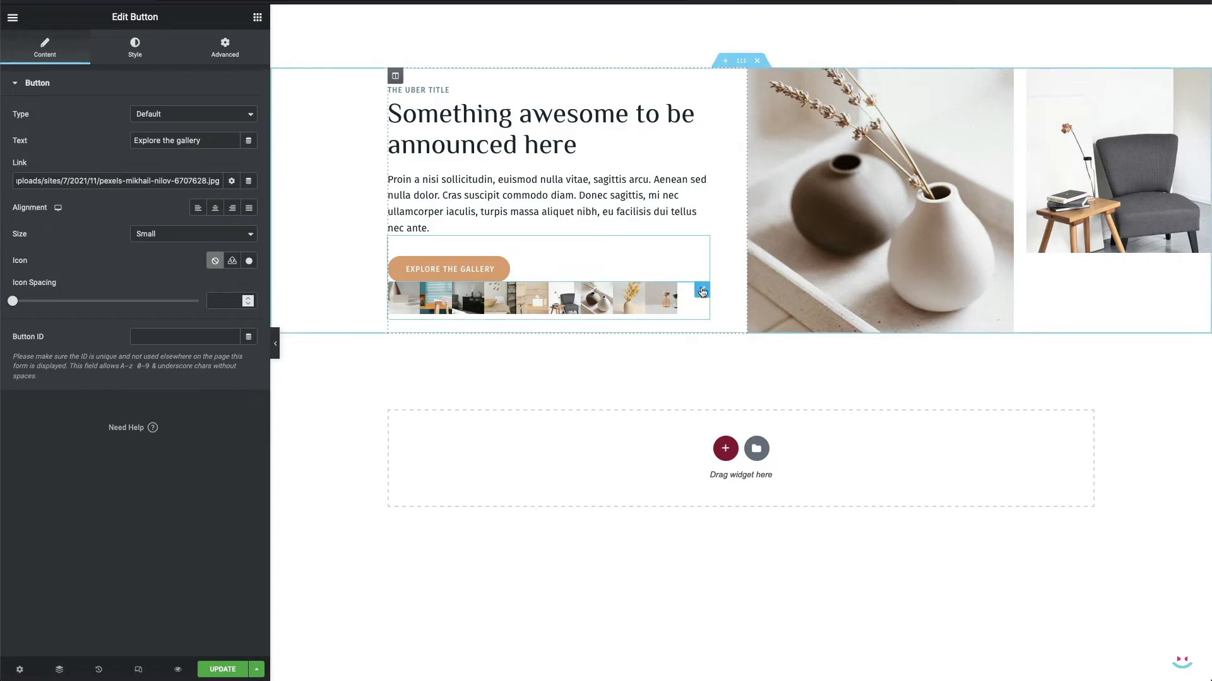
left_click(549, 297)
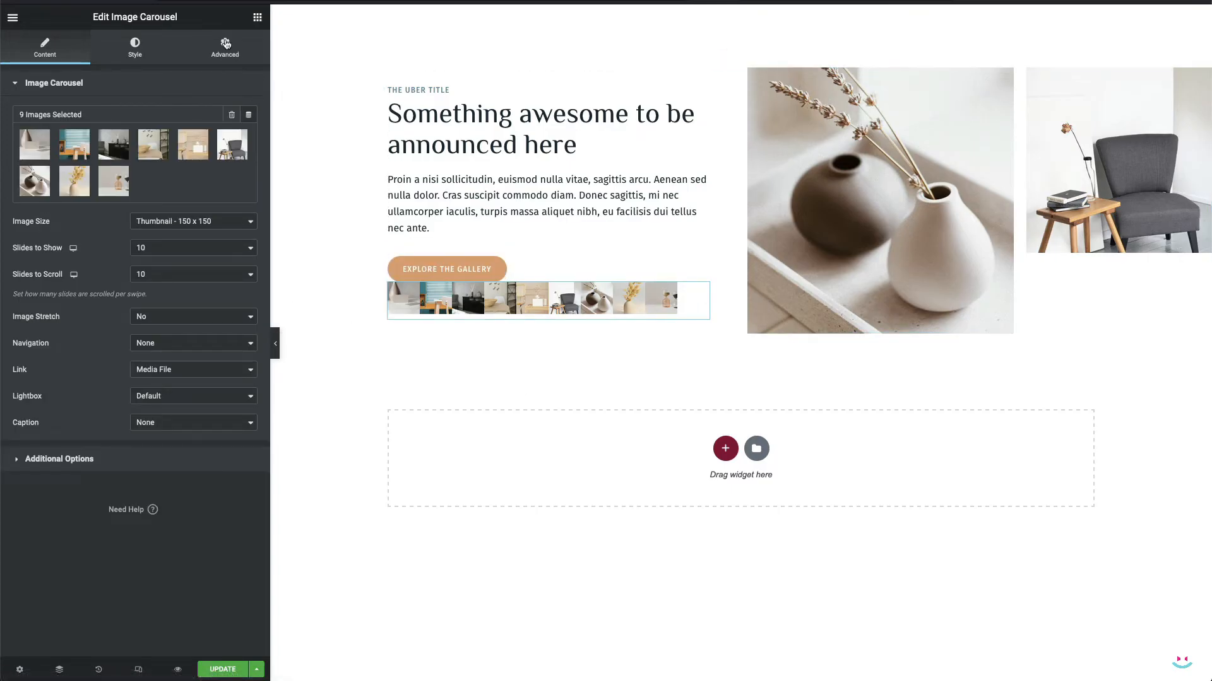
Step: Switch on Hide On Desktop, Tablet and Mobile in the carousel's Advanced Responsive settings
left_click(224, 46)
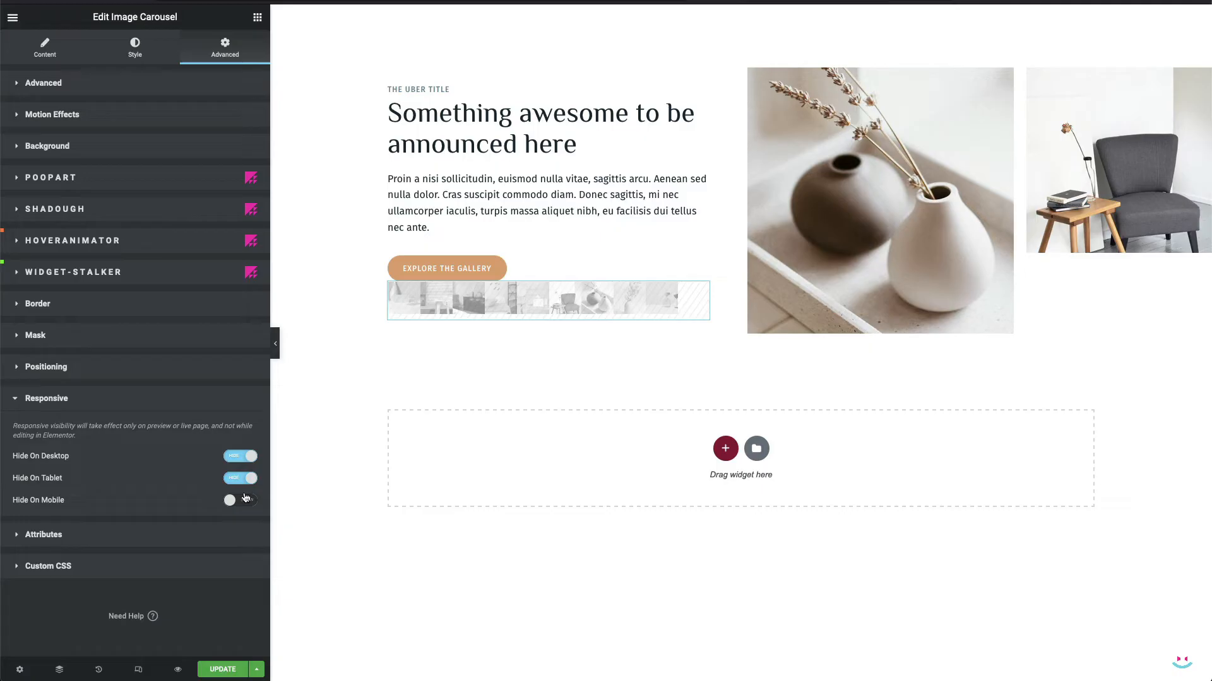
left_click(241, 500)
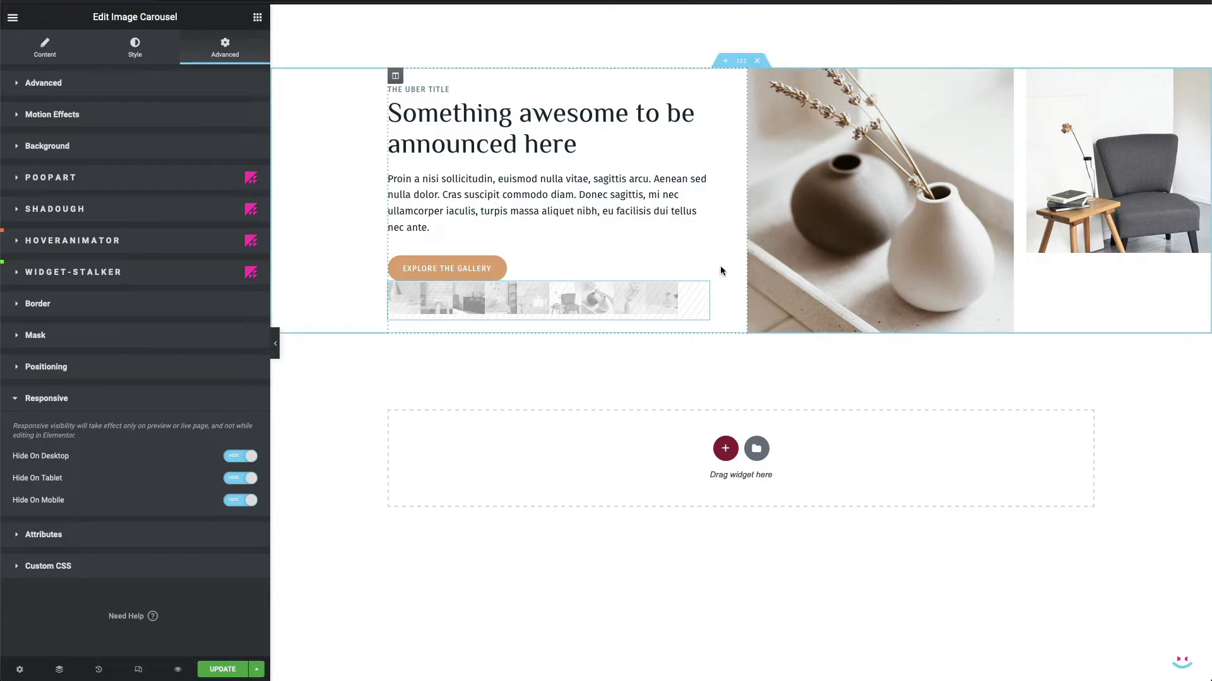
left_click(447, 268)
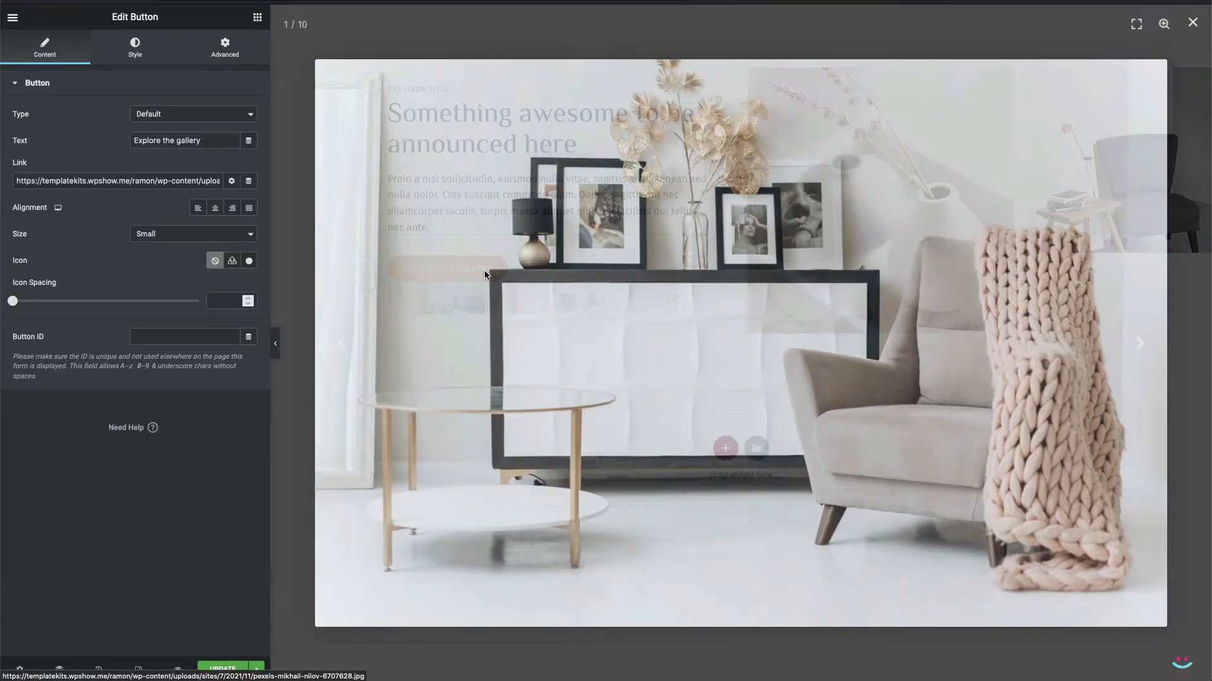
left_click(1139, 344)
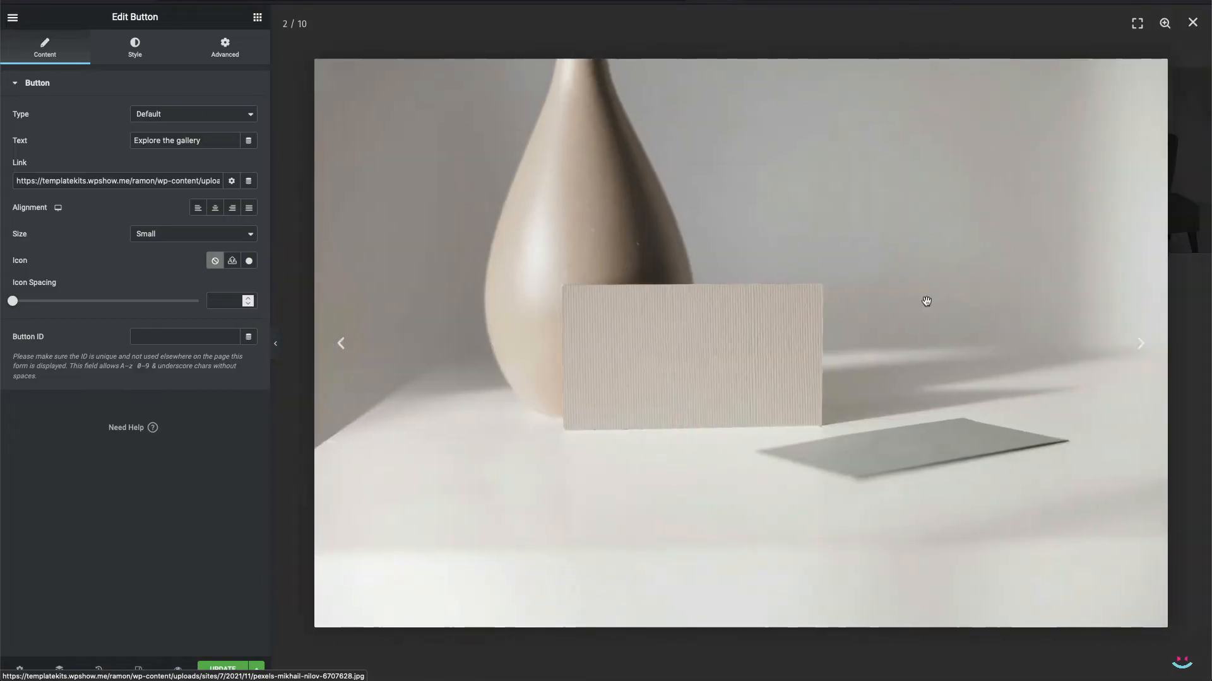
left_click(1140, 343)
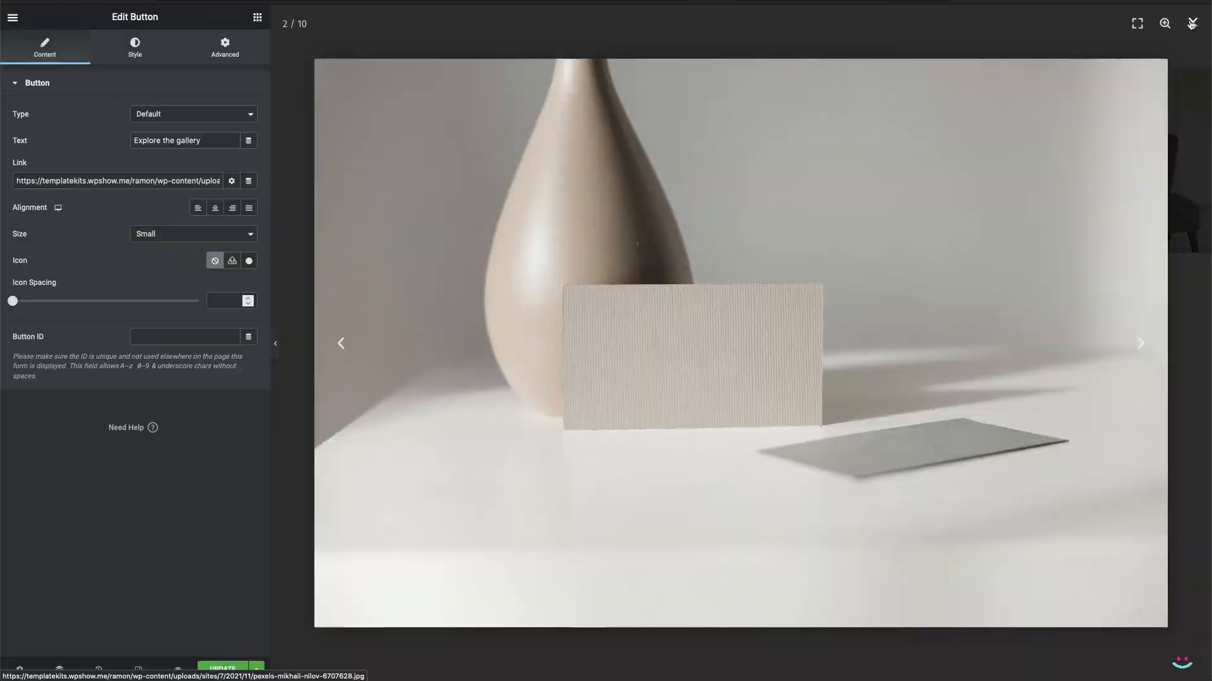
left_click(340, 343)
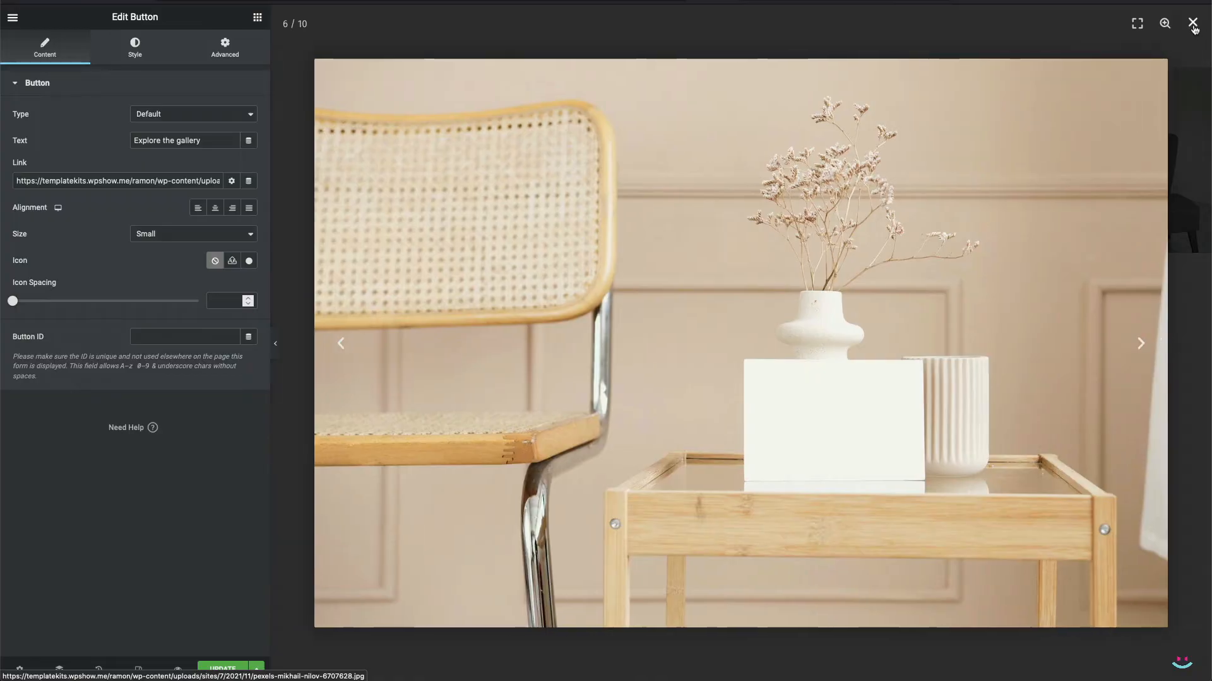
left_click(1192, 23)
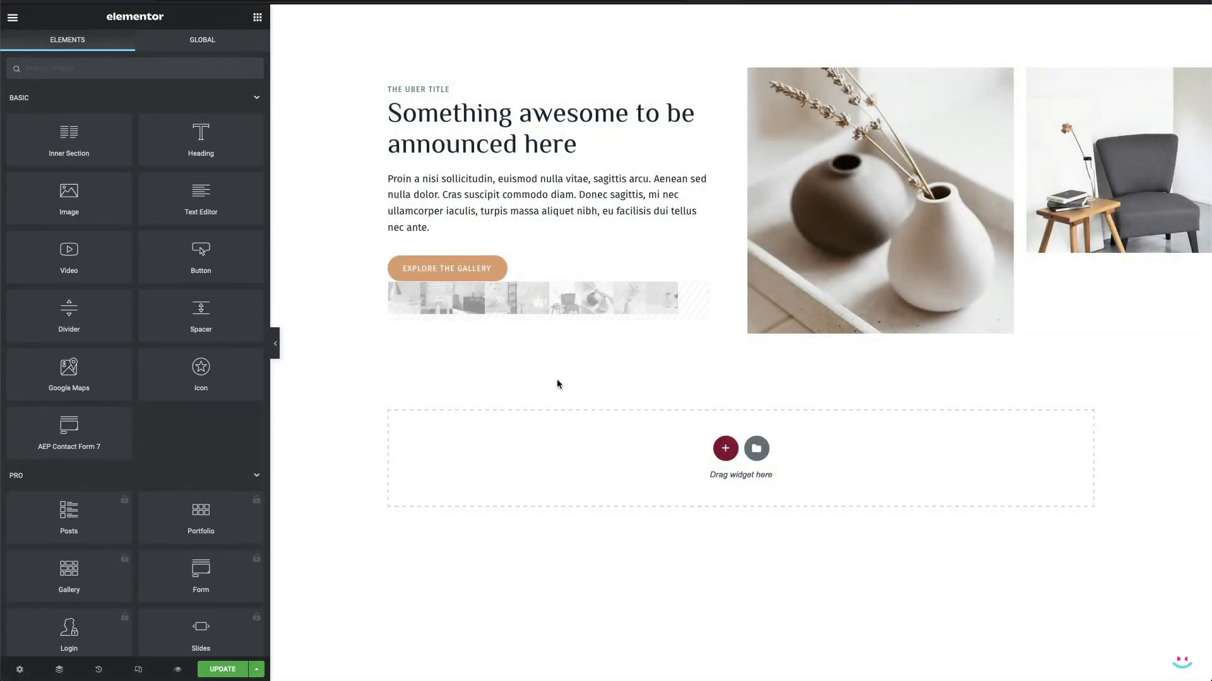
Step: Select the hero paragraph to show its Text Editor settings with Lorem ipsum text
left_click(544, 203)
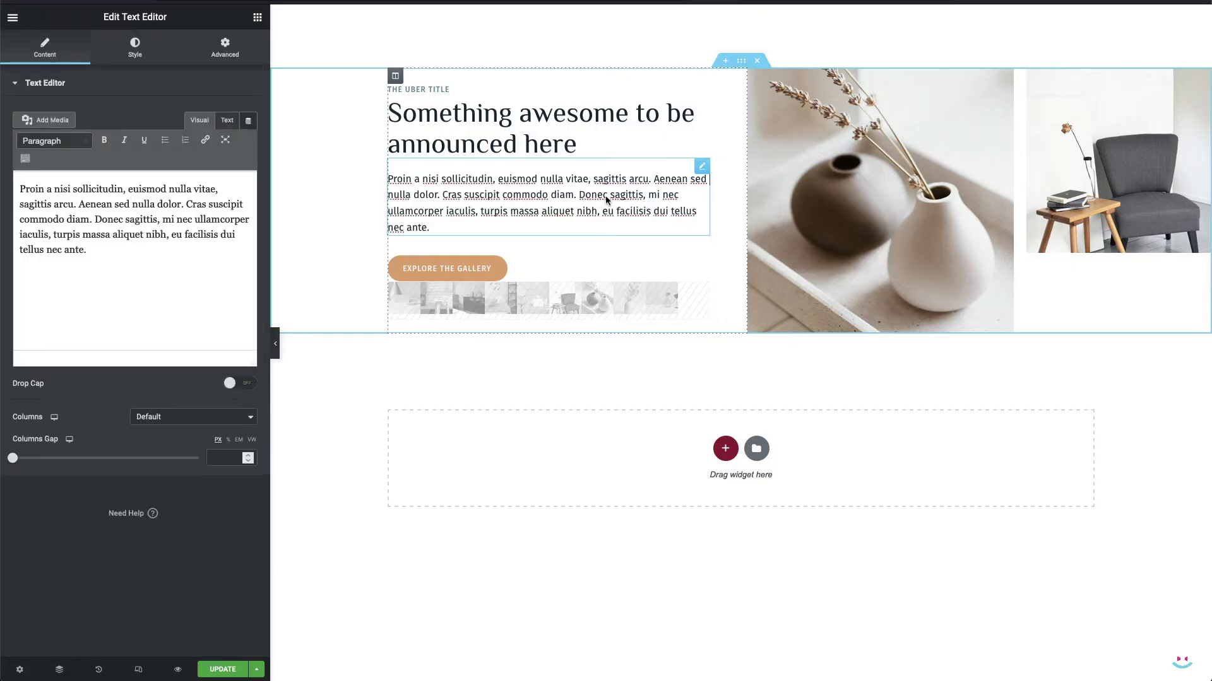
mouse_move(641, 210)
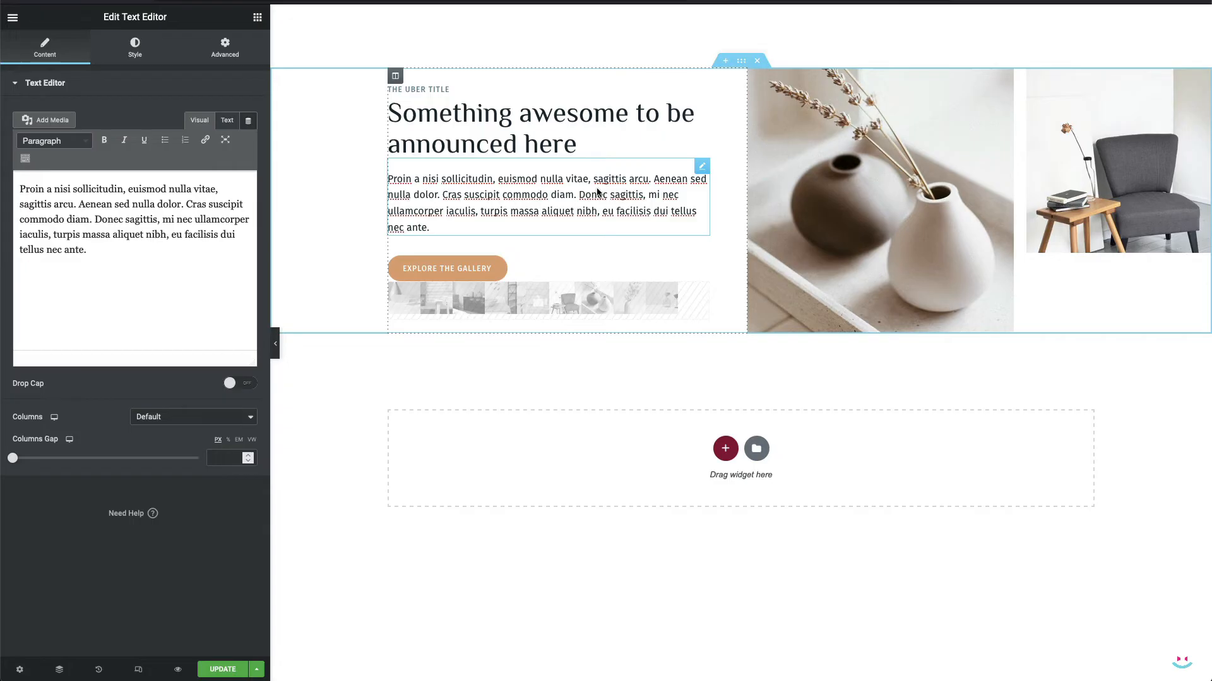
mouse_move(665, 230)
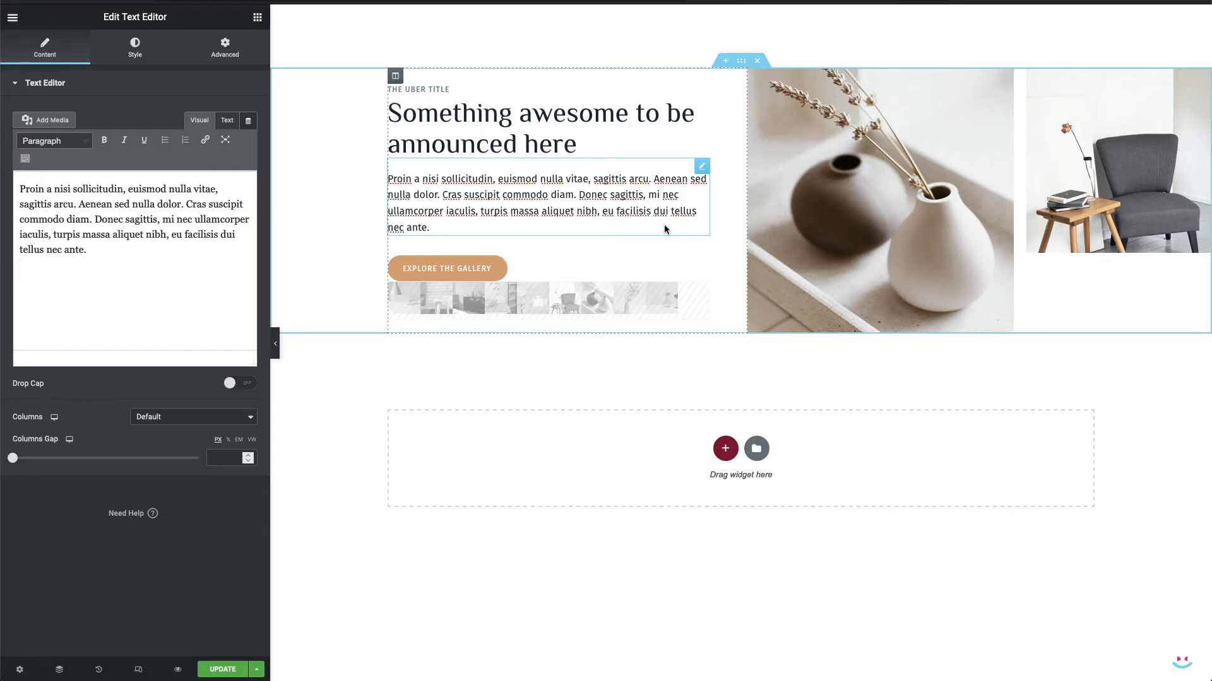
mouse_move(595, 234)
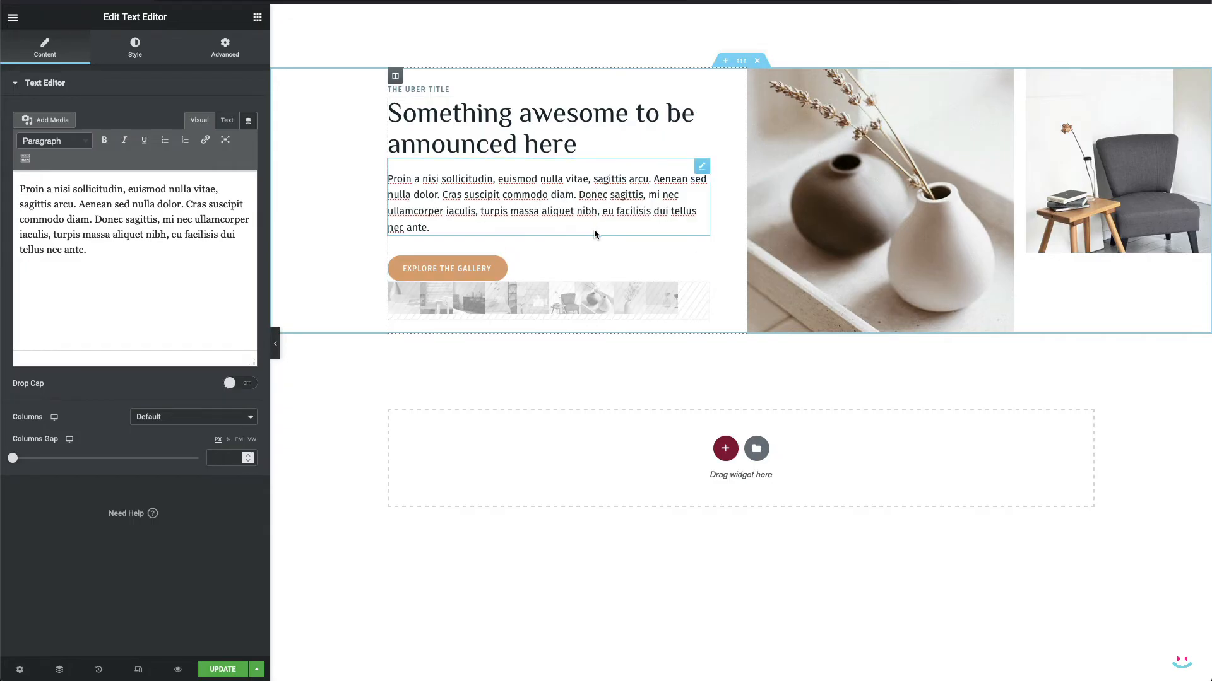
mouse_move(699, 289)
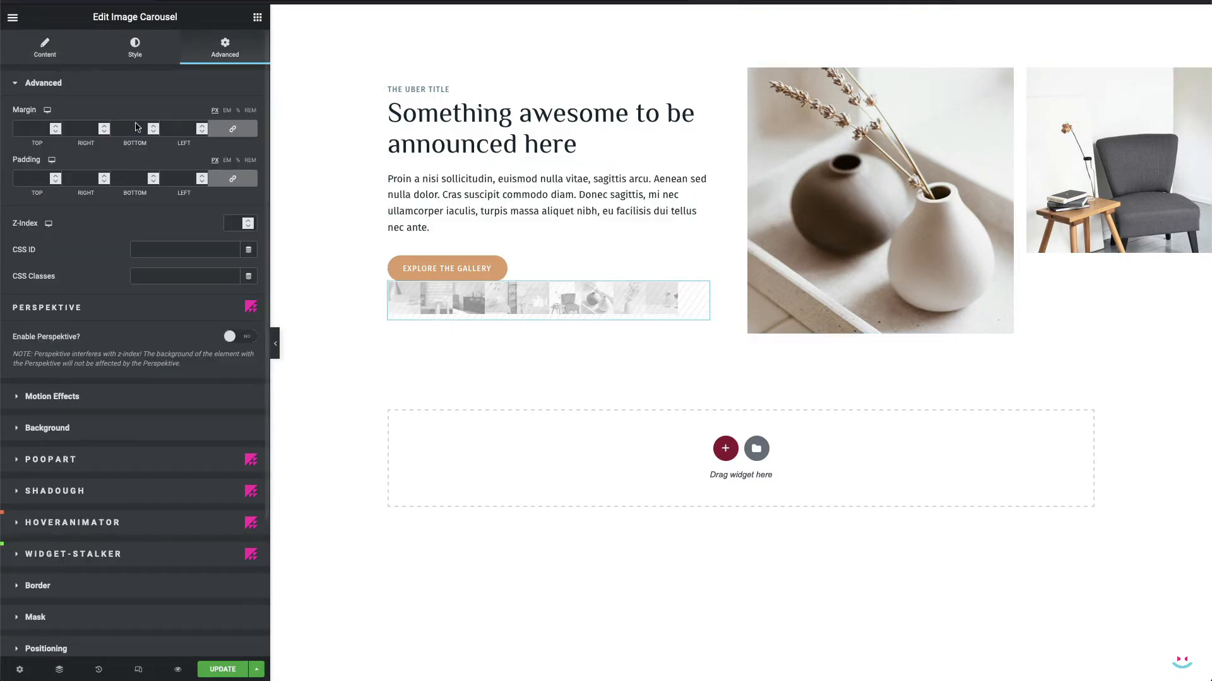
Step: Copy the hourglass image's File URL from the carousel gallery, then close the gallery unchanged
left_click(44, 48)
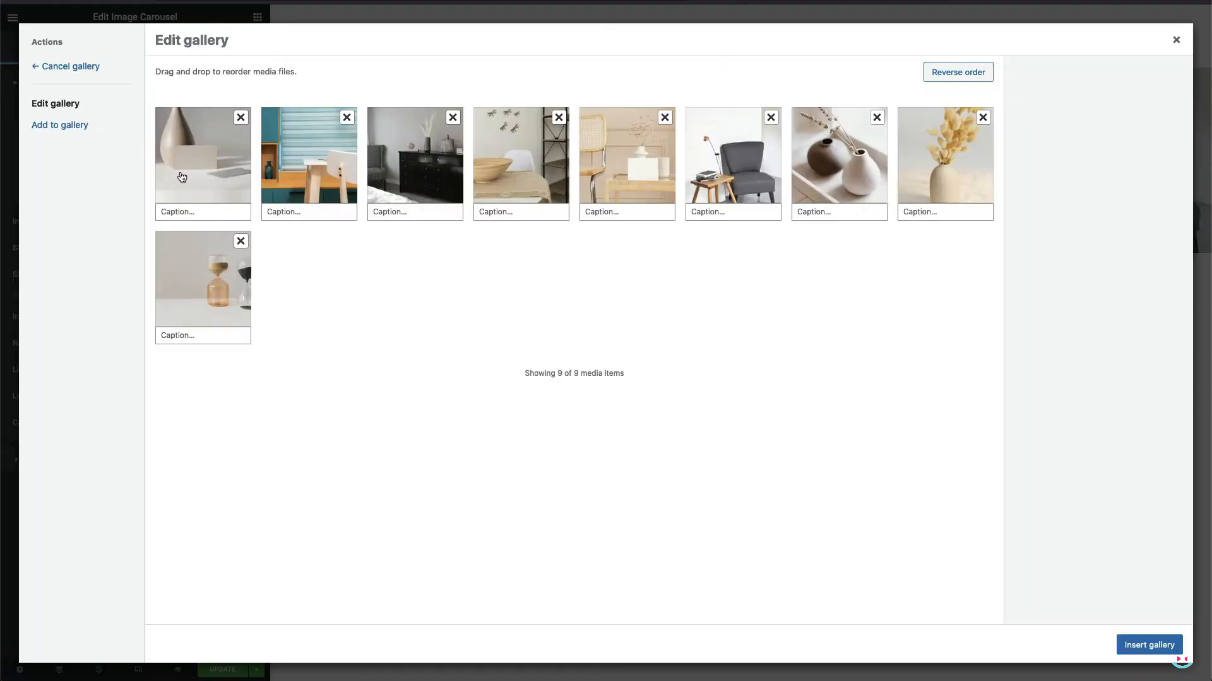
mouse_move(571, 261)
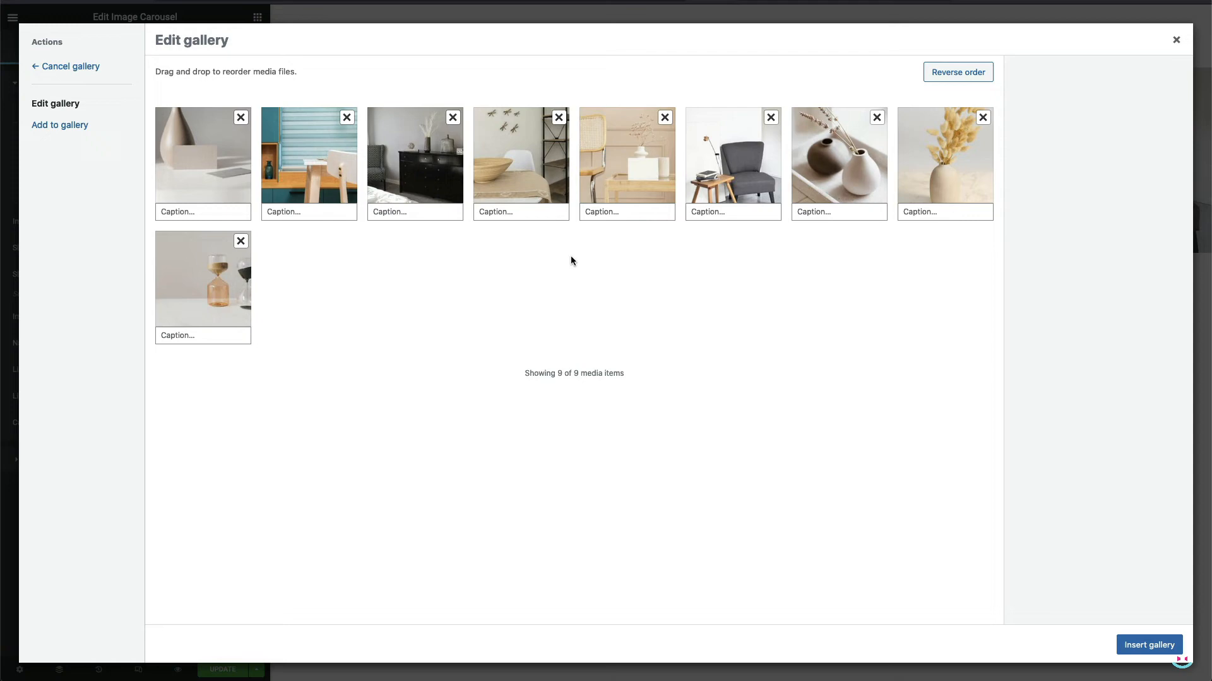
mouse_move(575, 276)
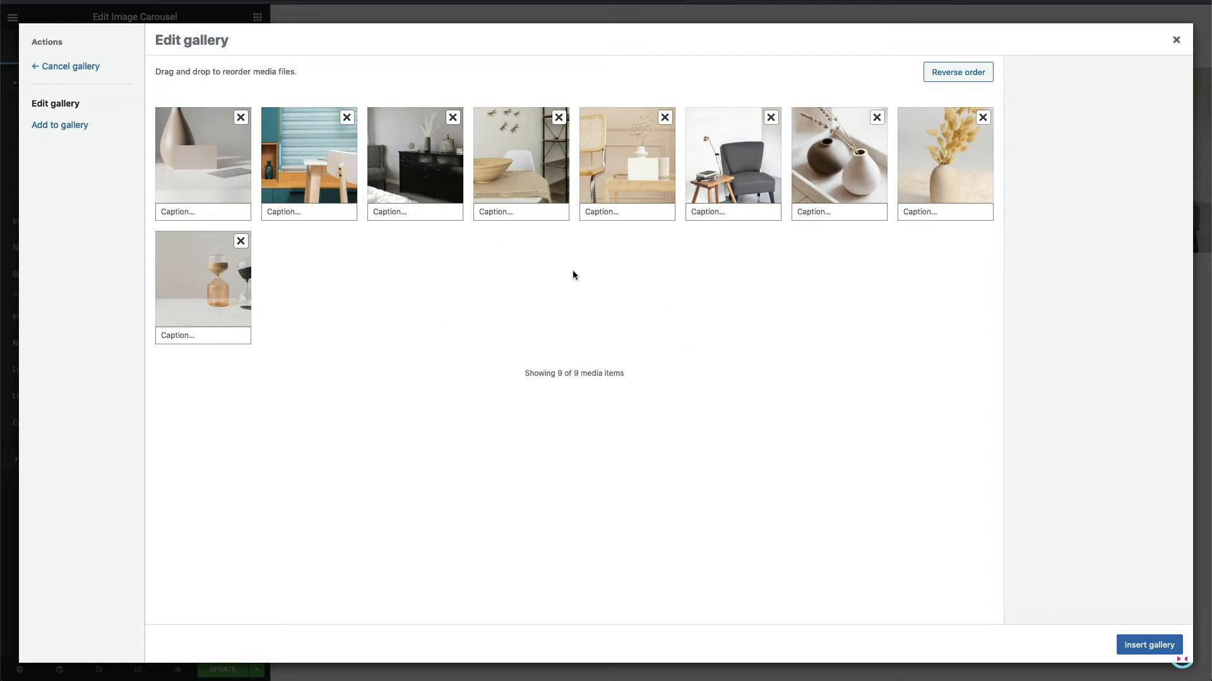
left_click(202, 278)
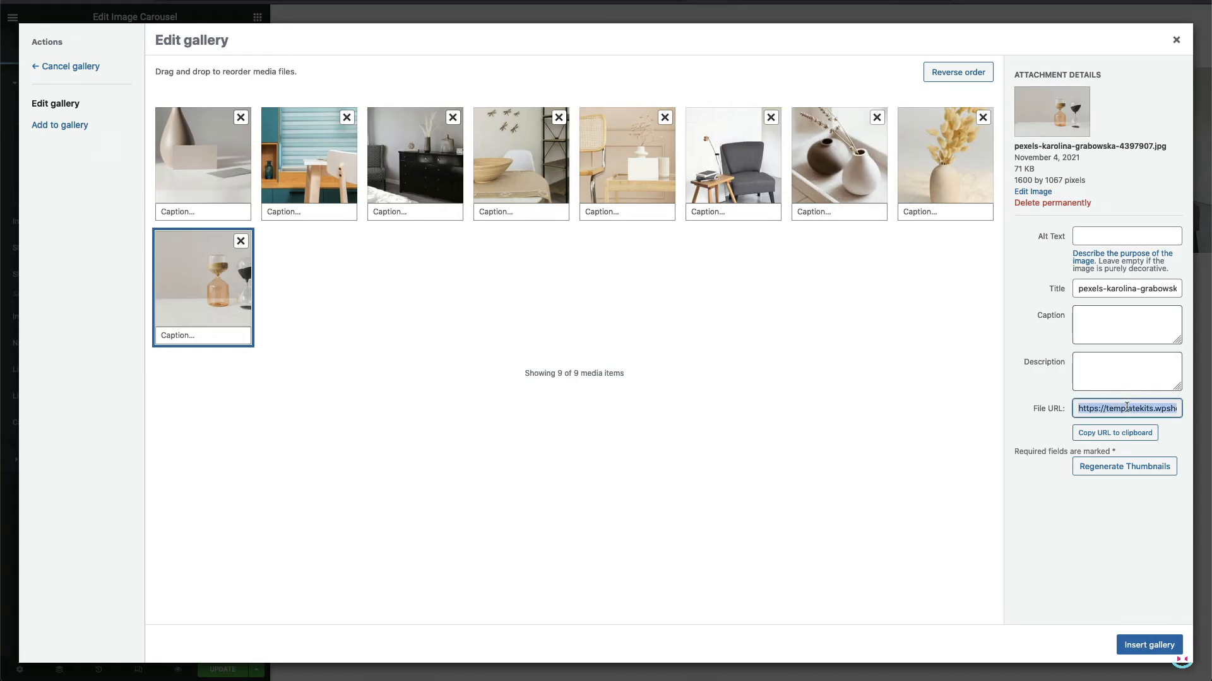
right_click(1126, 408)
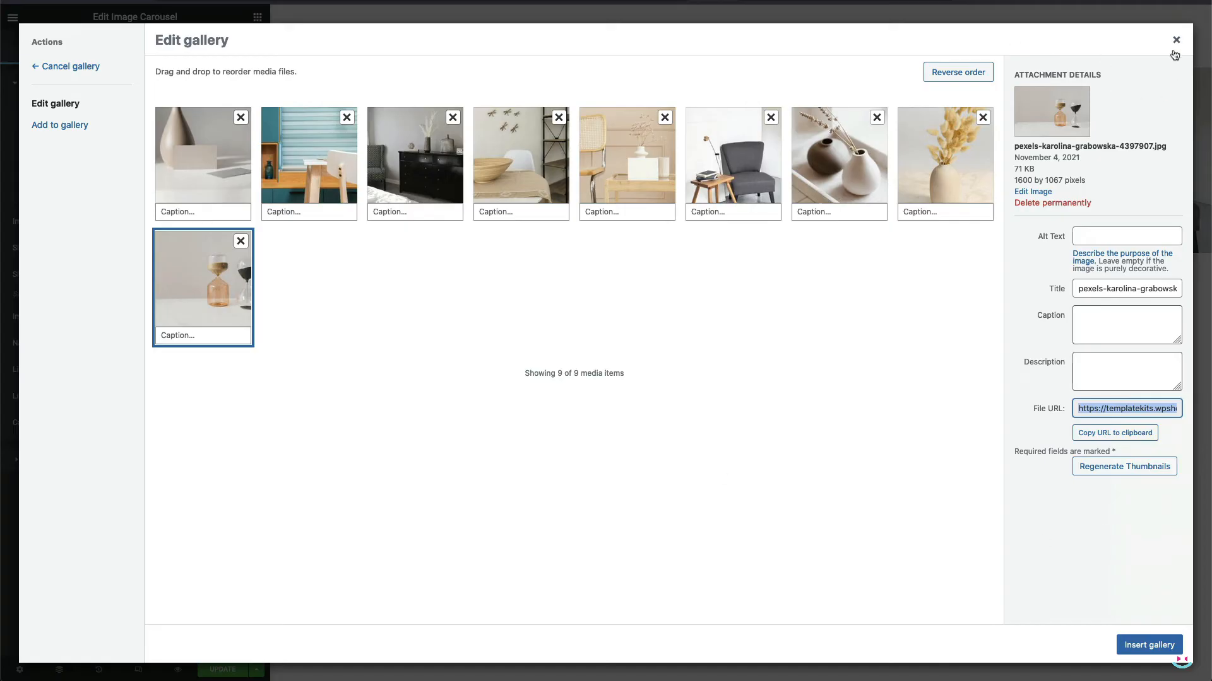
left_click(1148, 644)
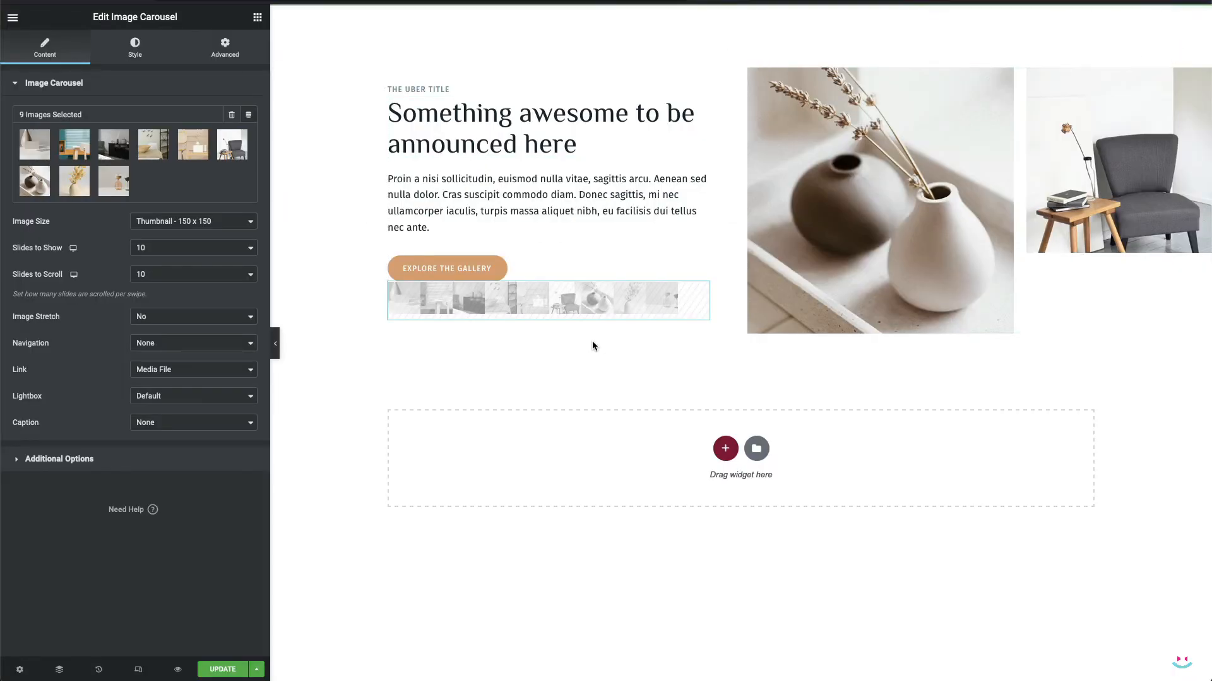
Step: Link the paragraph word 'sollicitudin' to the copied hourglass image URL
left_click(546, 202)
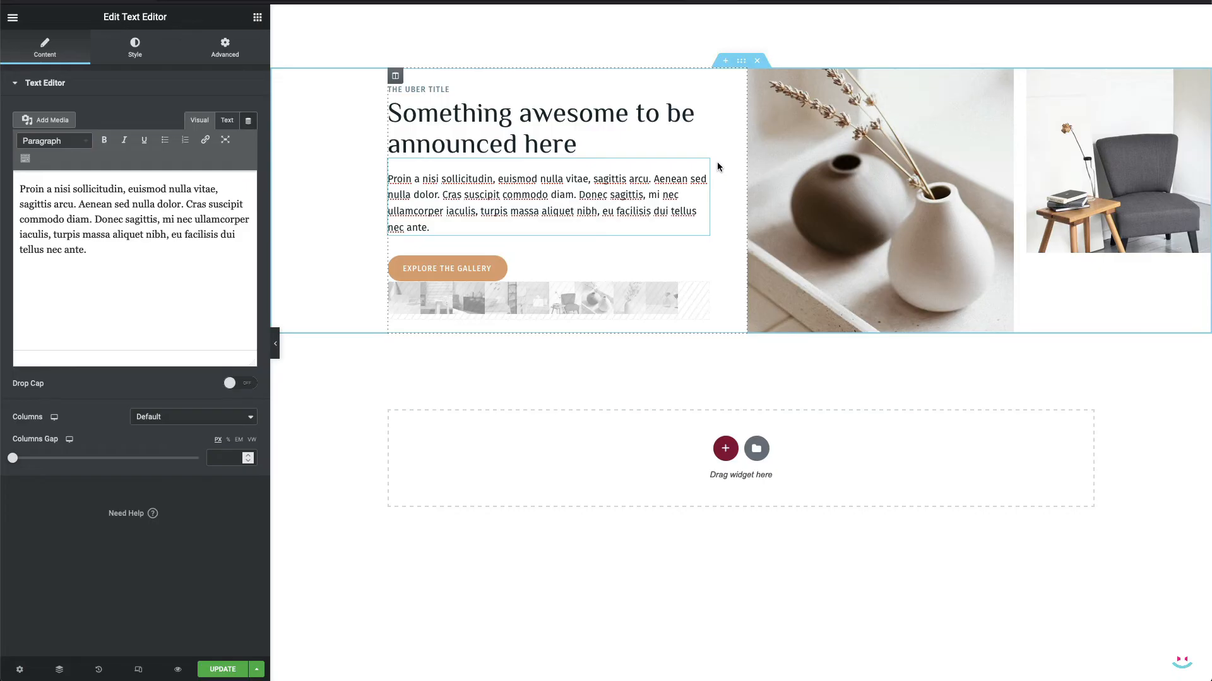
mouse_move(702, 168)
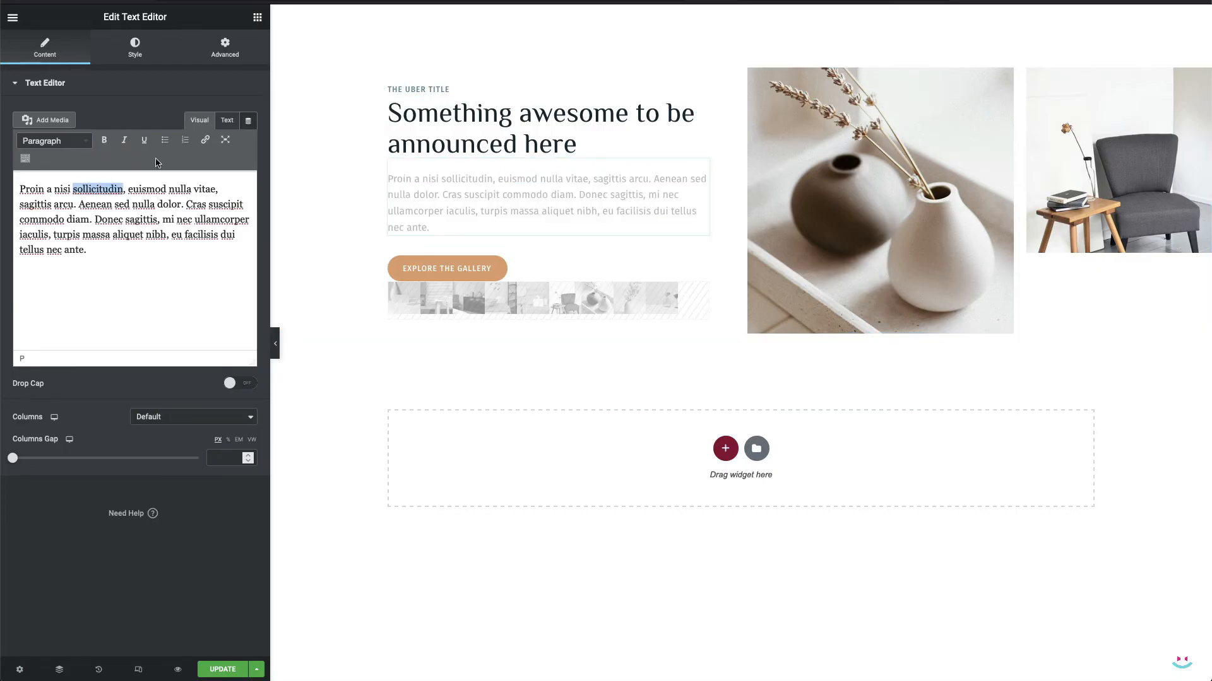
left_click(203, 140)
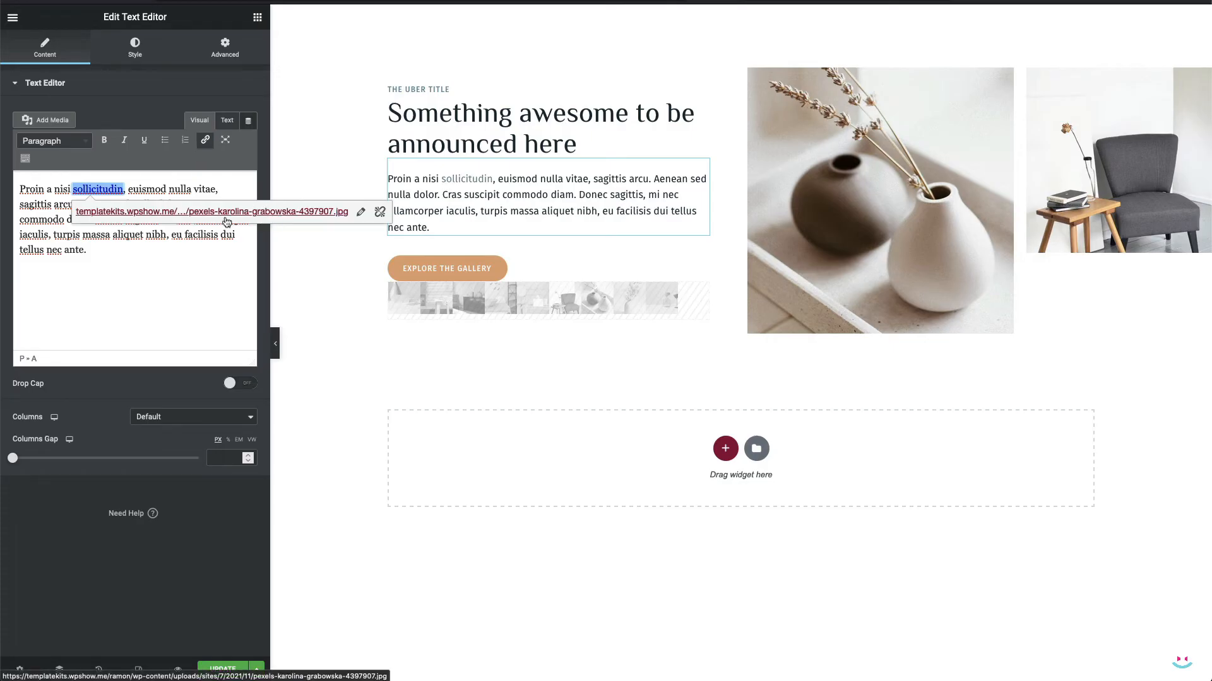
left_click(178, 281)
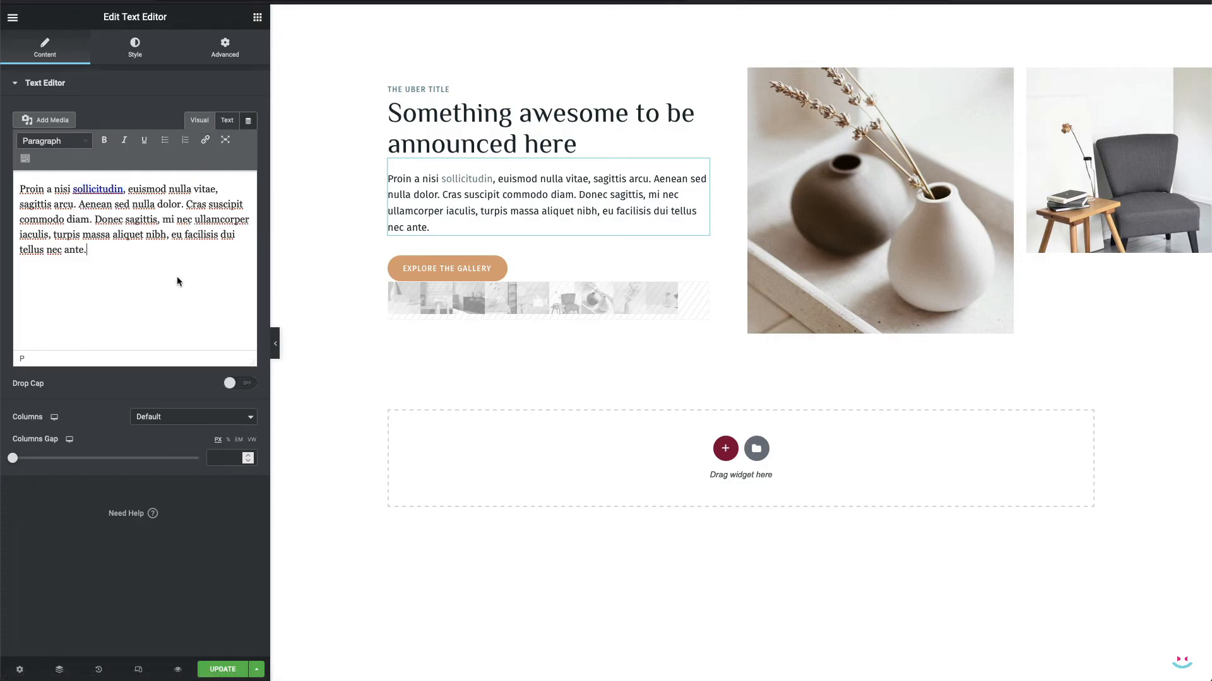
left_click(447, 268)
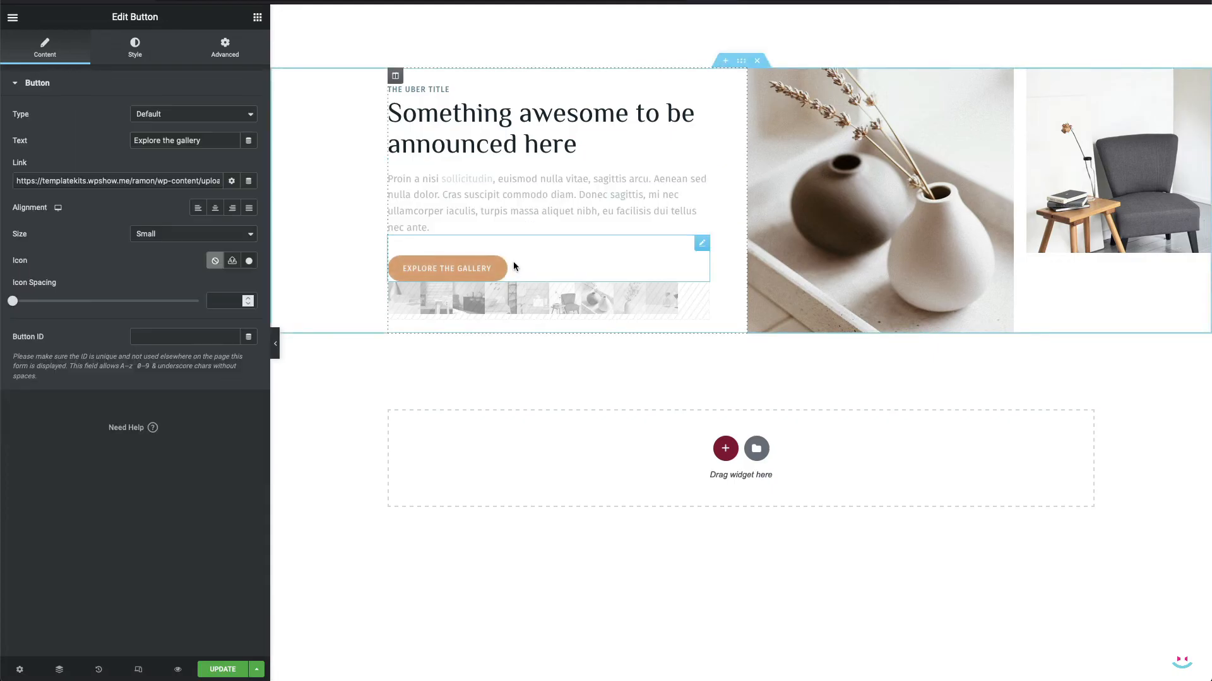
Step: Show the button's Link Options to view its data-elementor-lightbox-slideshow attribute
left_click(231, 181)
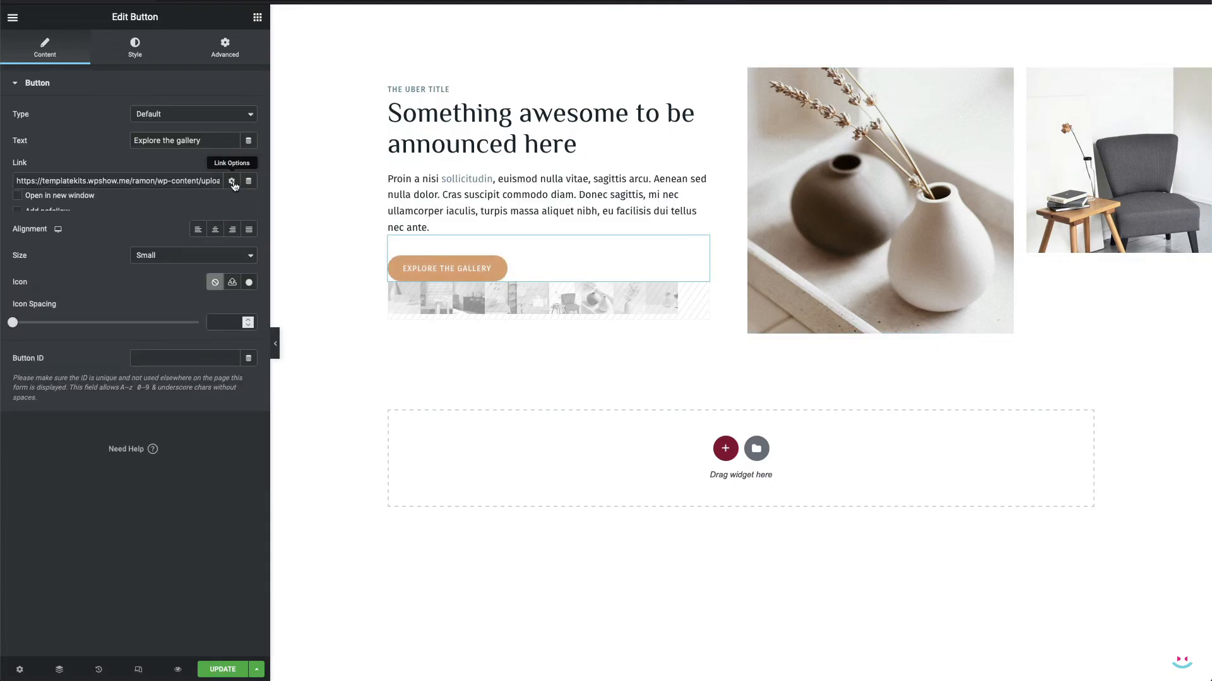
left_click(230, 163)
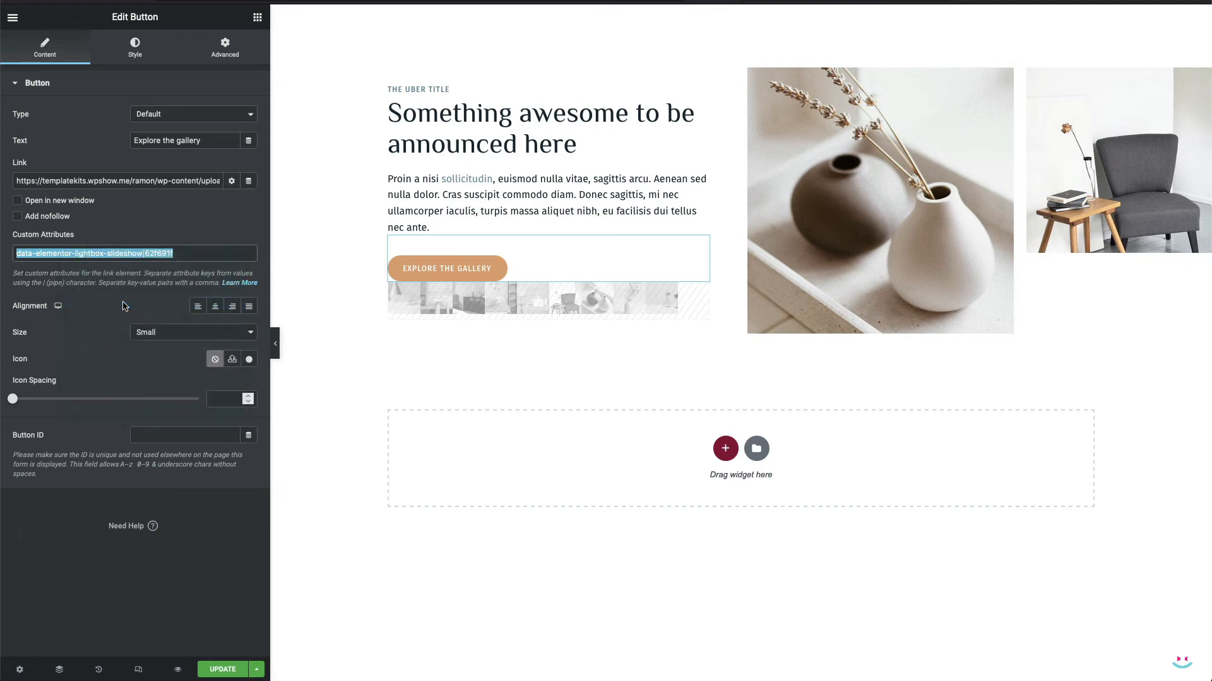
left_click(541, 203)
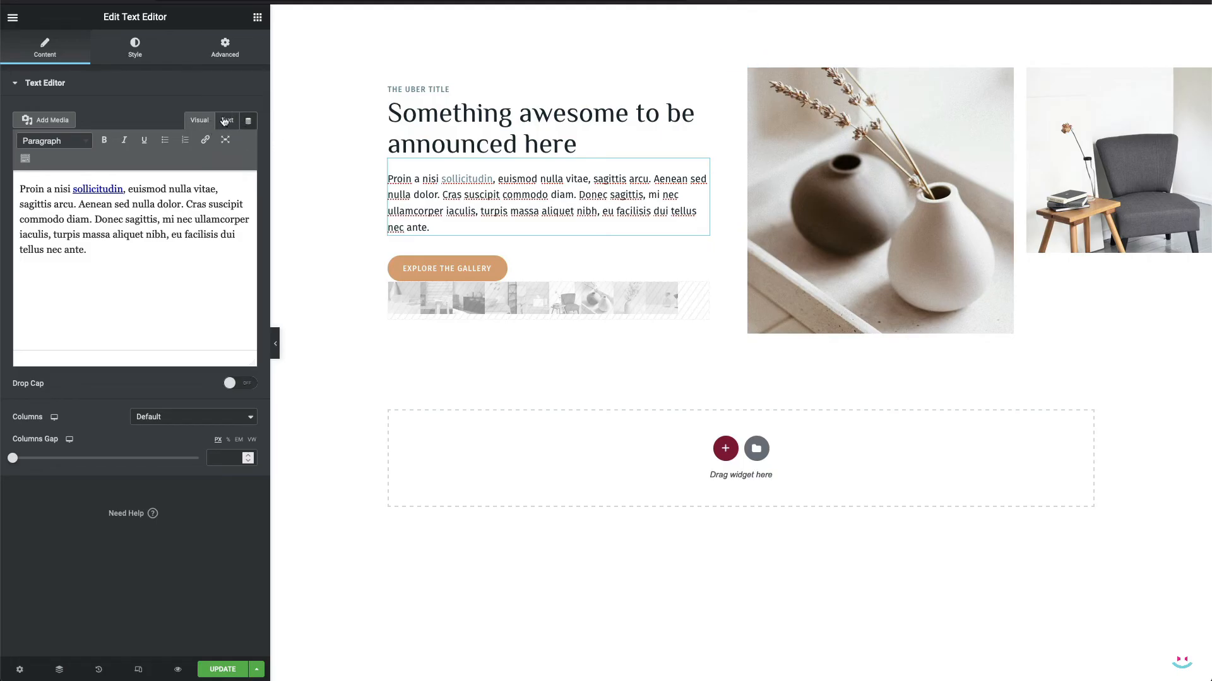
Step: In Text view, give the sollicitudin link the lightbox slideshow attribute for carousel 62f691f
left_click(227, 121)
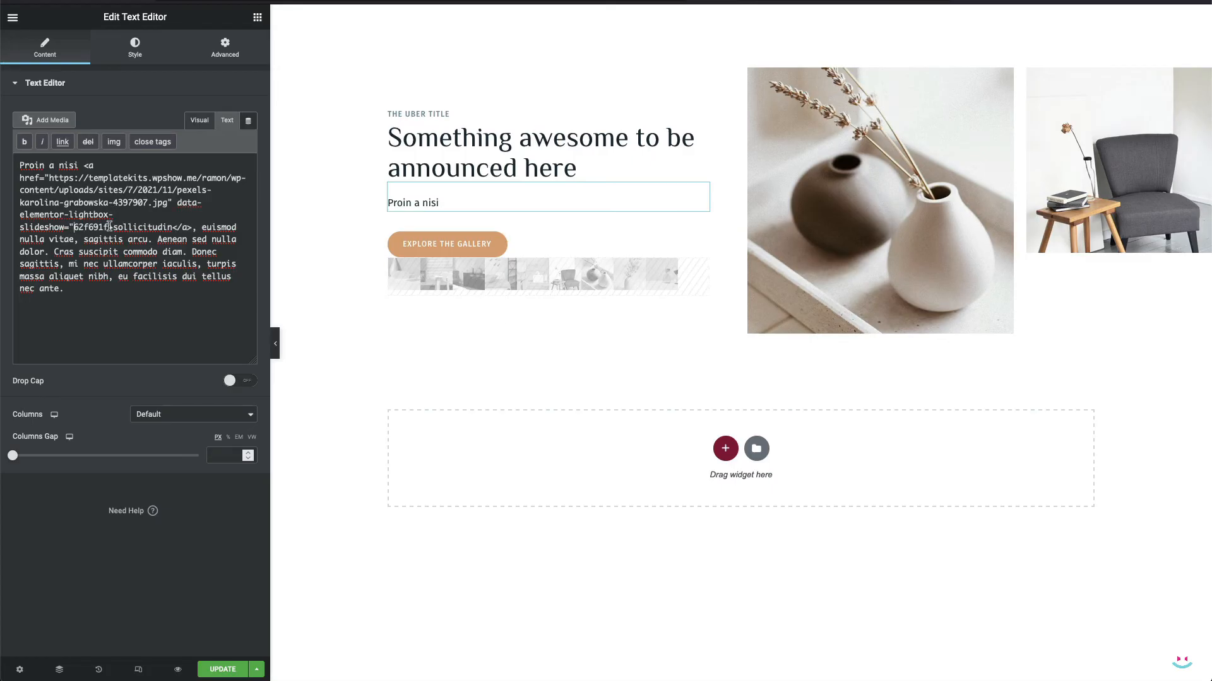
left_click(199, 121)
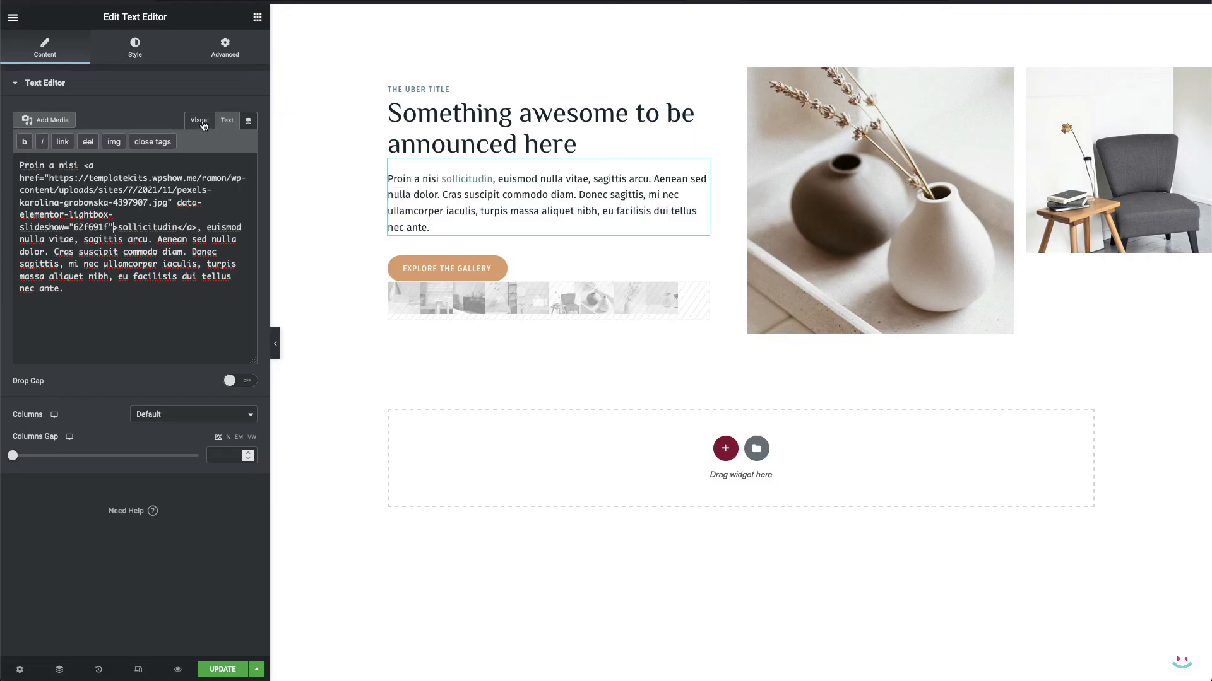
left_click(199, 120)
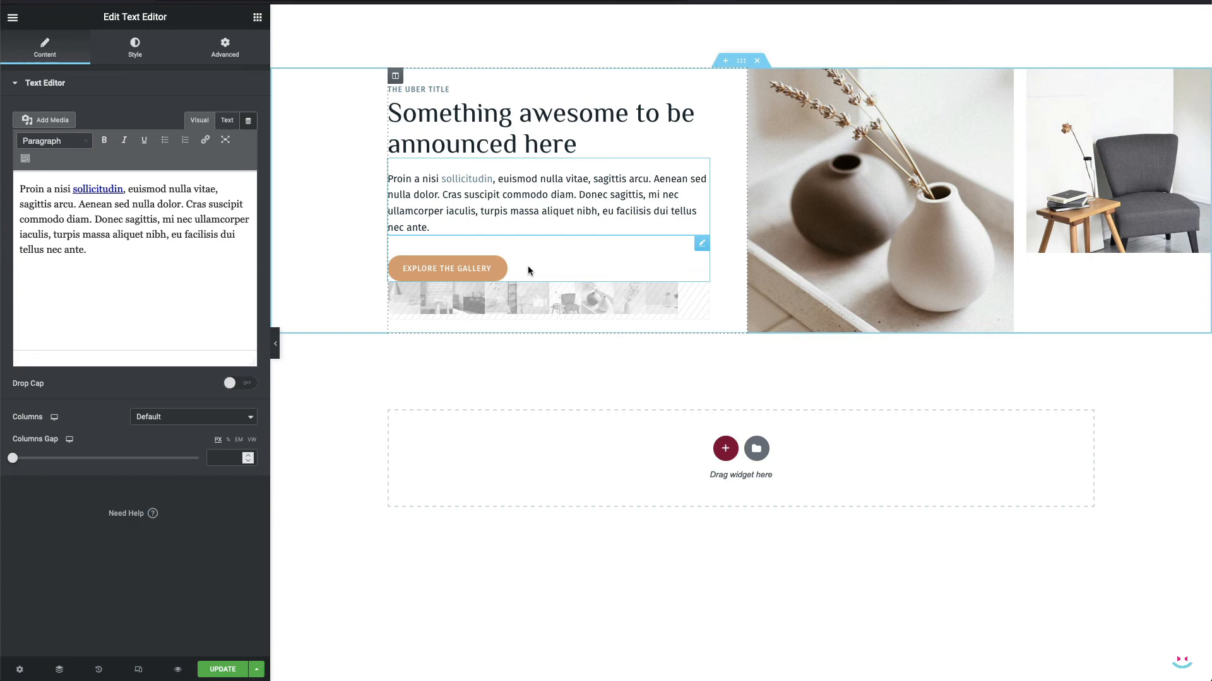
mouse_move(700, 292)
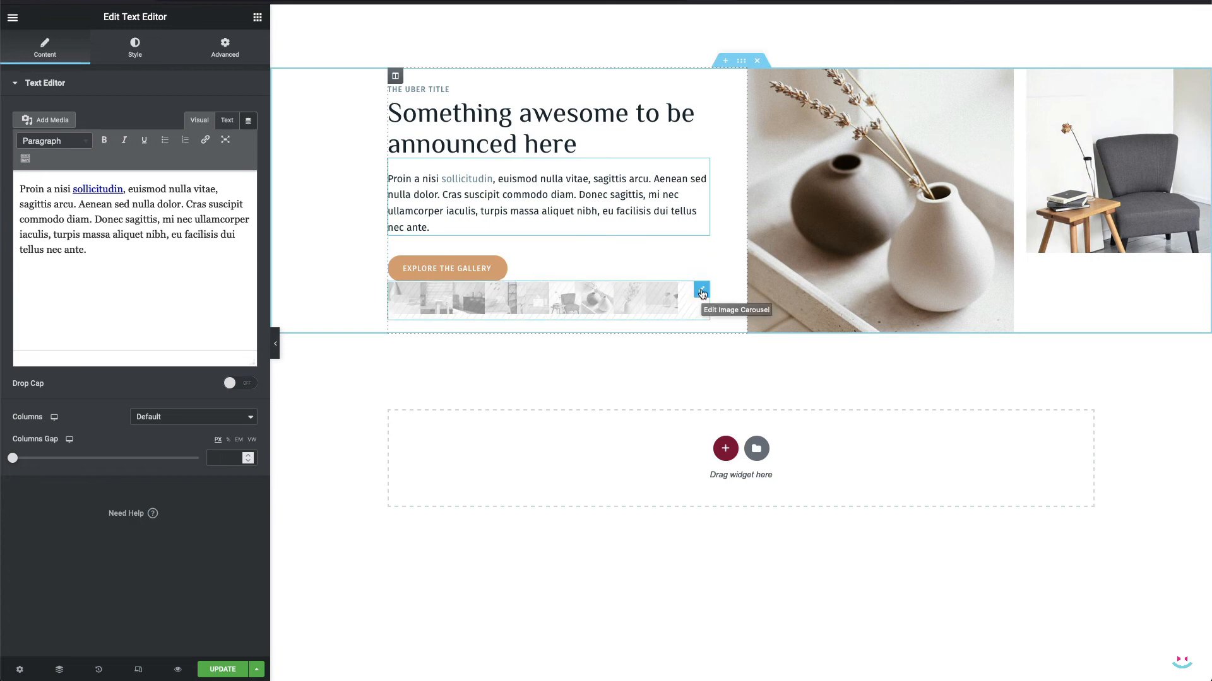
Step: Delete the hourglass photo from the carousel gallery, leaving eight images, and insert the gallery
left_click(700, 292)
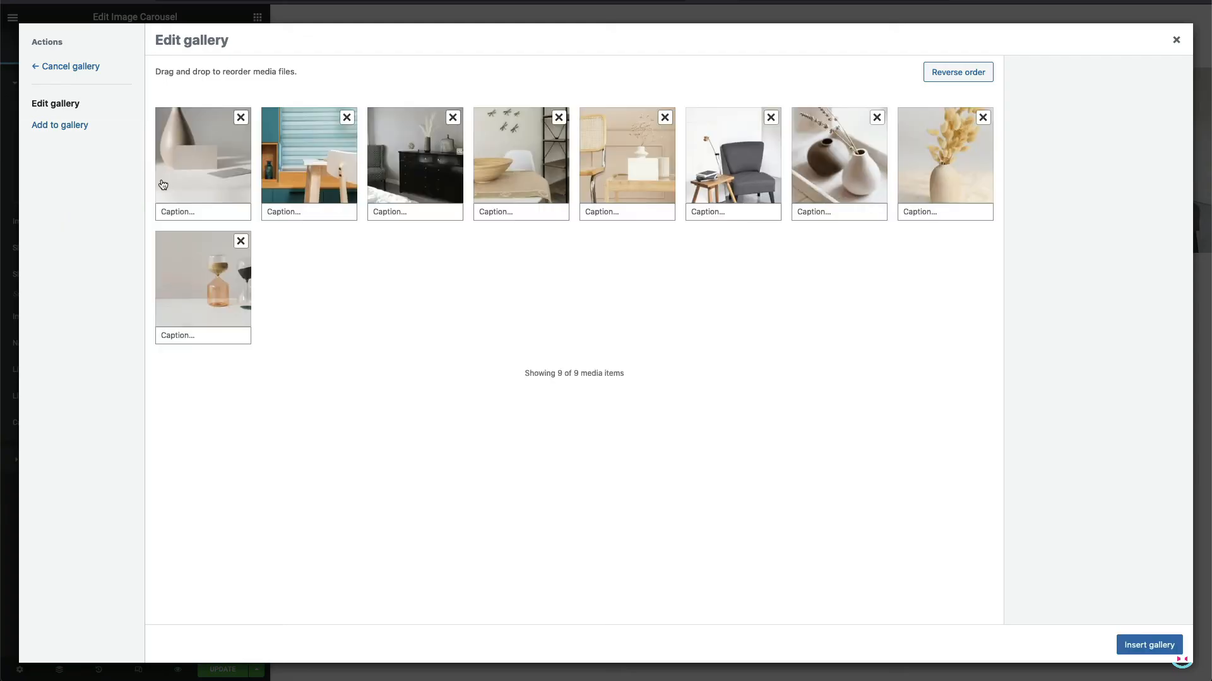
mouse_move(240, 241)
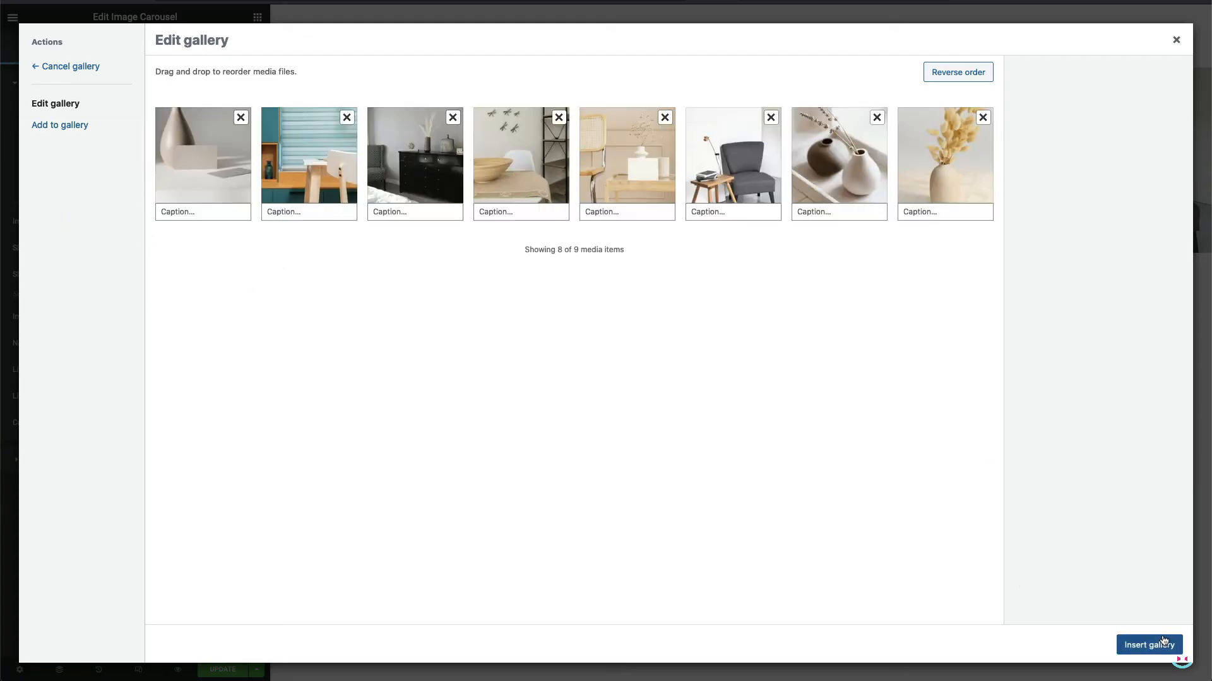
left_click(1147, 644)
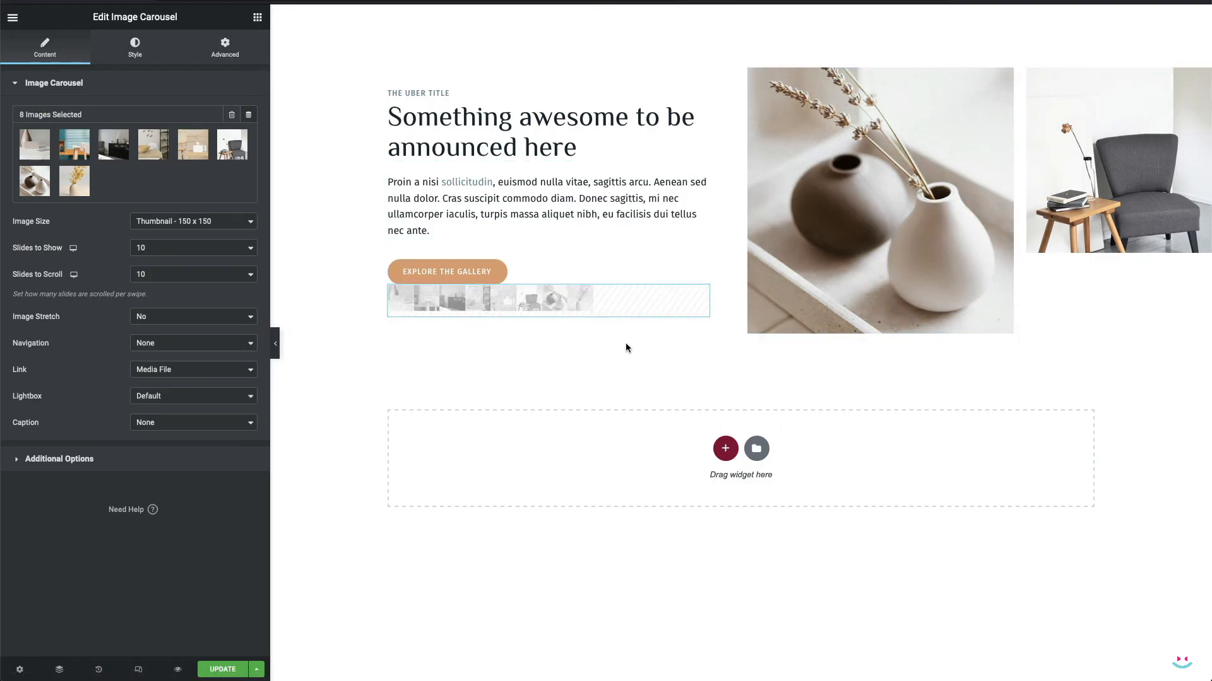
left_click(547, 301)
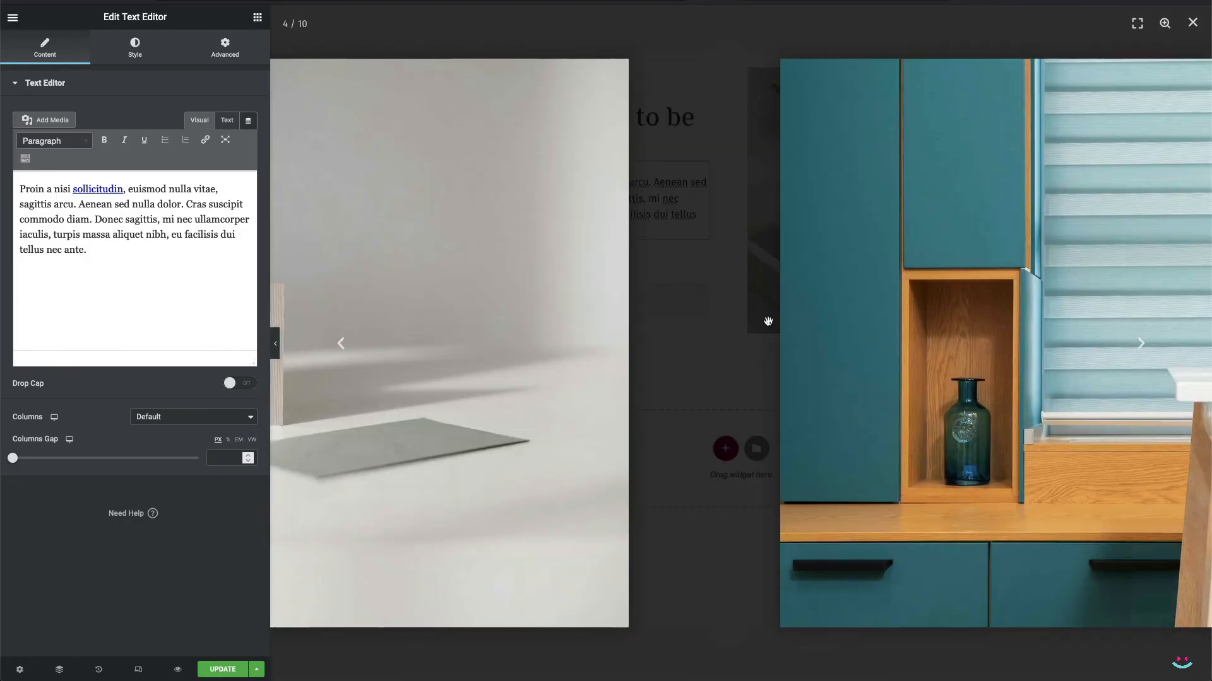
left_click(1139, 343)
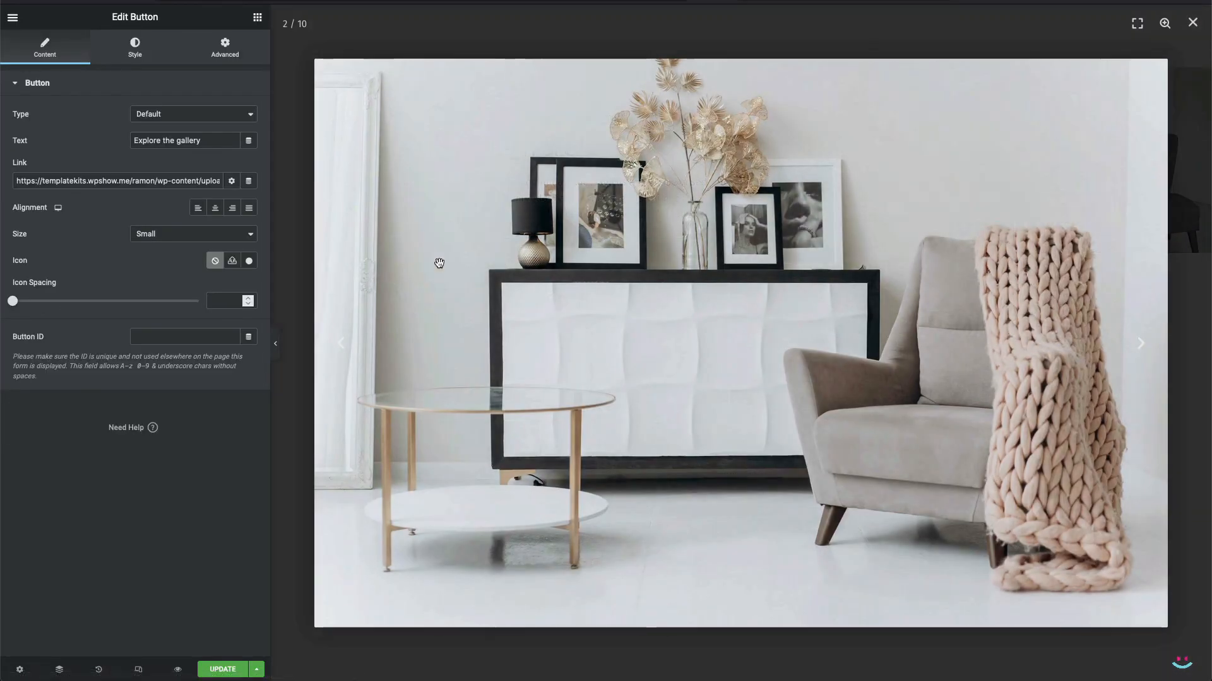
left_click(340, 343)
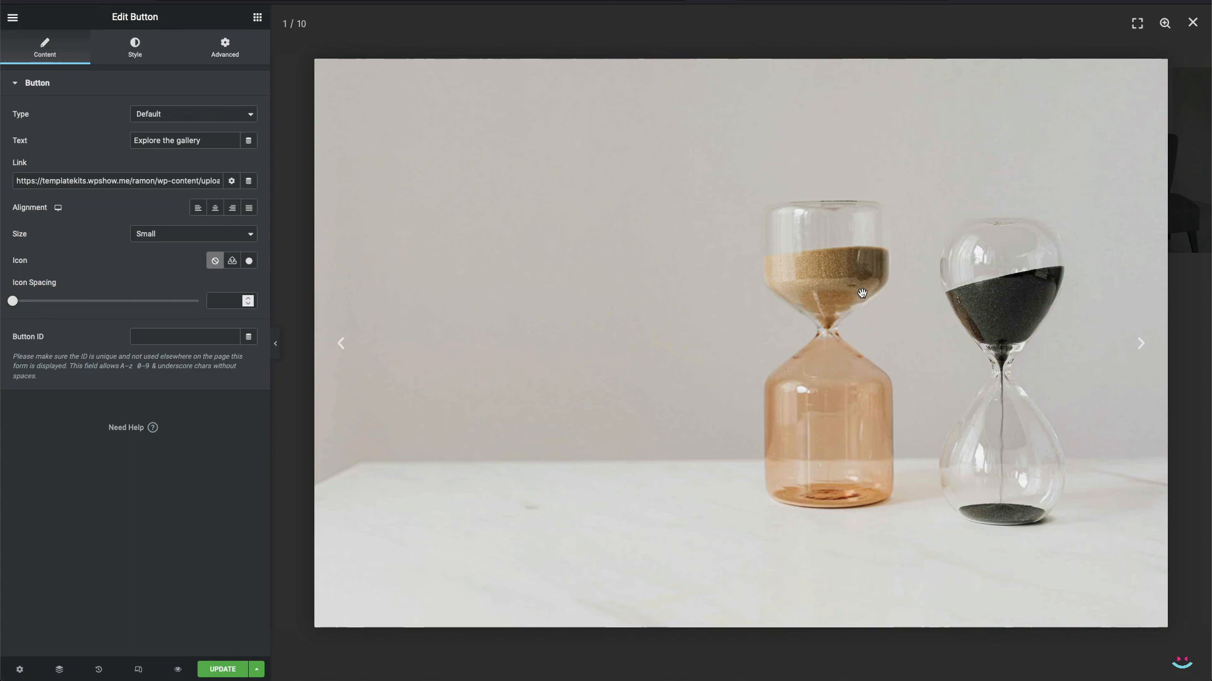
left_click(1139, 344)
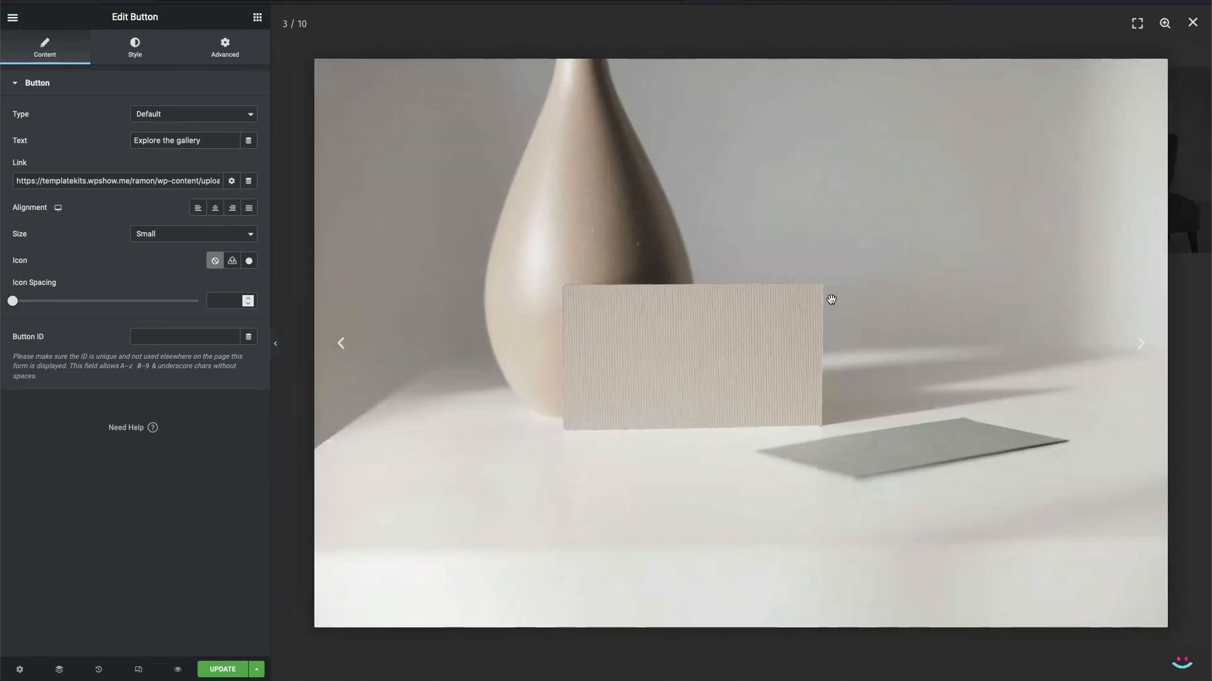
left_click(1139, 344)
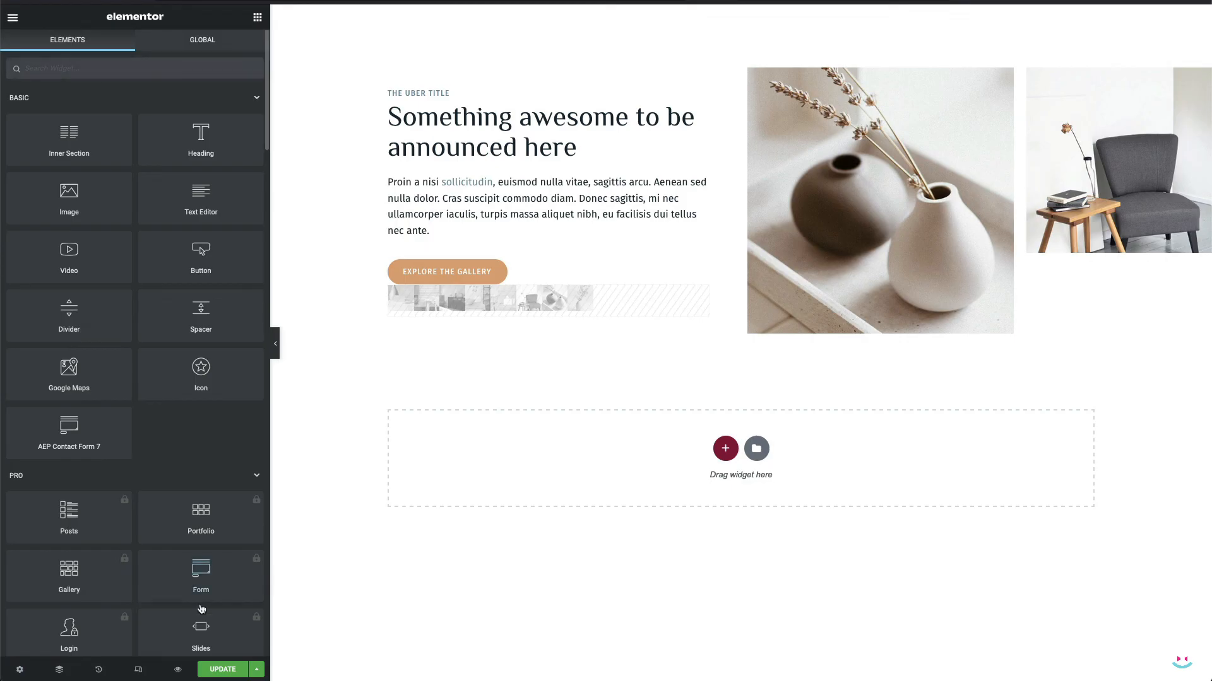
Step: Save the page with UPDATE and press F12 to test the lightbox
left_click(222, 669)
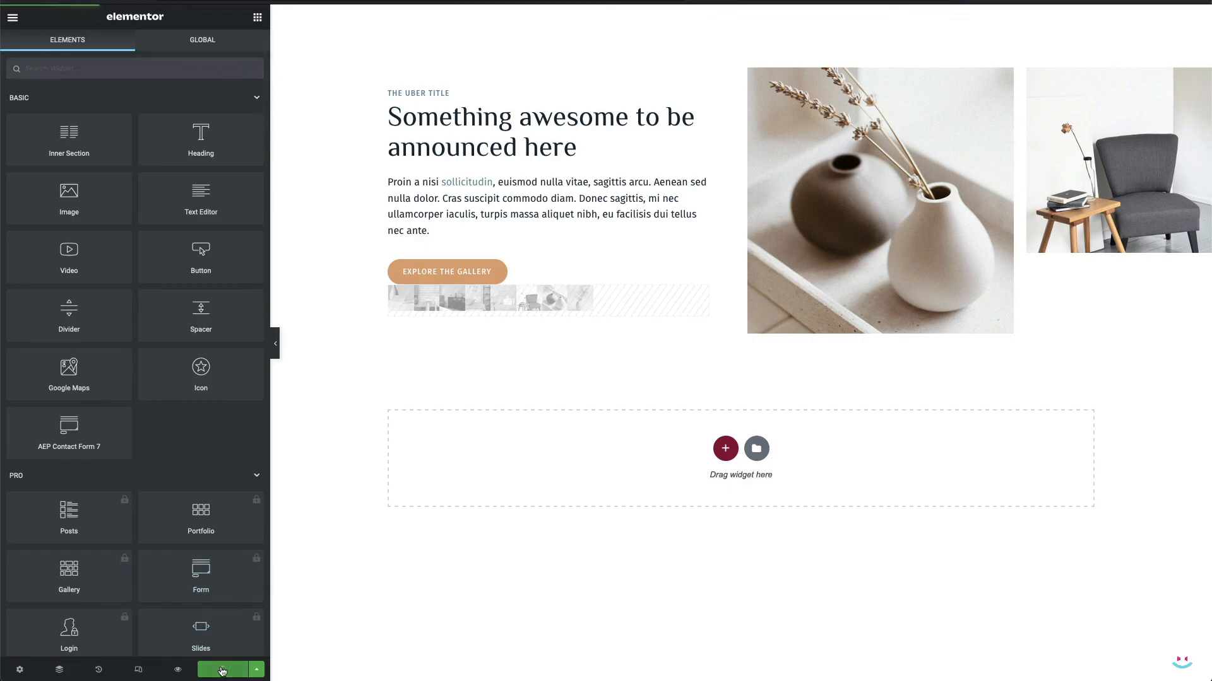
left_click(221, 669)
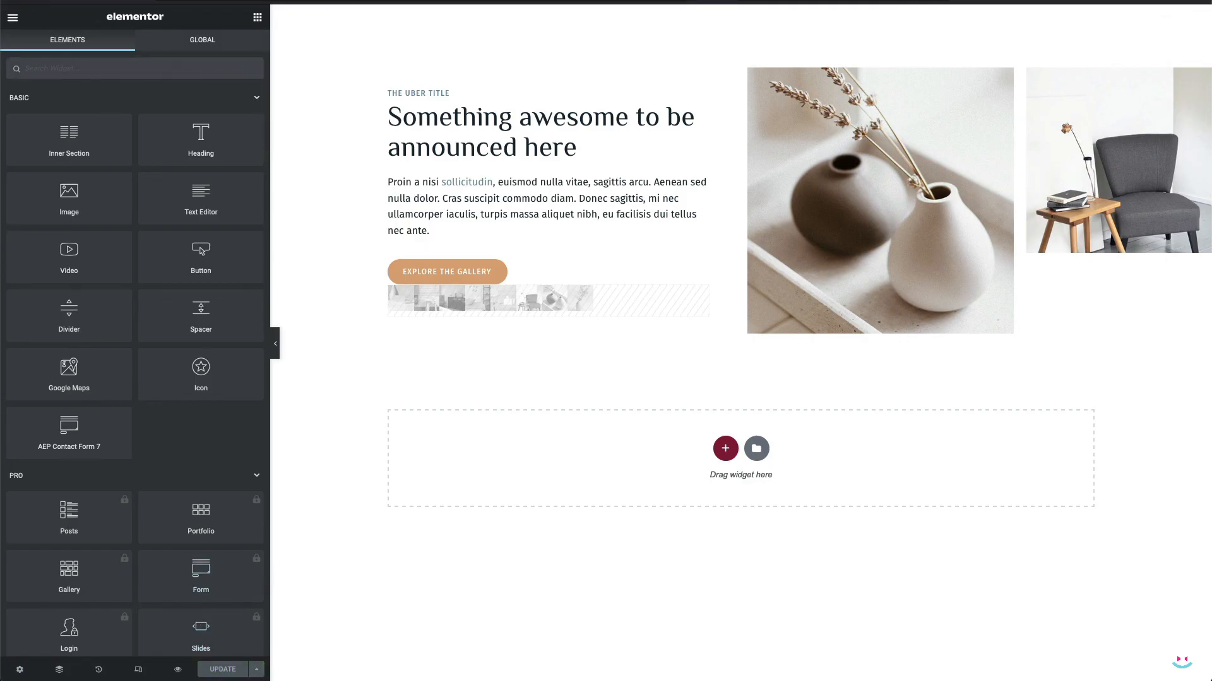
key("F12")
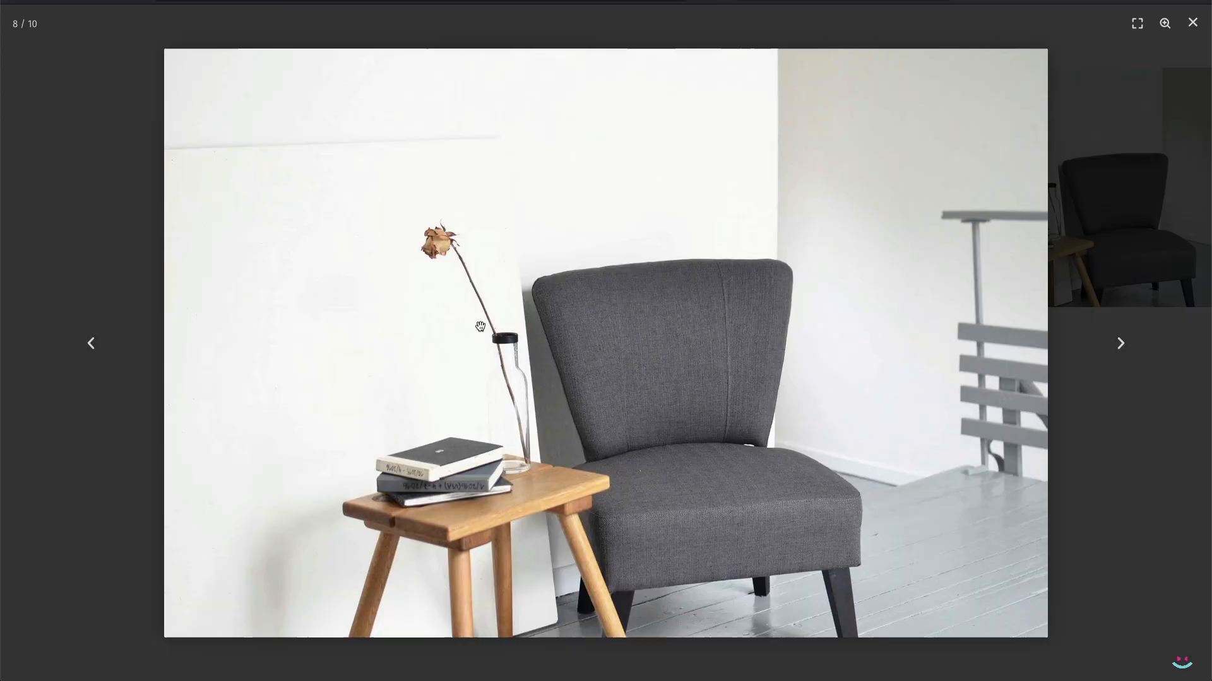
left_click(1192, 21)
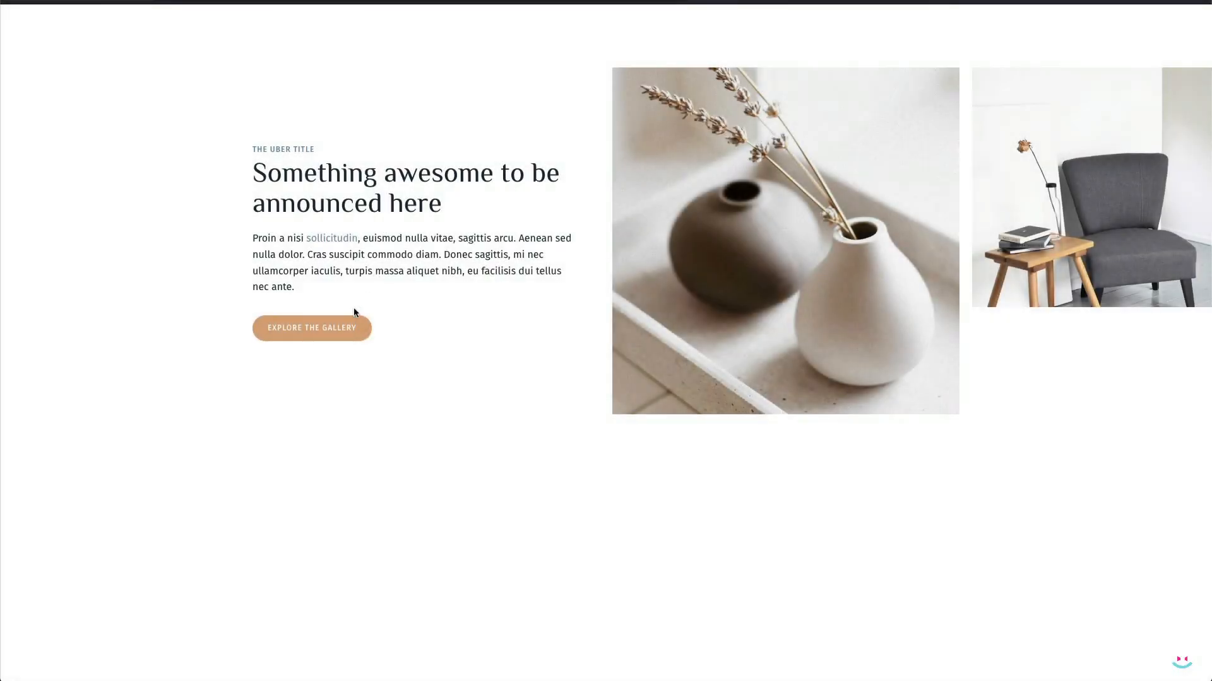
left_click(311, 327)
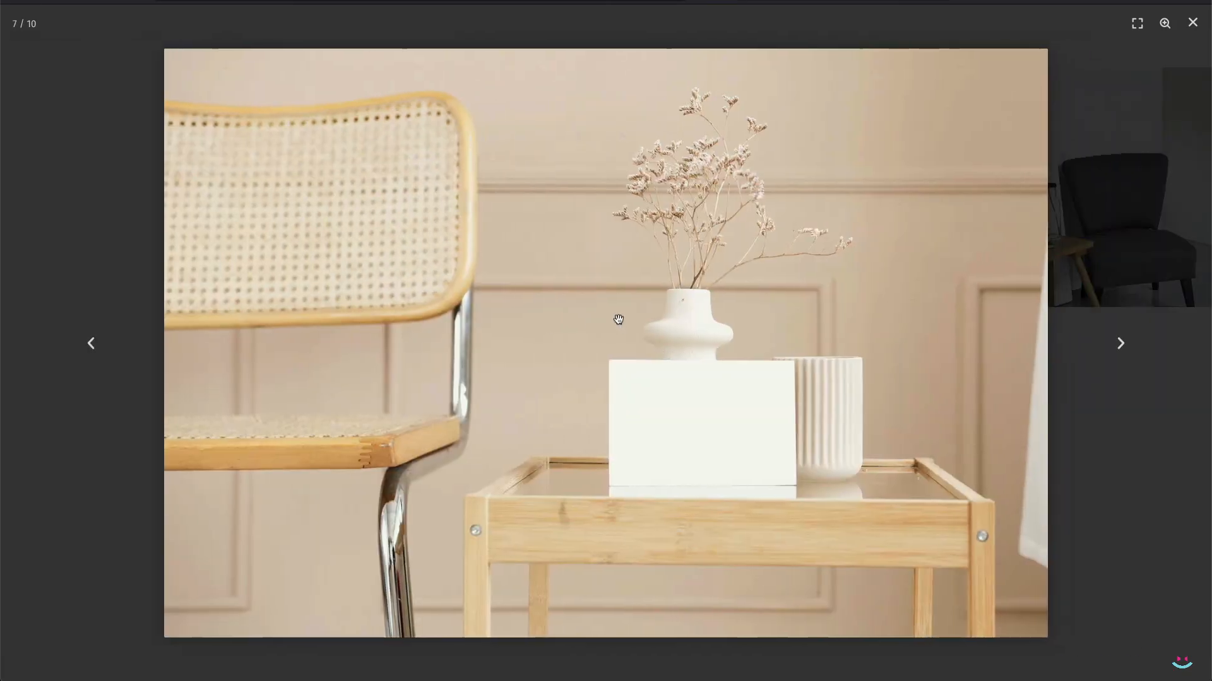
left_click(1120, 343)
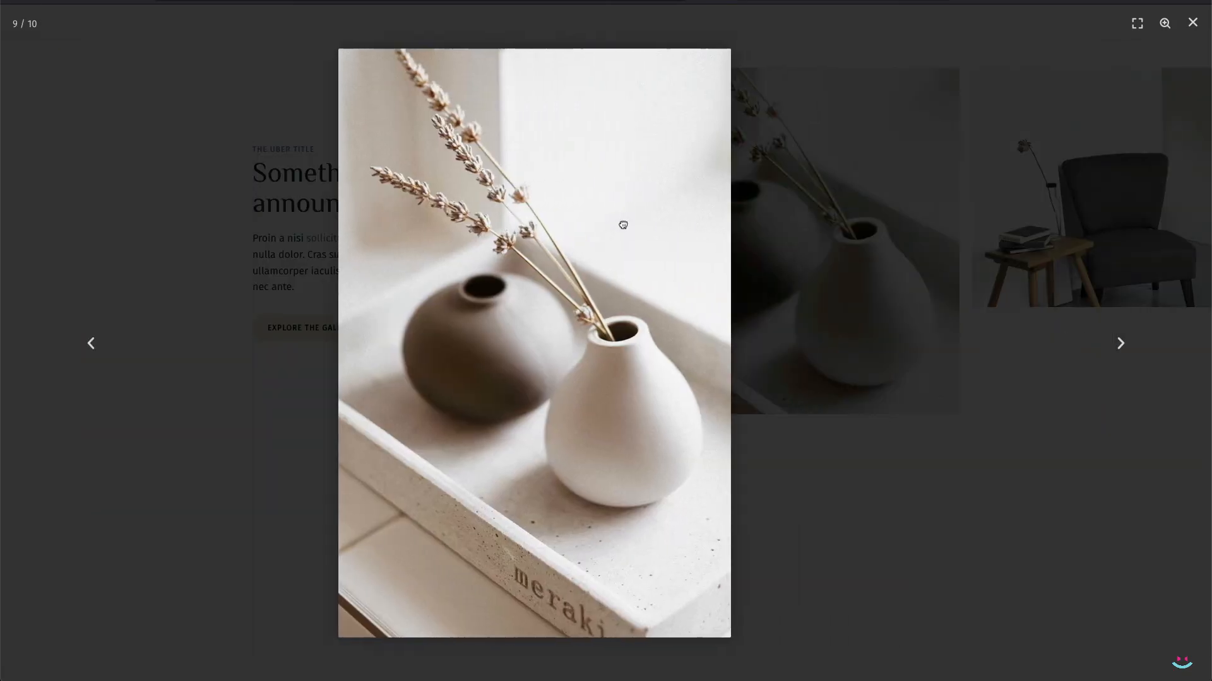
left_click(1191, 22)
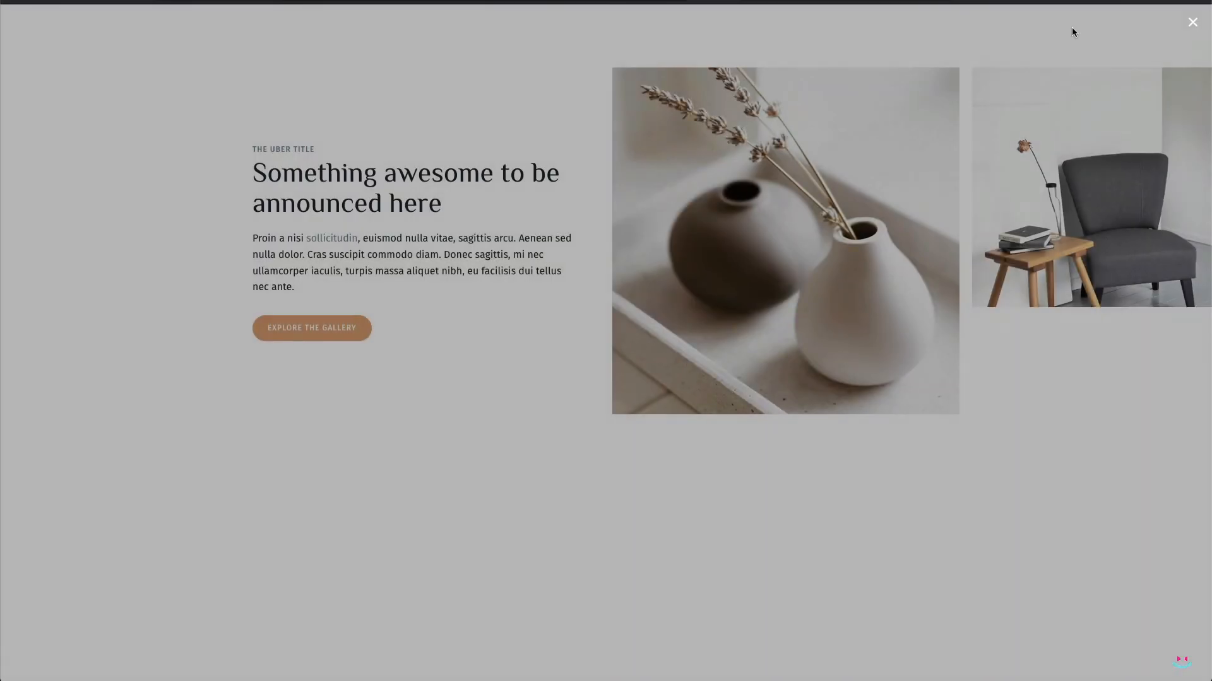
left_click(1192, 22)
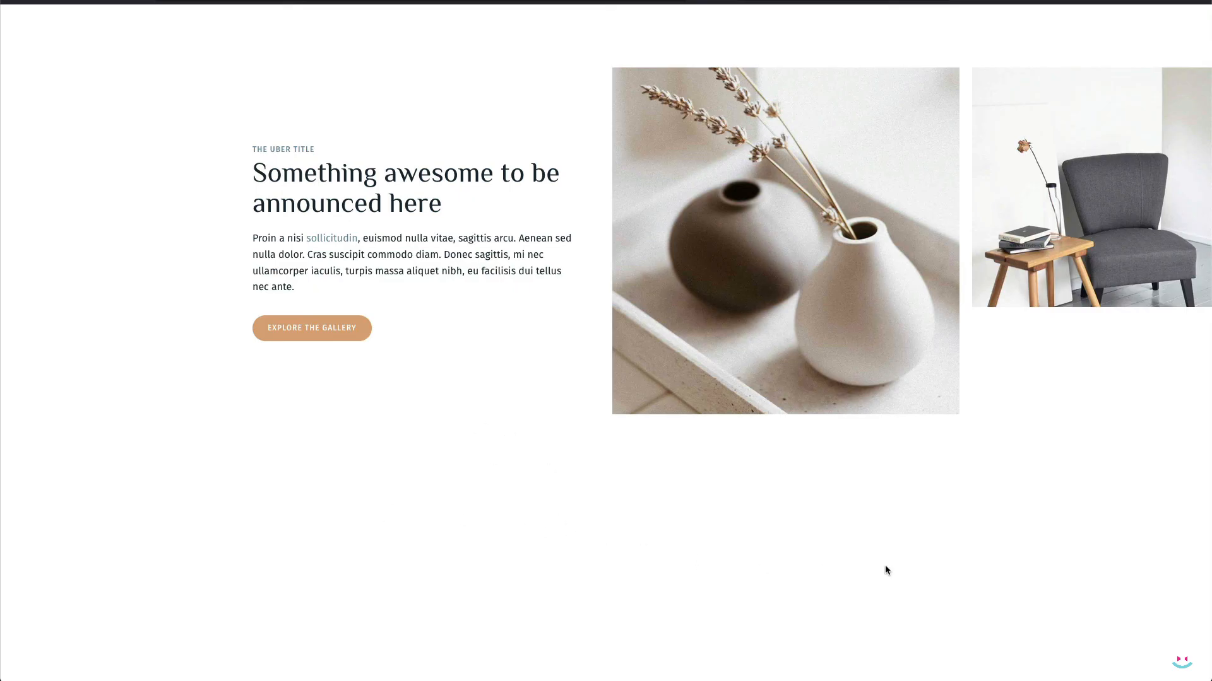